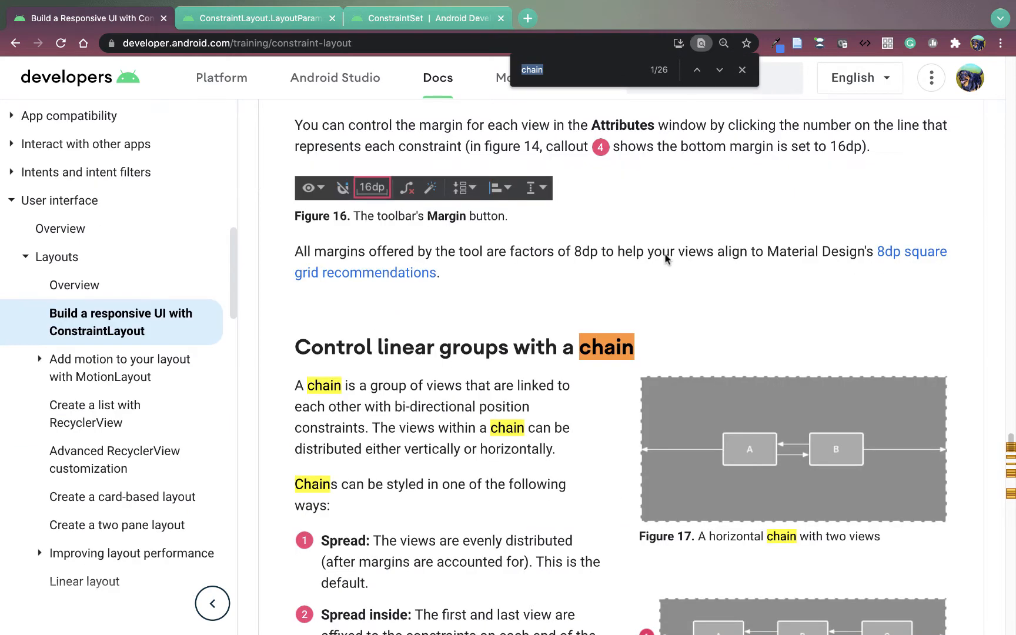
Select buttons ONE and TWO and link them into a horizontal chain across the layout.
{"action": "scroll", "scroll_direction": "down", "scroll_amount": 3}
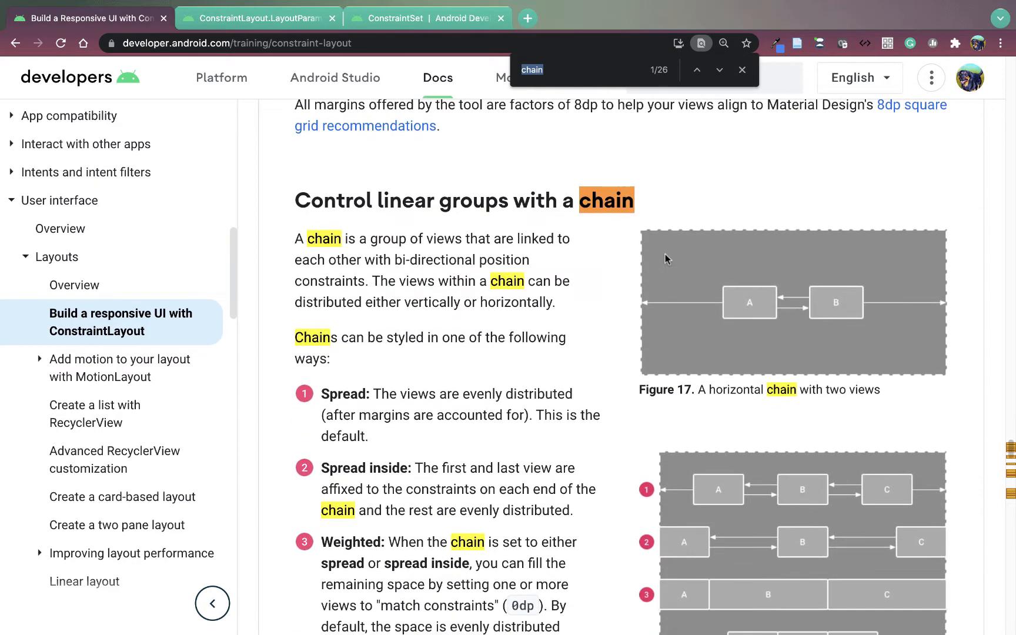
{"action": "scroll", "scroll_direction": "down", "scroll_amount": 3}
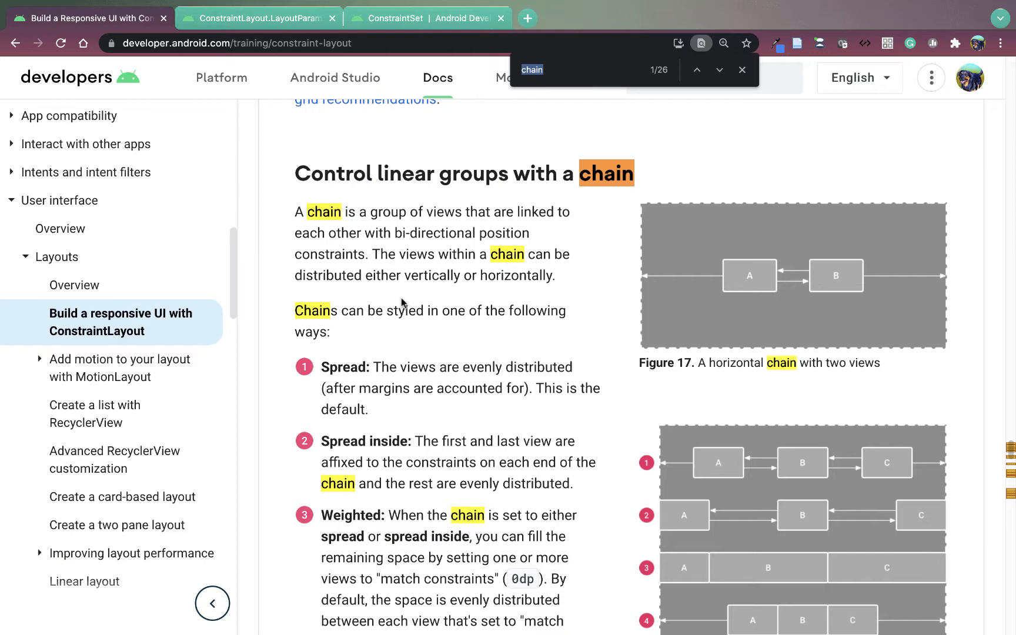
{"action": "scroll", "scroll_direction": "down", "scroll_amount": 3}
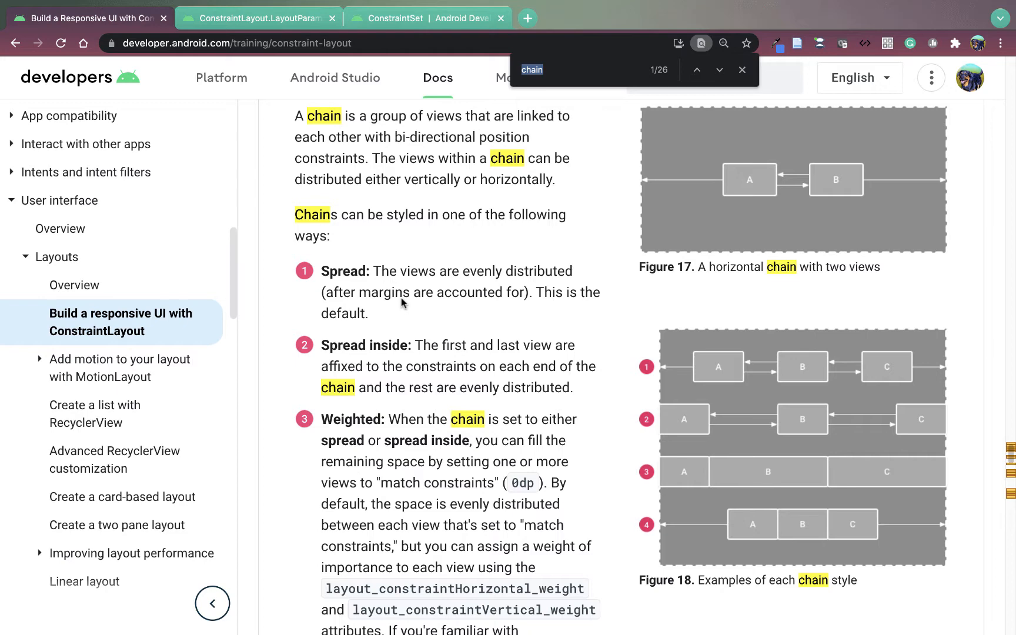
{"action": "scroll", "scroll_direction": "down", "scroll_amount": 3}
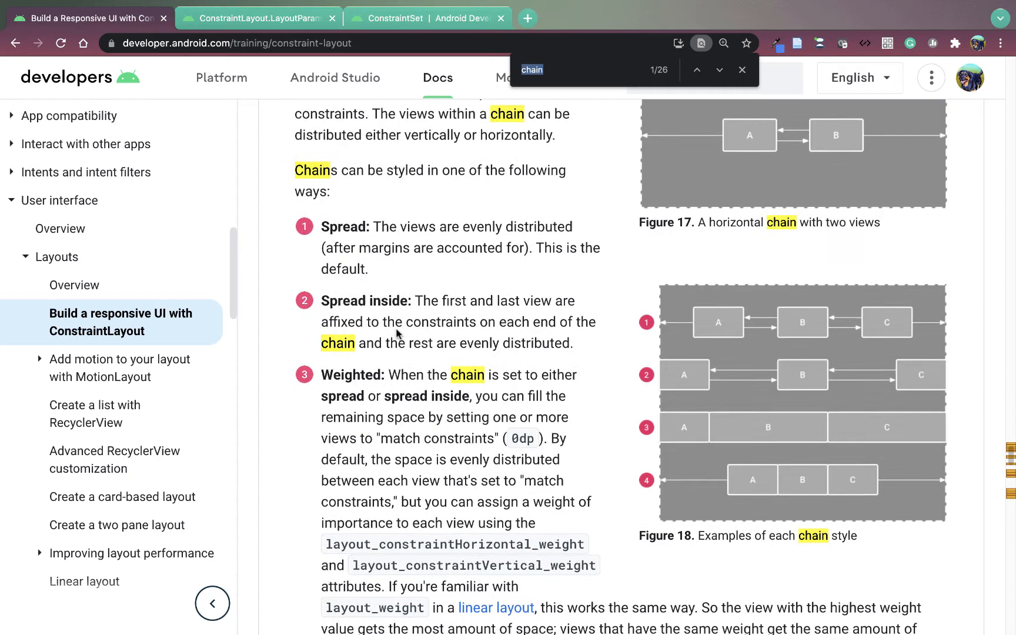
{"action": "scroll", "scroll_direction": "down", "scroll_amount": 3}
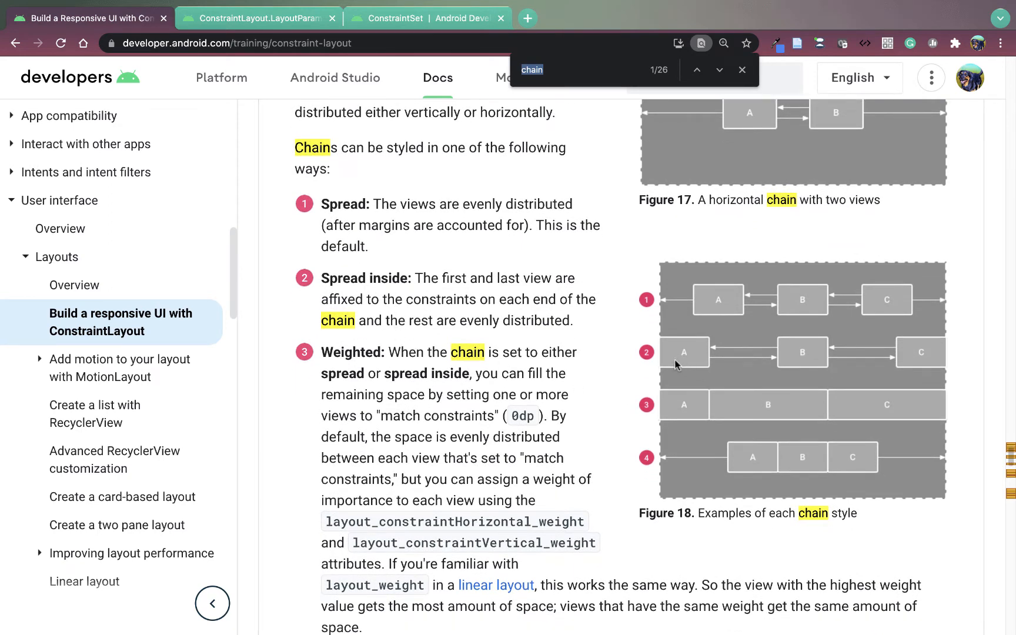
{"action": "mouse_move", "coordinate": [653, 497]}
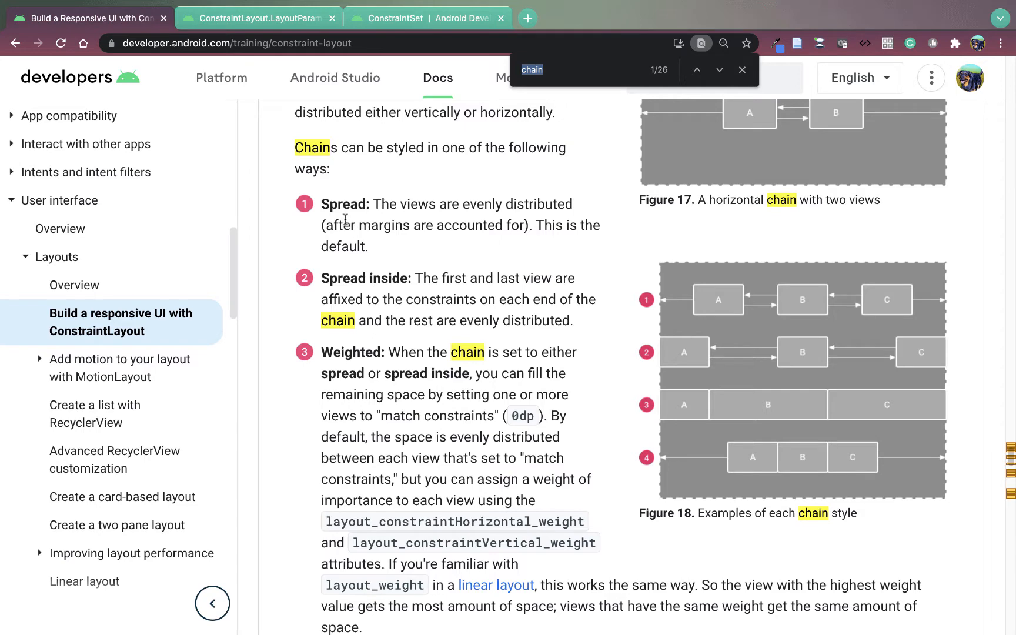
{"action": "scroll", "scroll_direction": "down", "scroll_amount": 3}
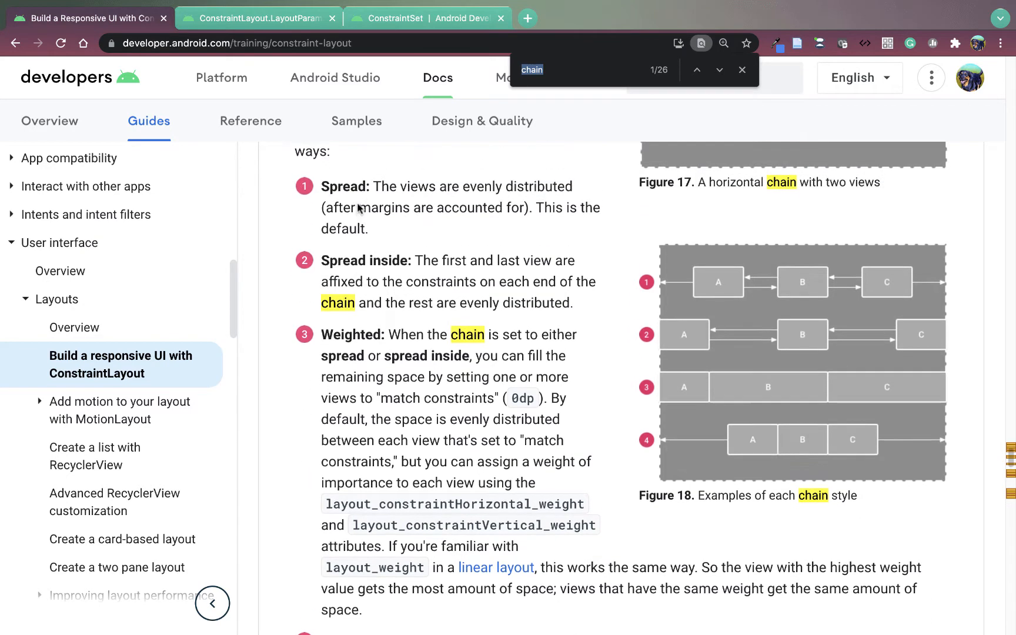
{"action": "scroll", "scroll_direction": "down", "scroll_amount": 3}
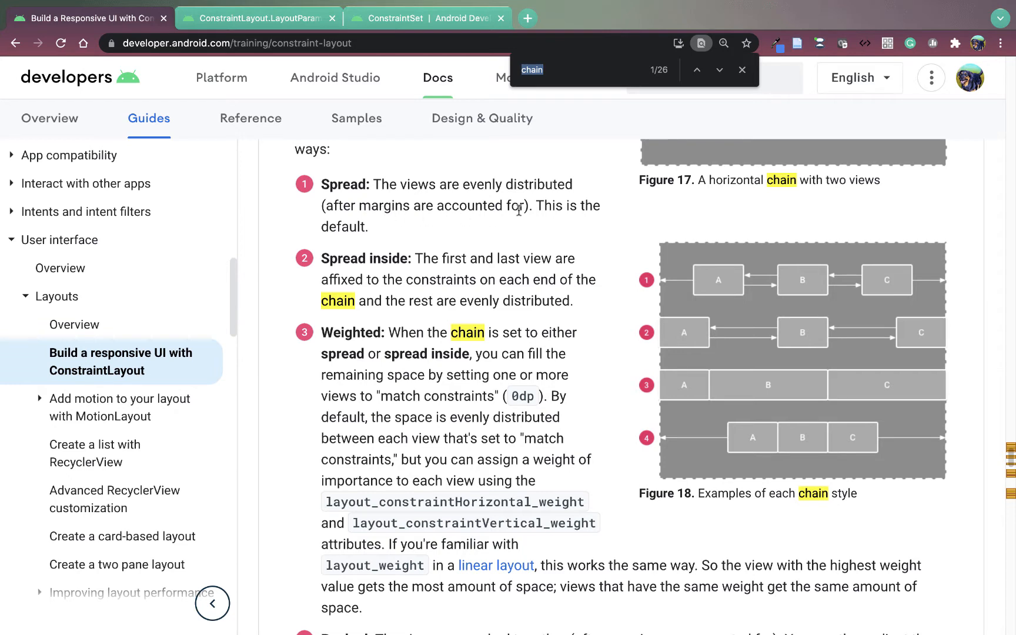
{"action": "scroll", "scroll_direction": "down", "scroll_amount": 3}
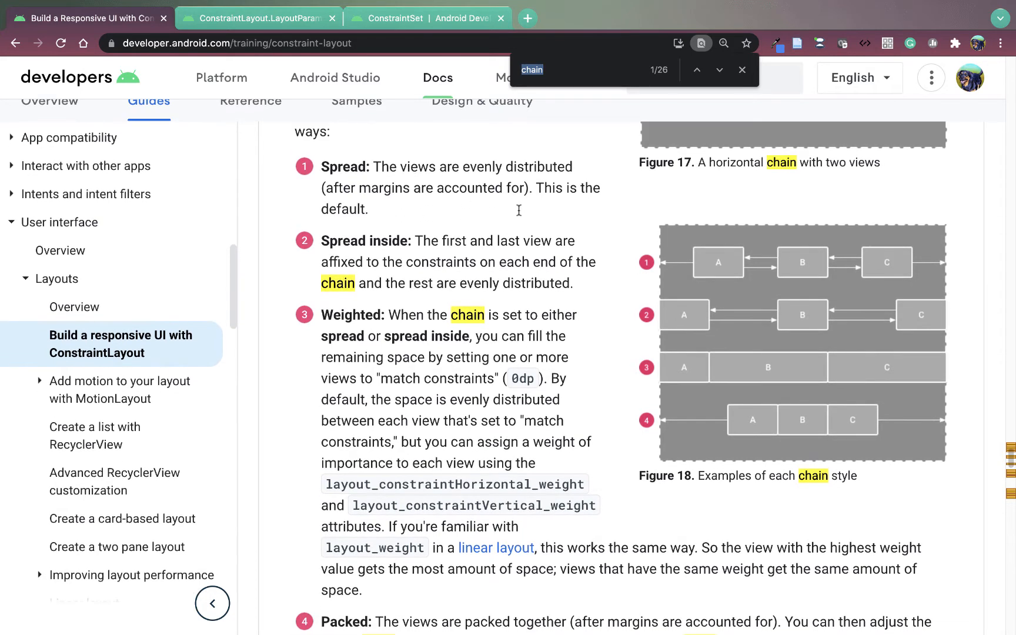
{"action": "scroll", "scroll_direction": "down", "scroll_amount": 3}
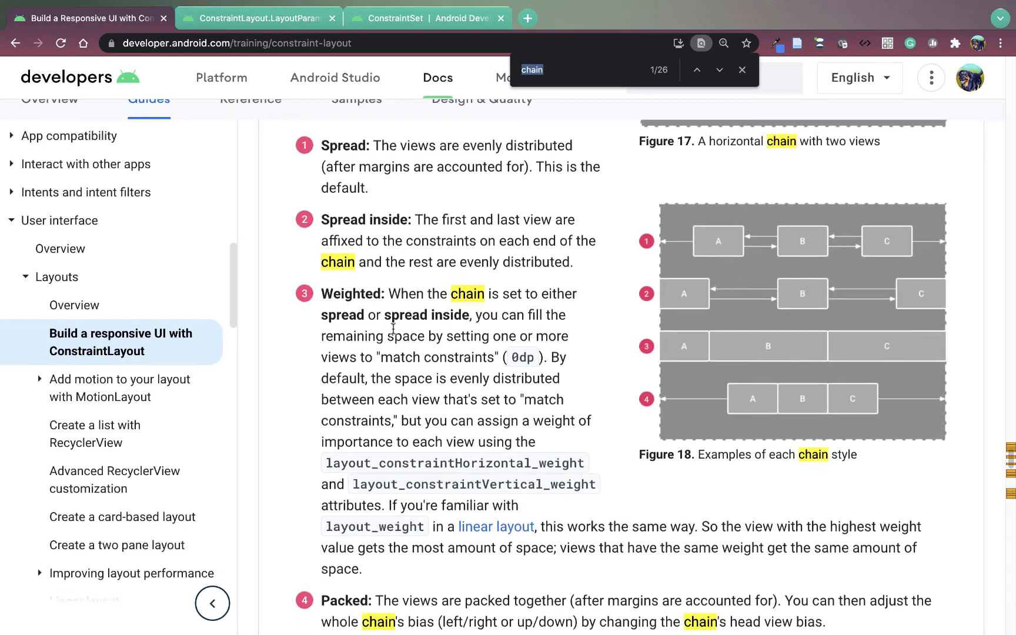
{"action": "scroll", "scroll_direction": "down", "scroll_amount": 3}
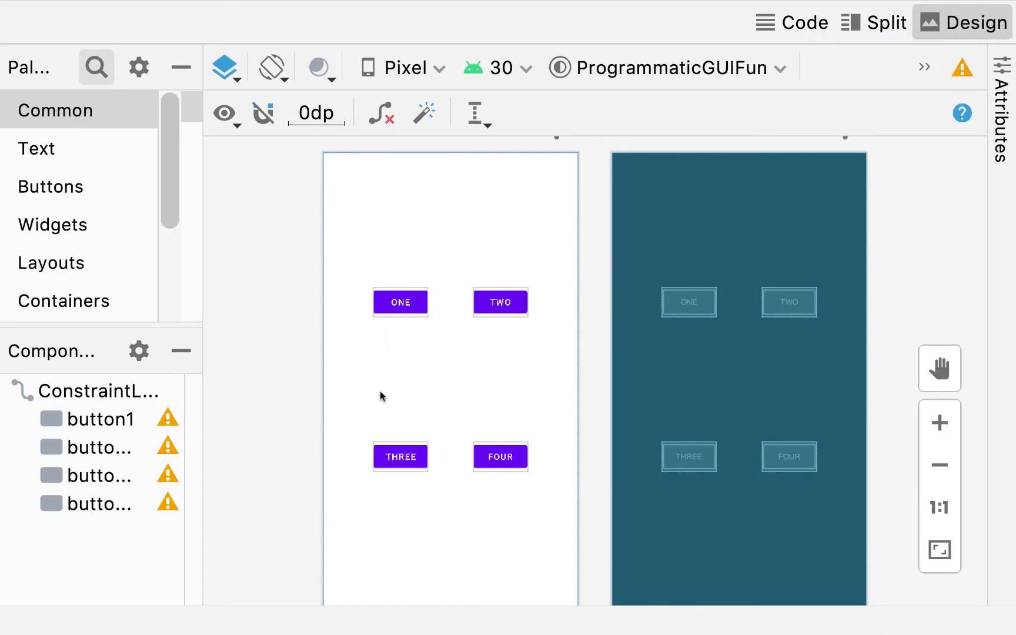
{"action": "mouse_move", "coordinate": [518, 372]}
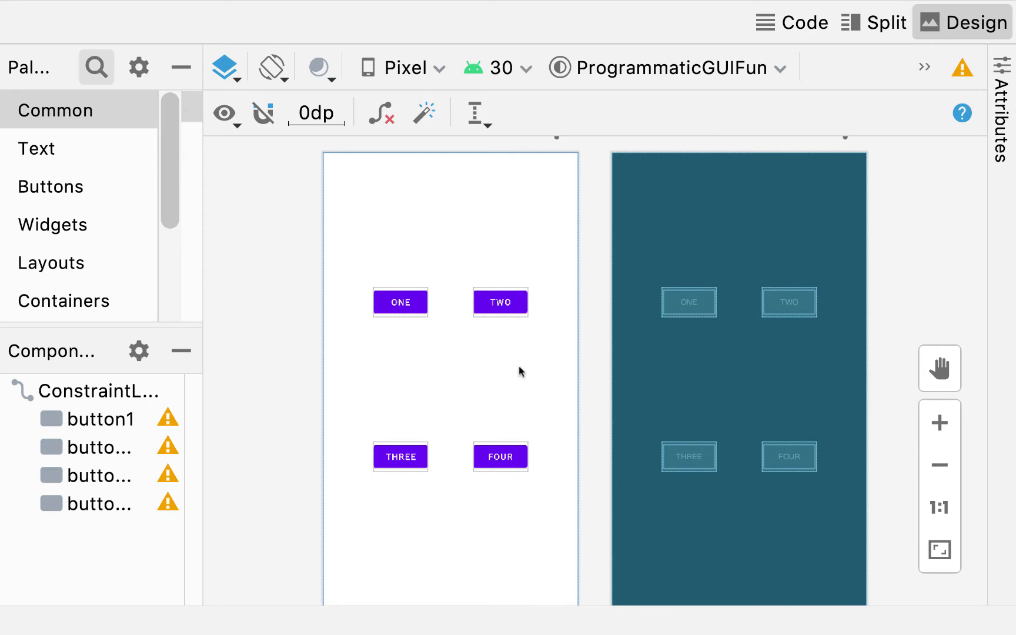
{"action": "left_click", "coordinate": [400, 302]}
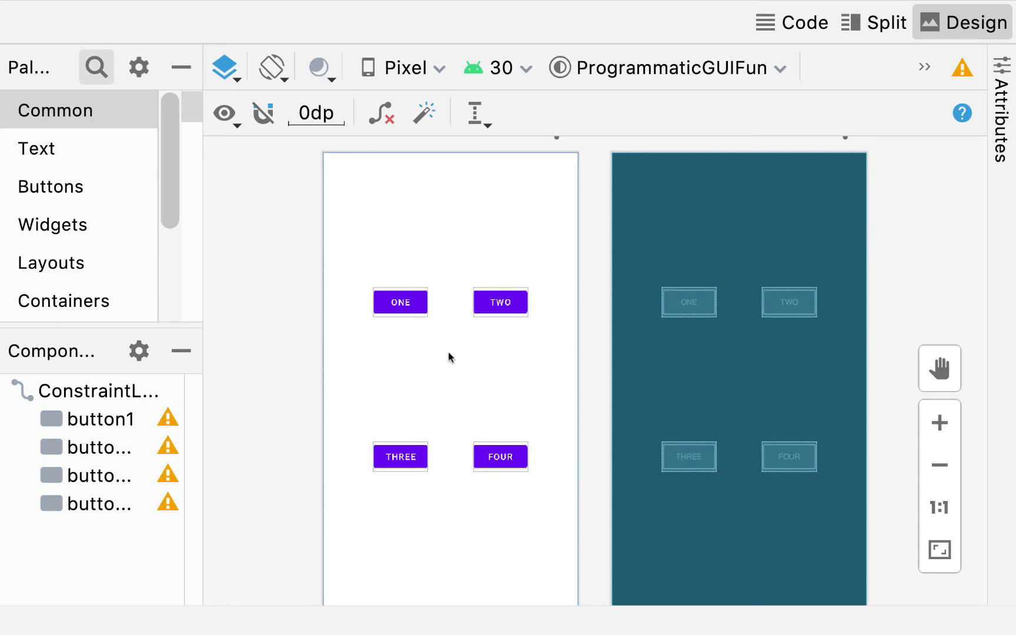
{"action": "mouse_move", "coordinate": [547, 425]}
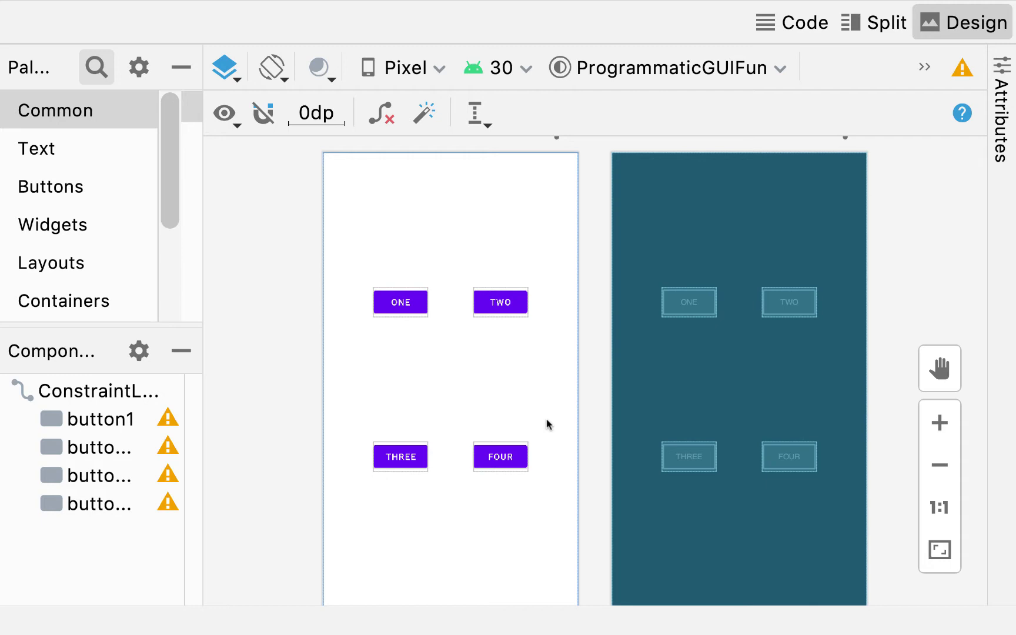
{"action": "mouse_move", "coordinate": [455, 373]}
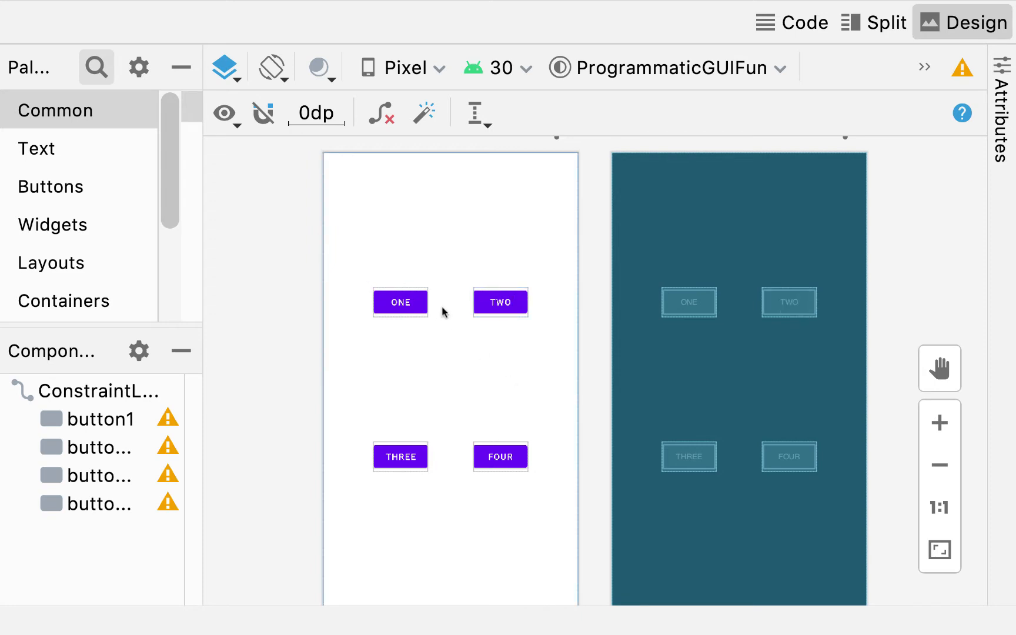
{"action": "left_click", "coordinate": [399, 302]}
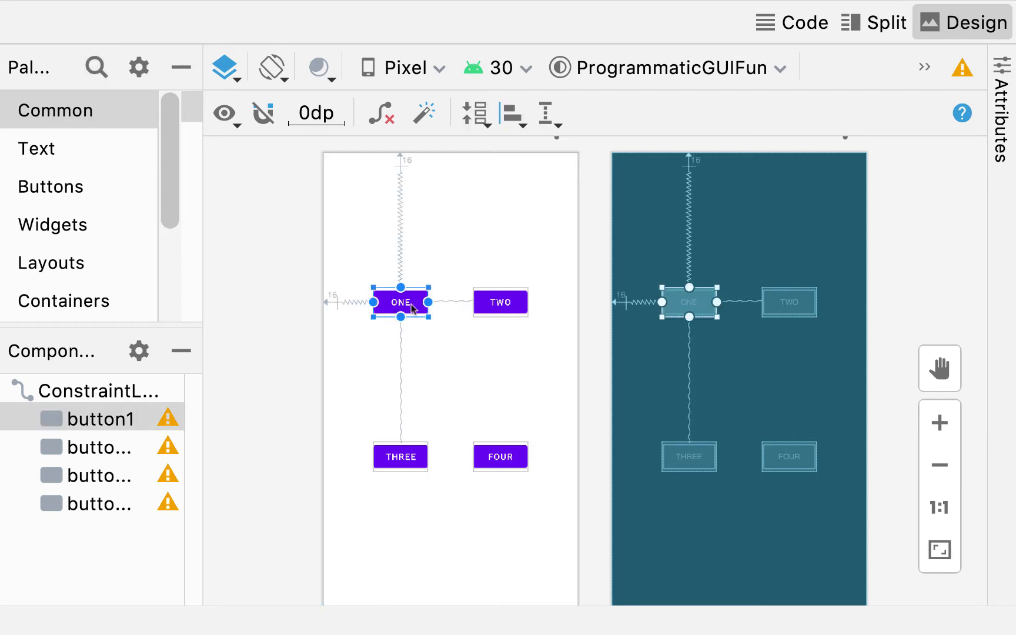
{"action": "left_click", "coordinate": [500, 303]}
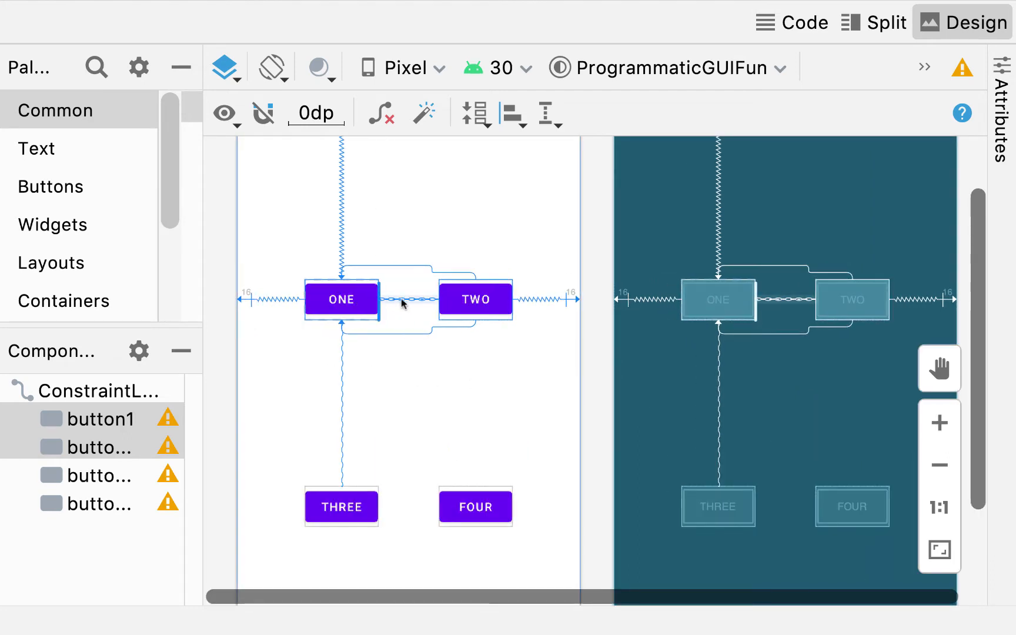
{"action": "mouse_move", "coordinate": [392, 304]}
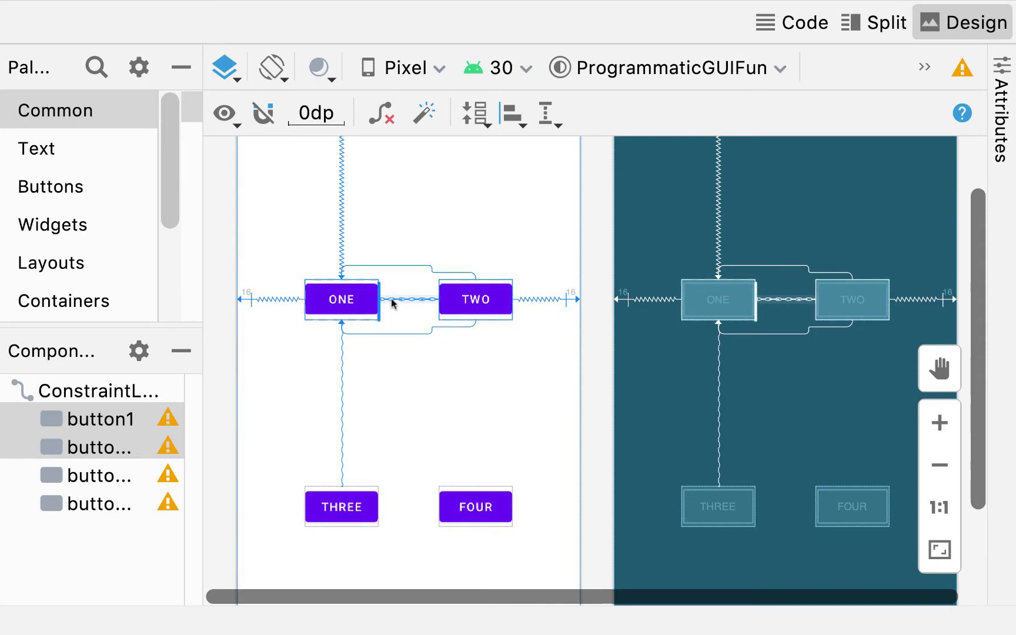
{"action": "mouse_move", "coordinate": [407, 302]}
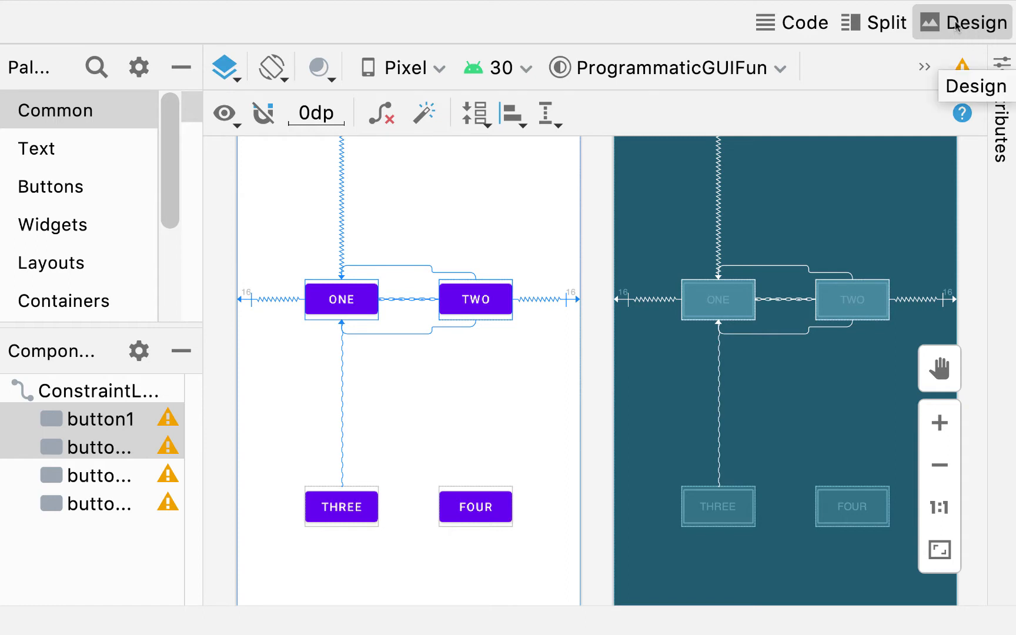
{"action": "mouse_move", "coordinate": [429, 290]}
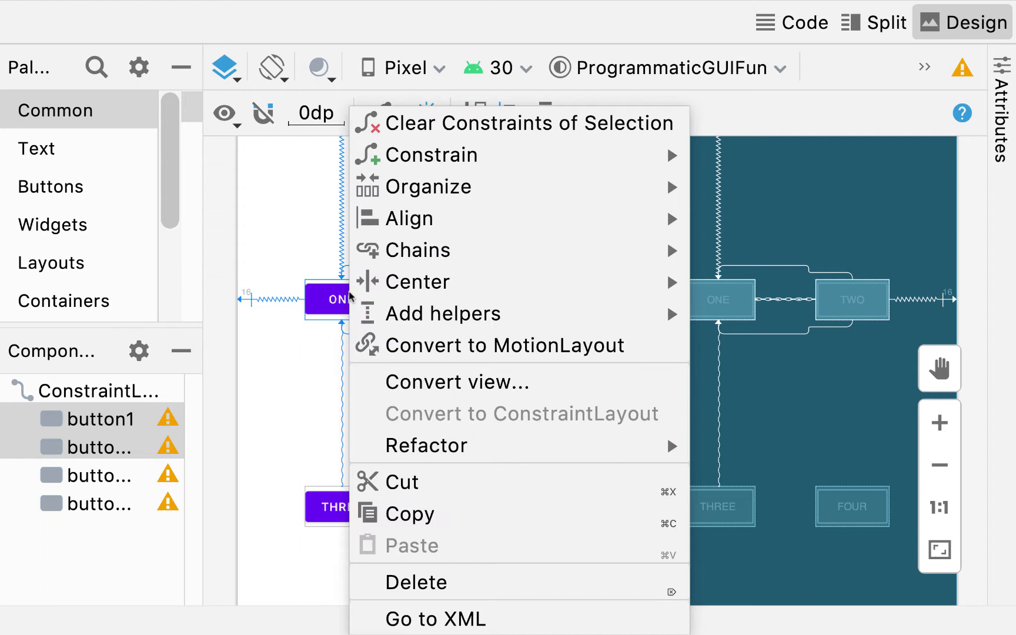
{"action": "mouse_move", "coordinate": [420, 249]}
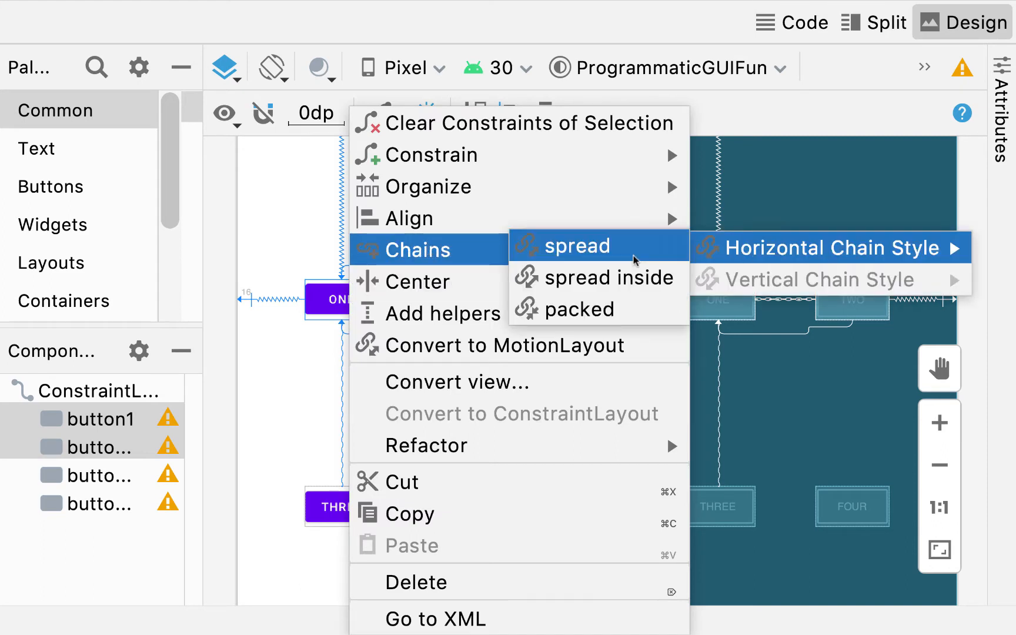
{"action": "mouse_move", "coordinate": [567, 309]}
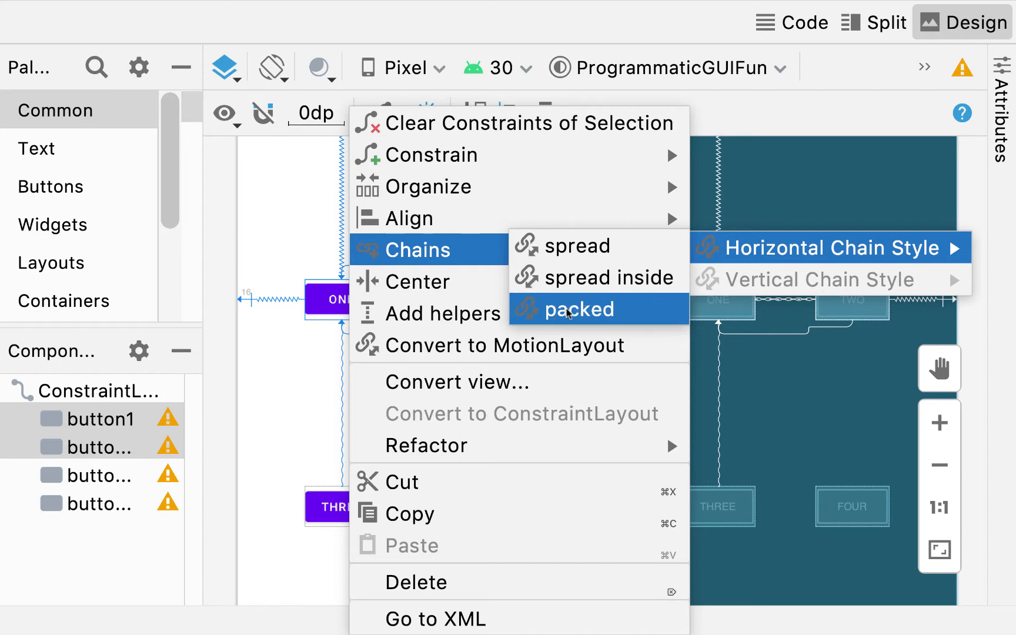
{"action": "mouse_move", "coordinate": [577, 246]}
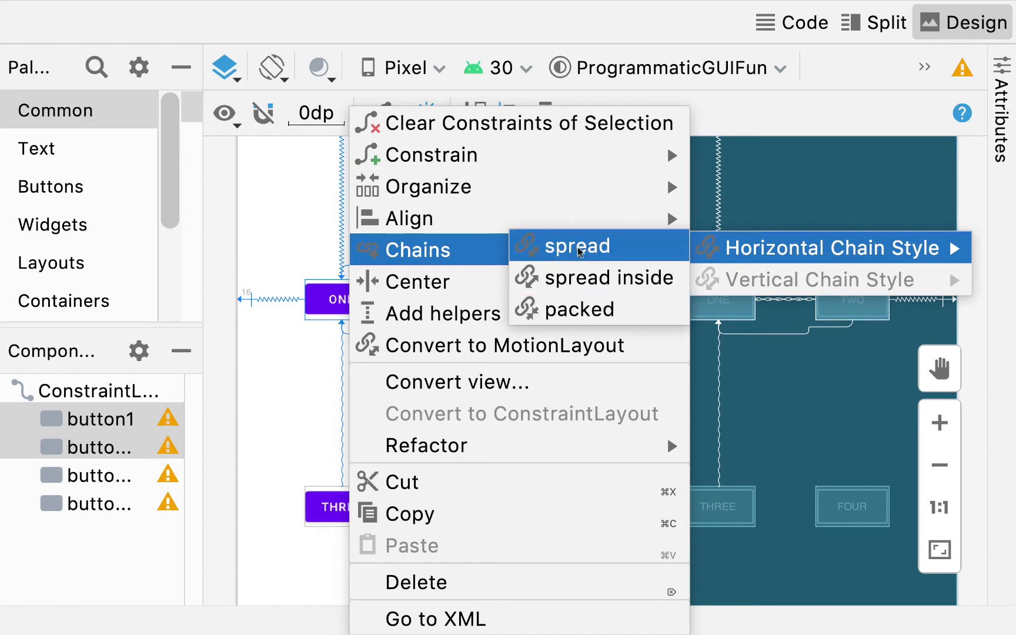
{"action": "mouse_move", "coordinate": [596, 277]}
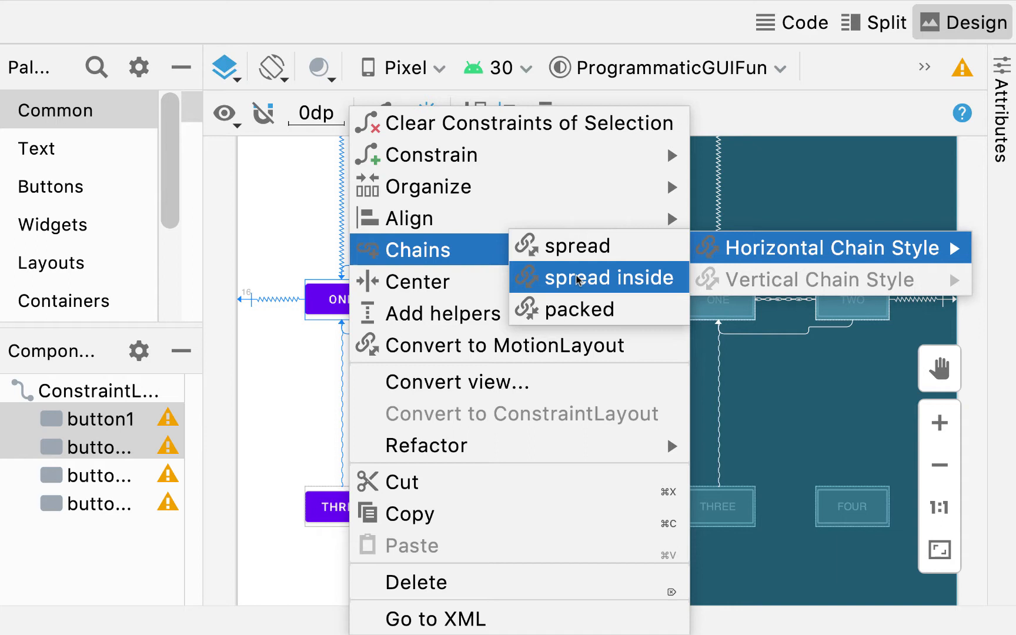
Apply the spread inside style to the ONE–TWO horizontal chain.
{"action": "left_click", "coordinate": [620, 278]}
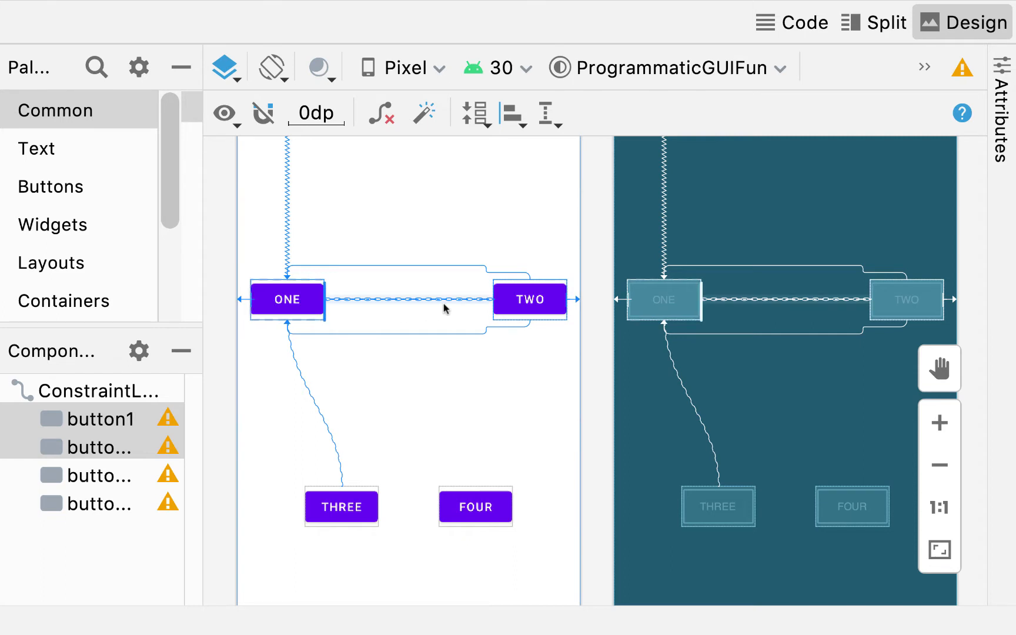
{"action": "mouse_move", "coordinate": [416, 285]}
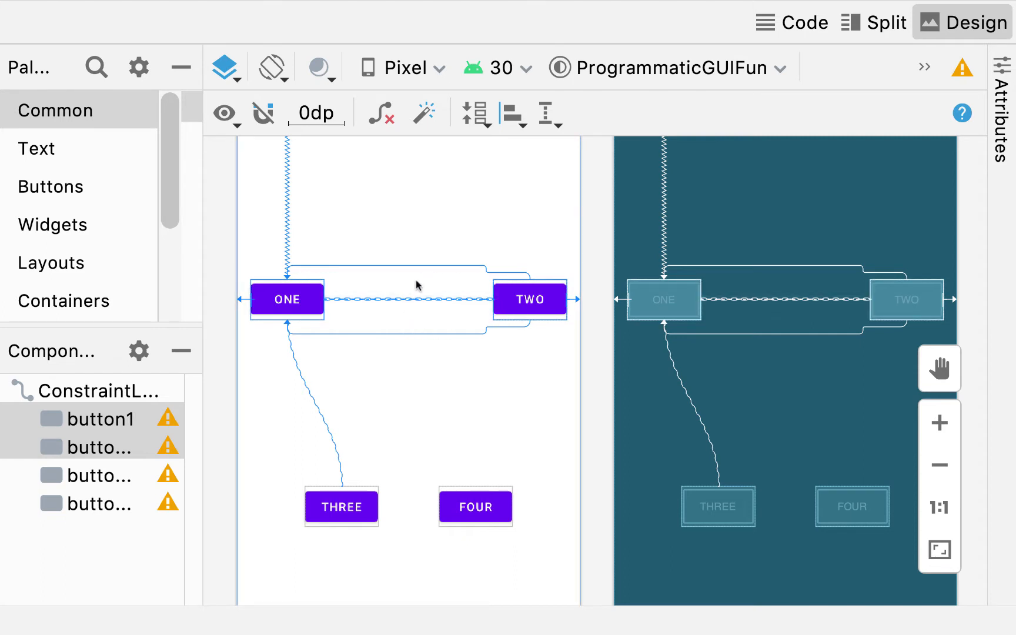
{"action": "mouse_move", "coordinate": [426, 305]}
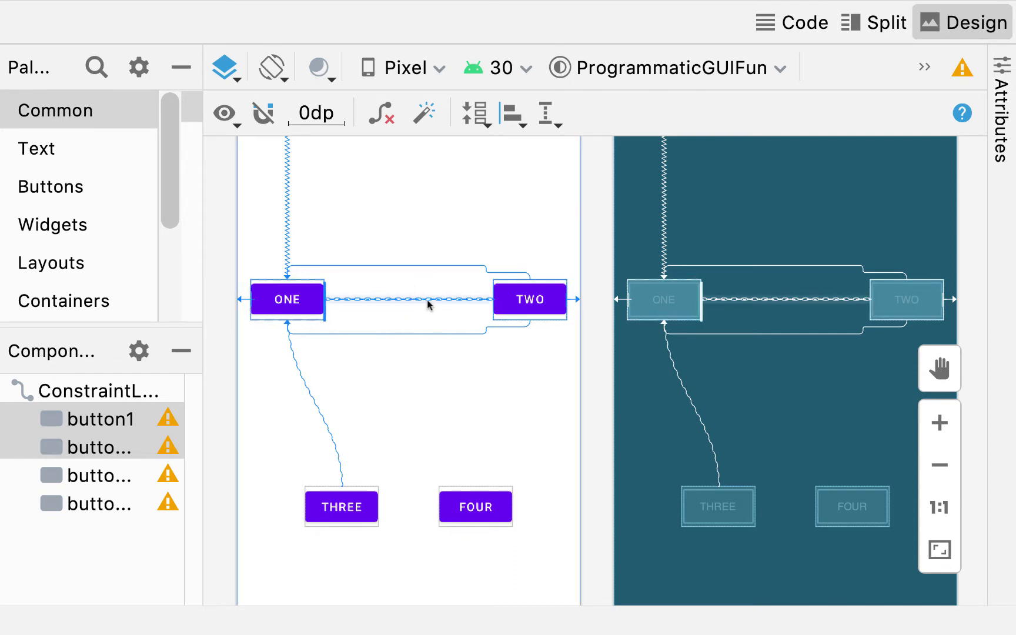
Switch the ONE–TWO chain style to packed so both buttons centre together.
{"action": "right_click", "coordinate": [427, 305]}
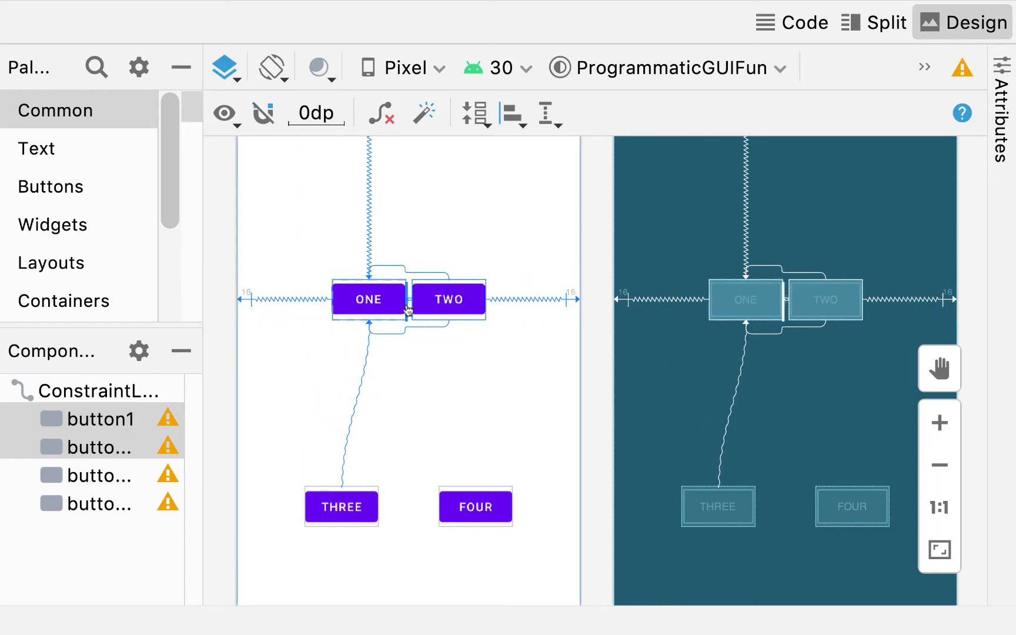
{"action": "mouse_move", "coordinate": [342, 288]}
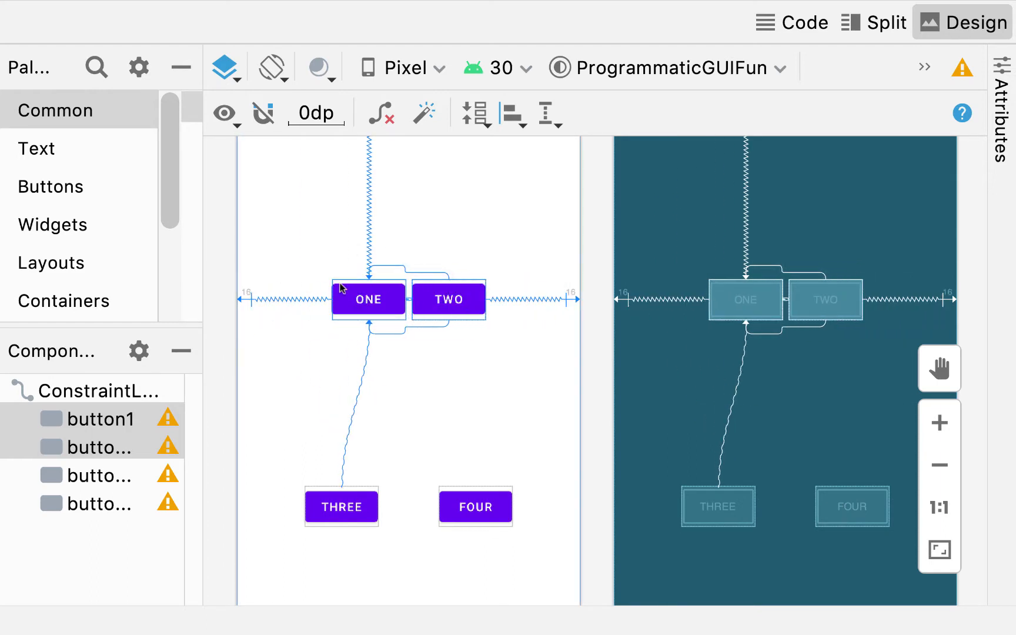
{"action": "mouse_move", "coordinate": [327, 401]}
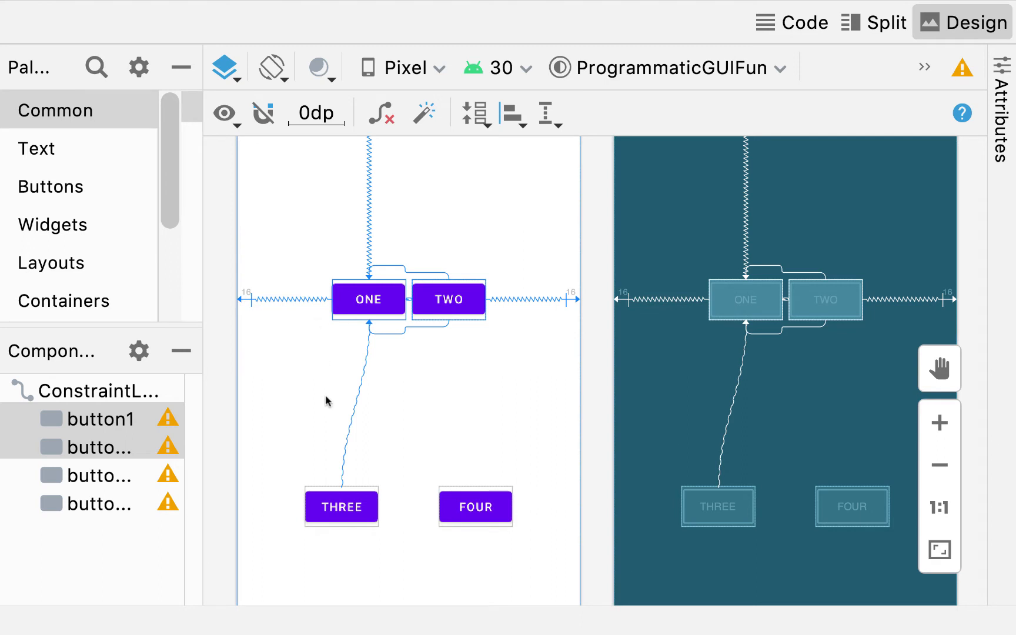
Chain THREE and FOUR horizontally in packed style beneath ONE and TWO.
{"action": "left_click", "coordinate": [341, 506]}
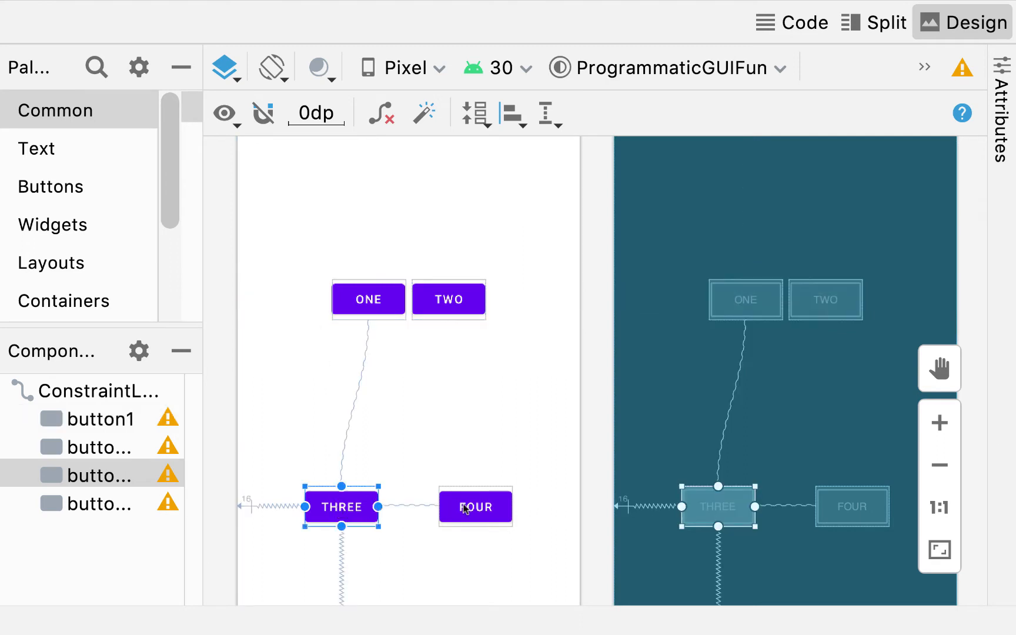
{"action": "right_click", "coordinate": [475, 507]}
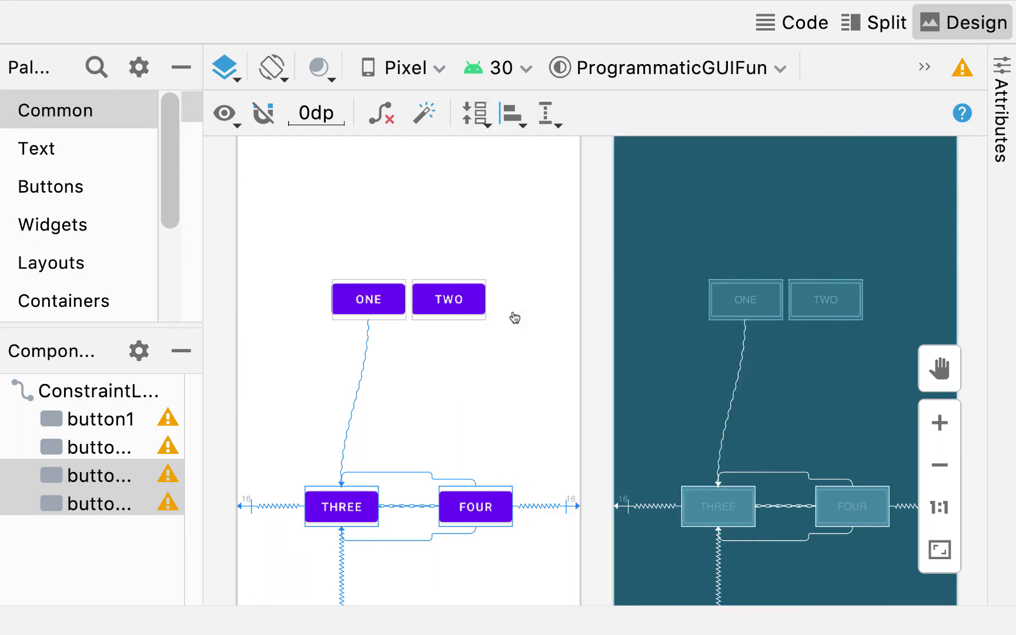
{"action": "left_click", "coordinate": [368, 299]}
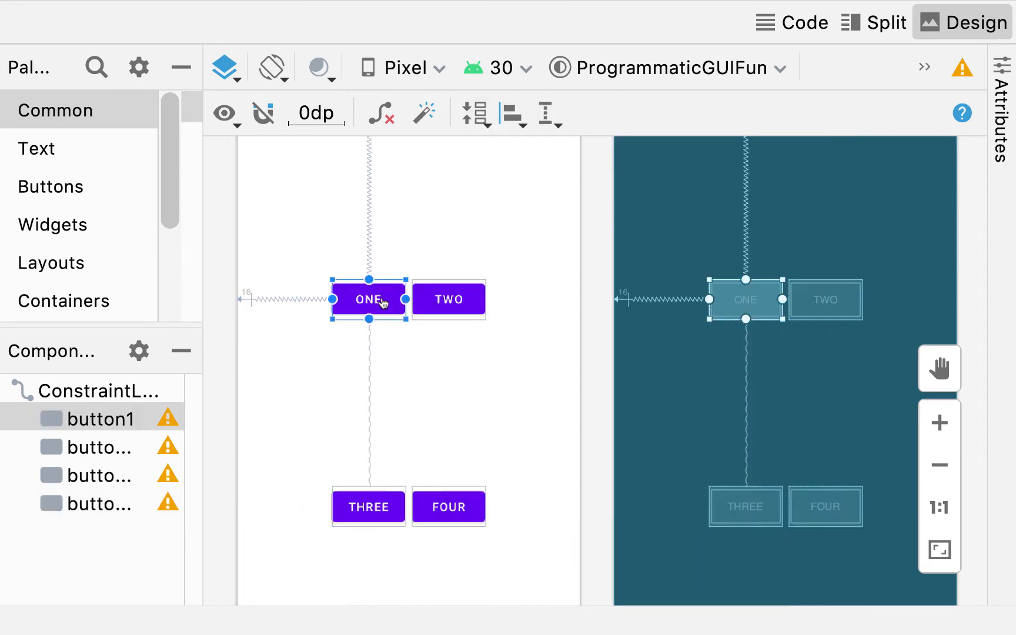
Chain ONE and THREE vertically with packed style, forming a centred 2x2 grid.
{"action": "left_click", "coordinate": [368, 506]}
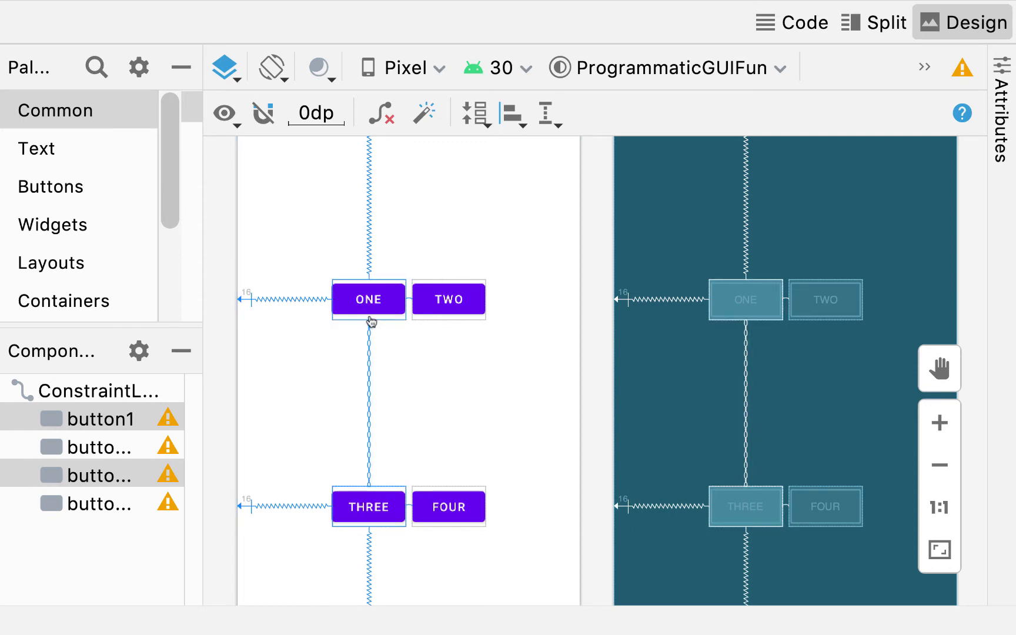
{"action": "mouse_move", "coordinate": [410, 335]}
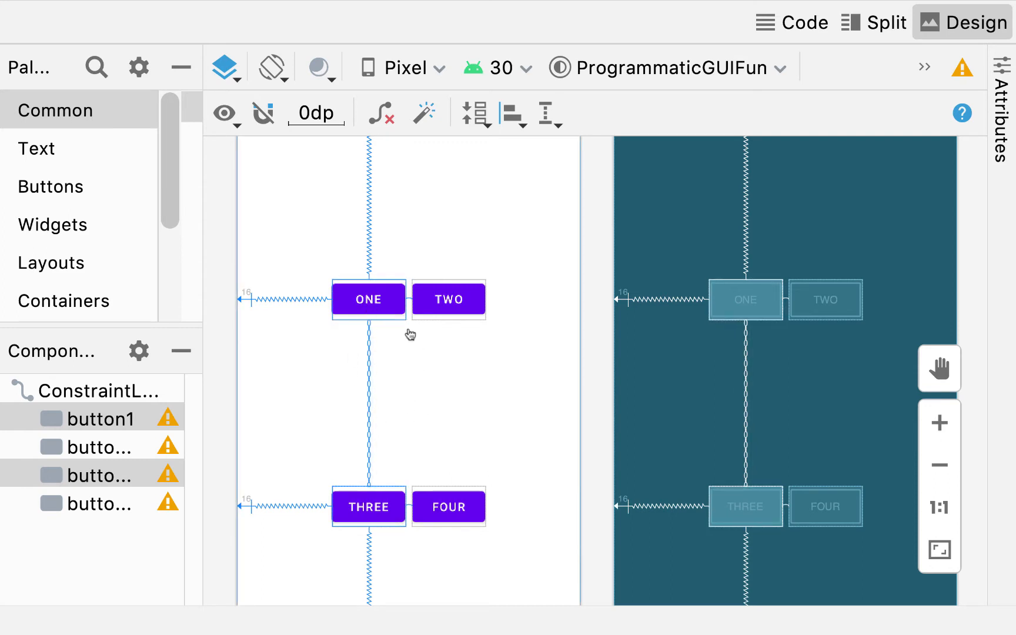
{"action": "left_click", "coordinate": [368, 507]}
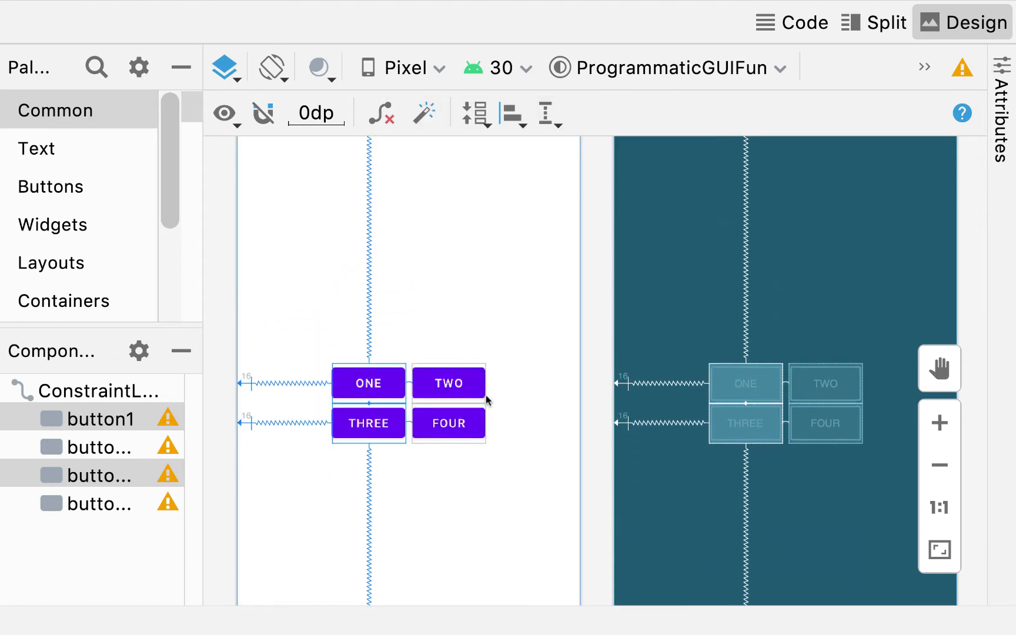
{"action": "mouse_move", "coordinate": [461, 405]}
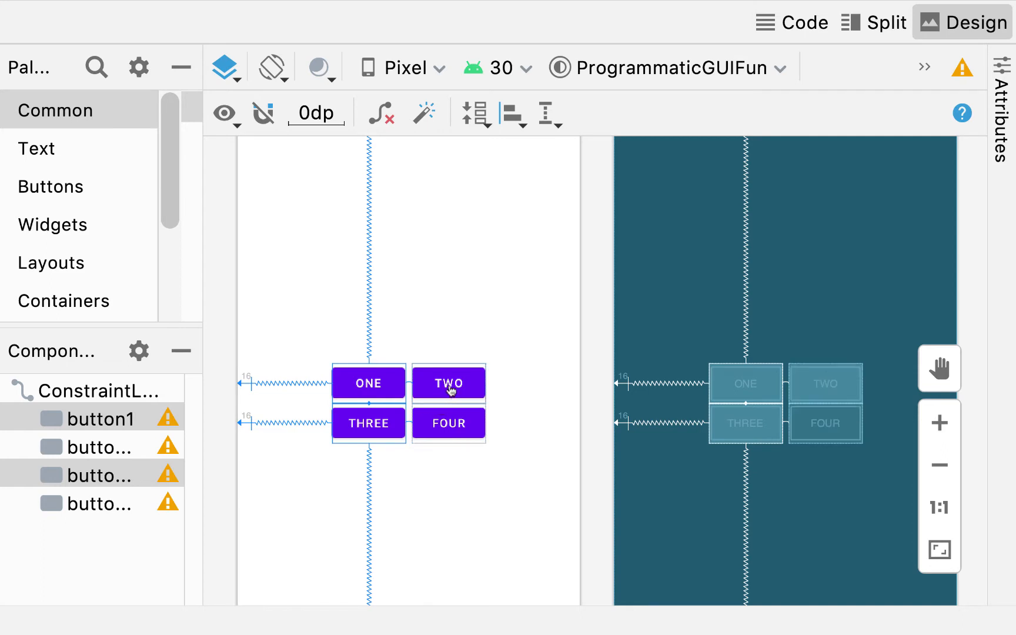
{"action": "left_click", "coordinate": [448, 382]}
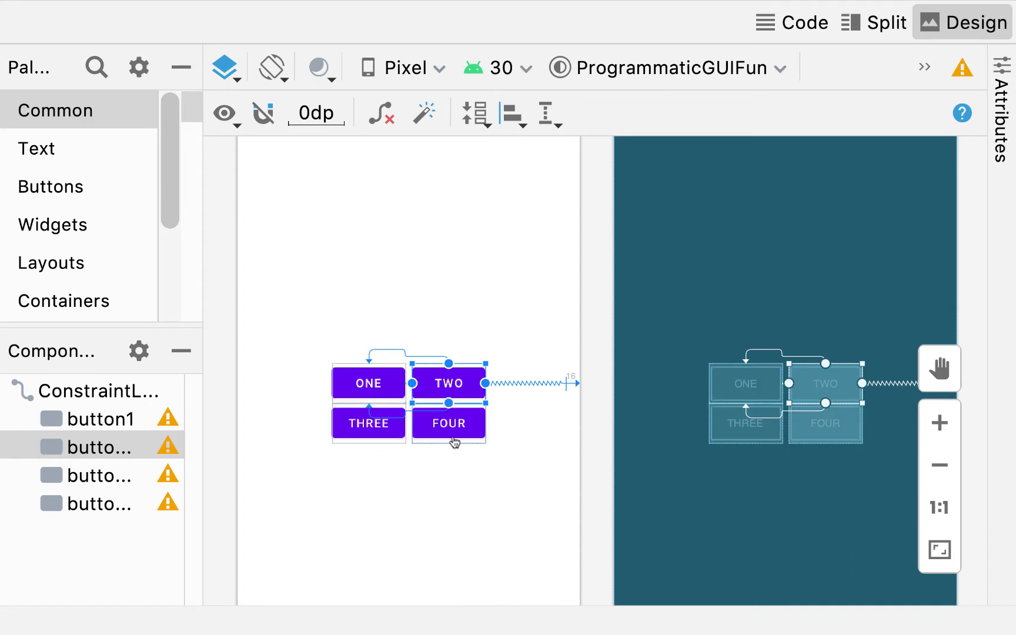
{"action": "left_click", "coordinate": [447, 424]}
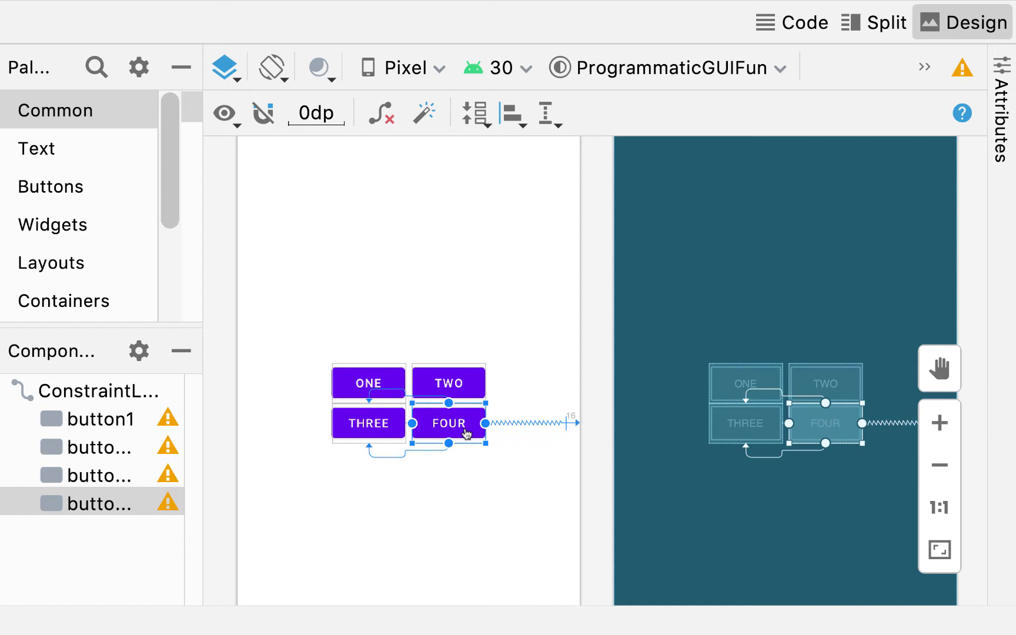
{"action": "left_click", "coordinate": [556, 298]}
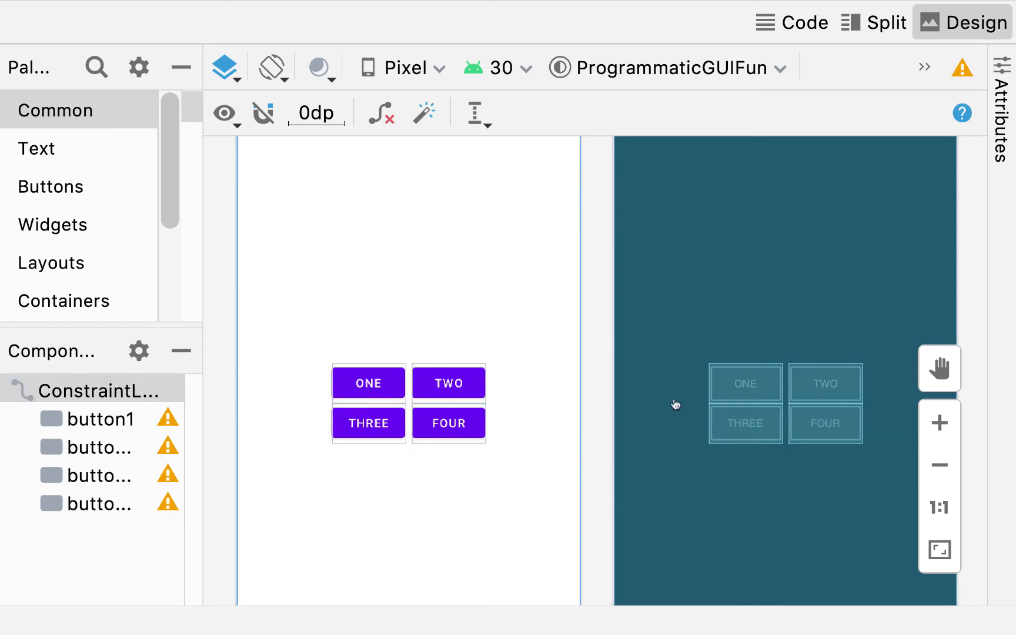
{"action": "left_click", "coordinate": [938, 465]}
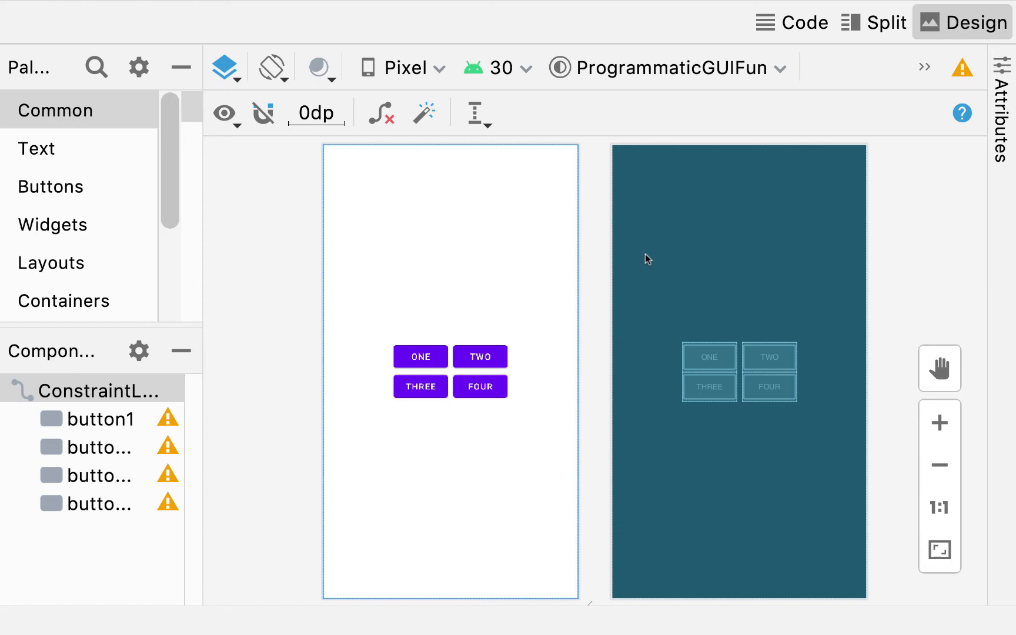
{"action": "mouse_move", "coordinate": [652, 249]}
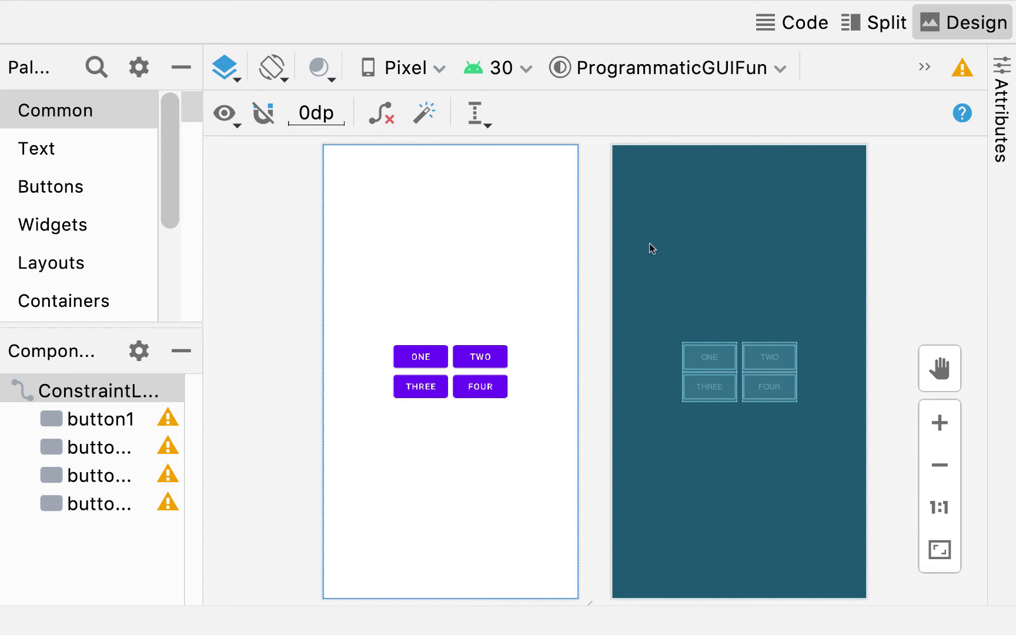
{"action": "left_click", "coordinate": [790, 21]}
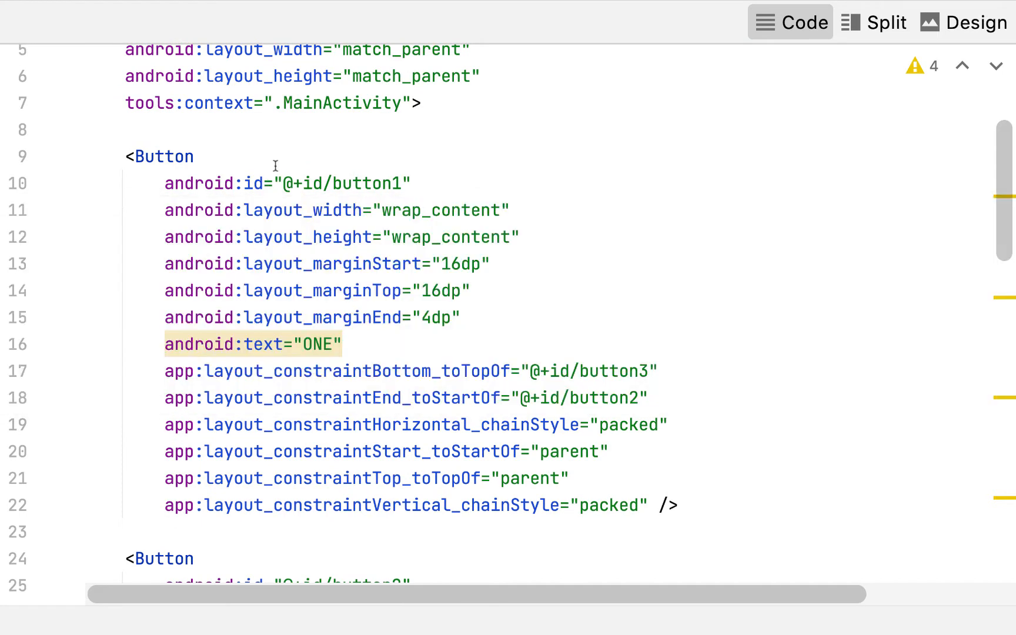
{"action": "mouse_move", "coordinate": [189, 248]}
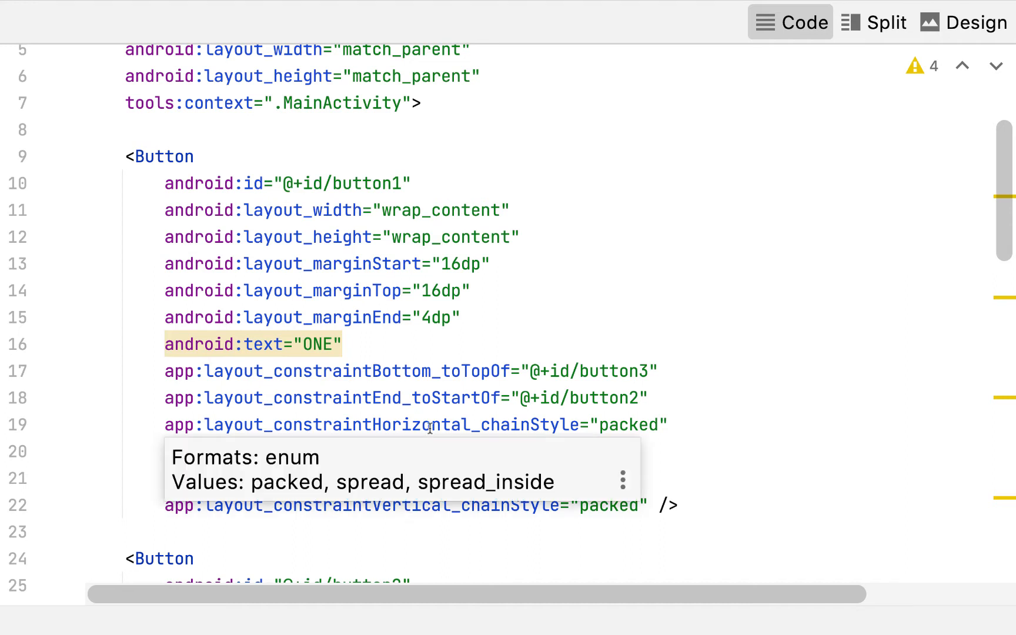
{"action": "left_click", "coordinate": [415, 425]}
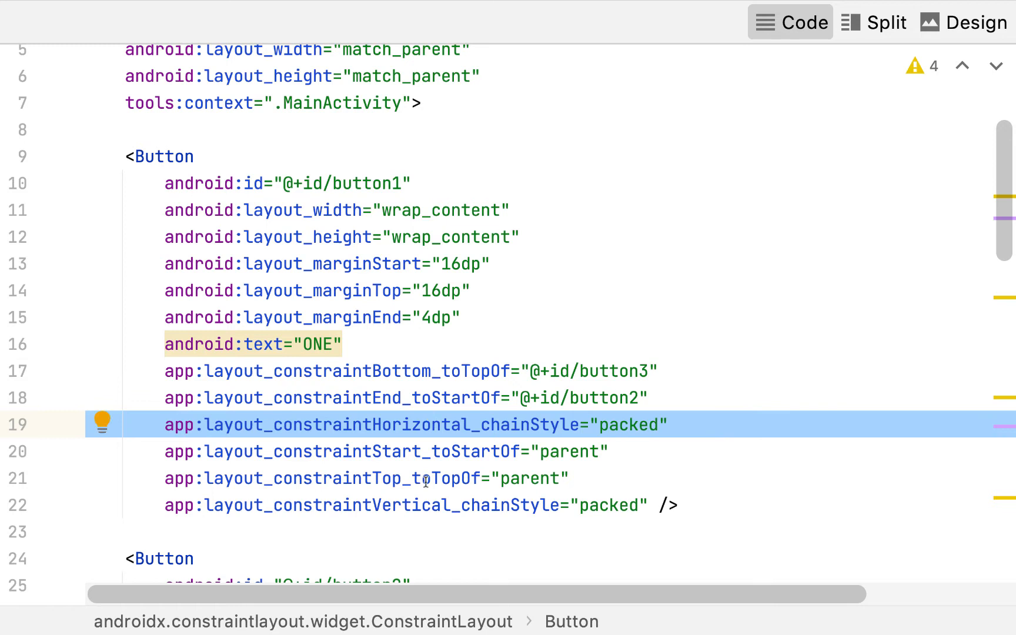
{"action": "mouse_move", "coordinate": [470, 505]}
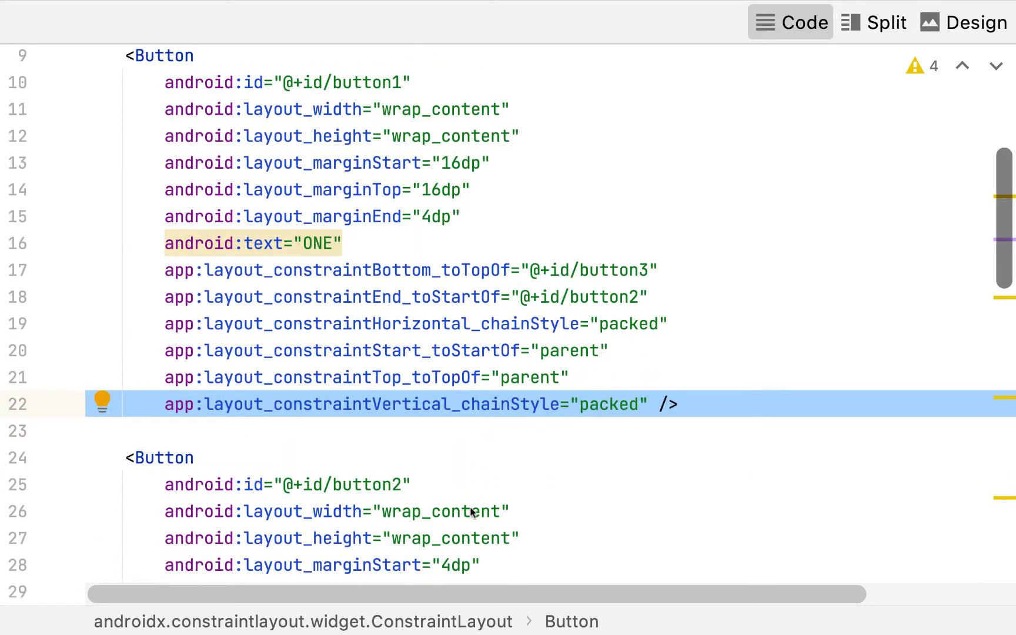
{"action": "scroll", "scroll_direction": "down", "scroll_amount": 3}
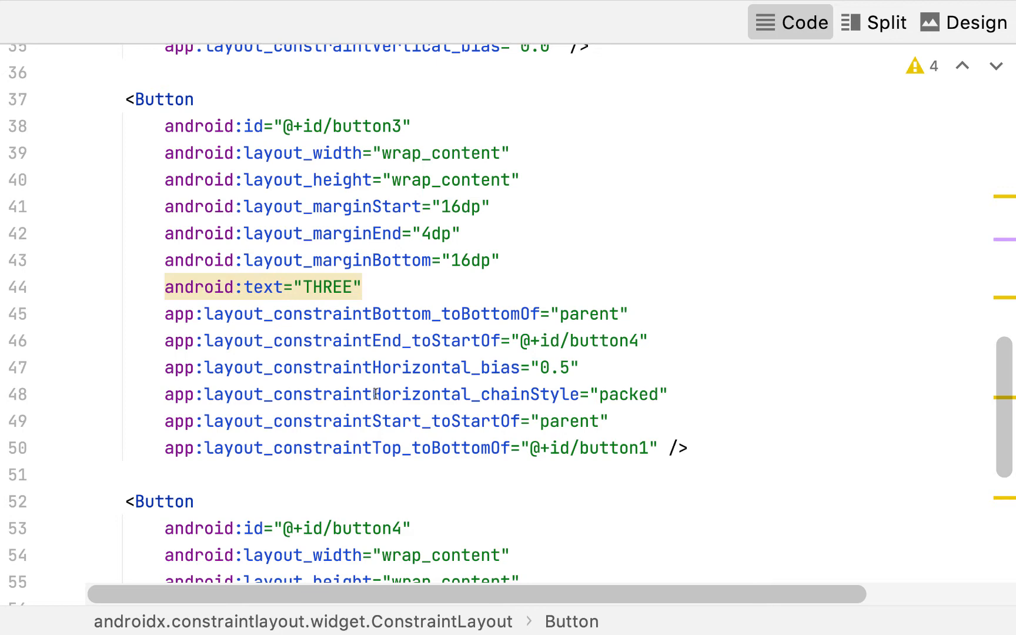
{"action": "left_click", "coordinate": [373, 394]}
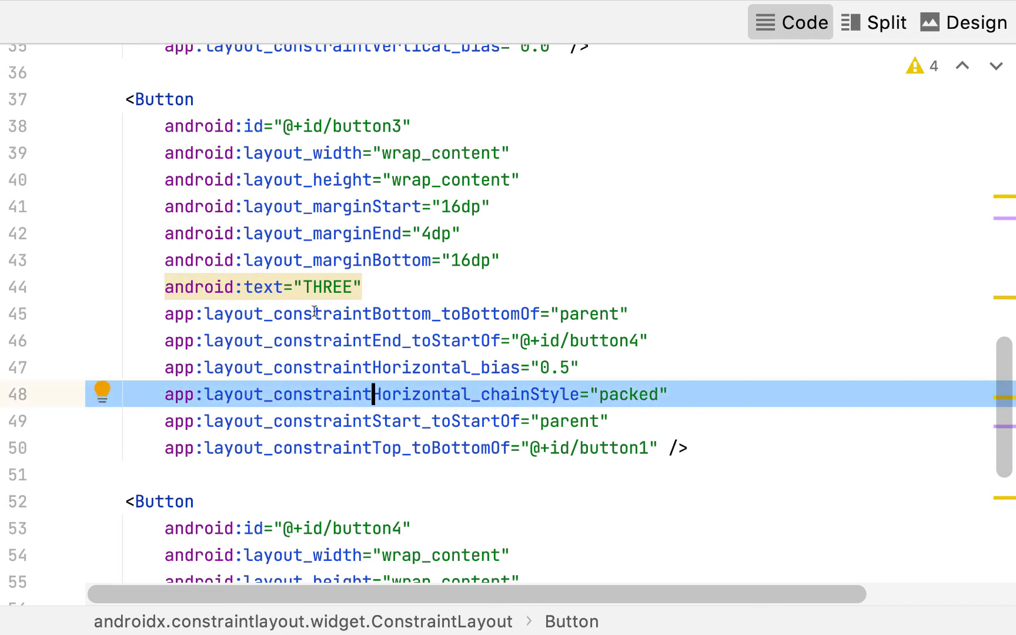
{"action": "mouse_move", "coordinate": [324, 206]}
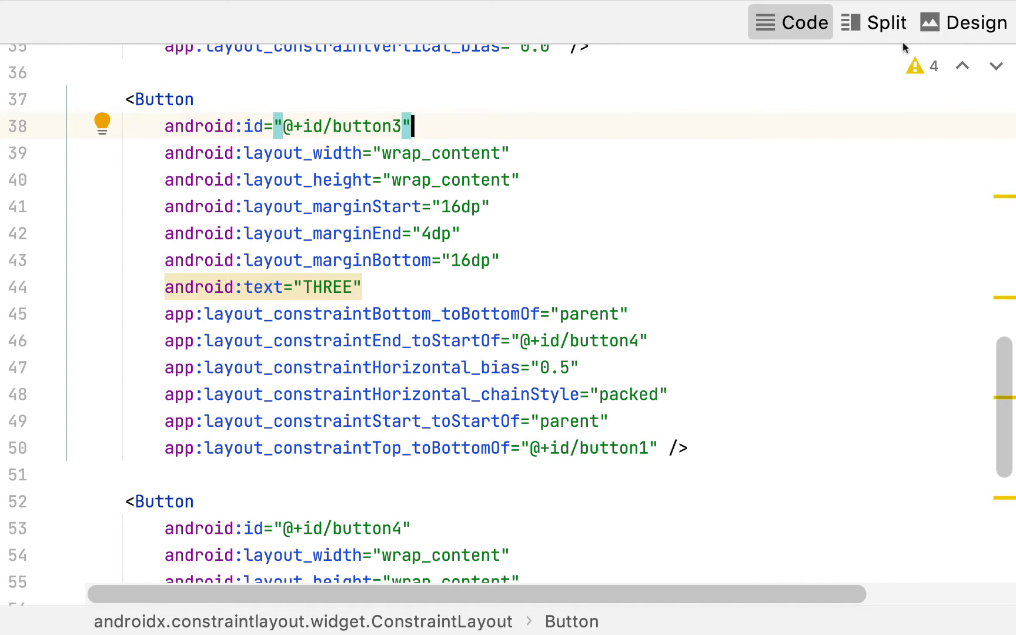
{"action": "left_click", "coordinate": [965, 22]}
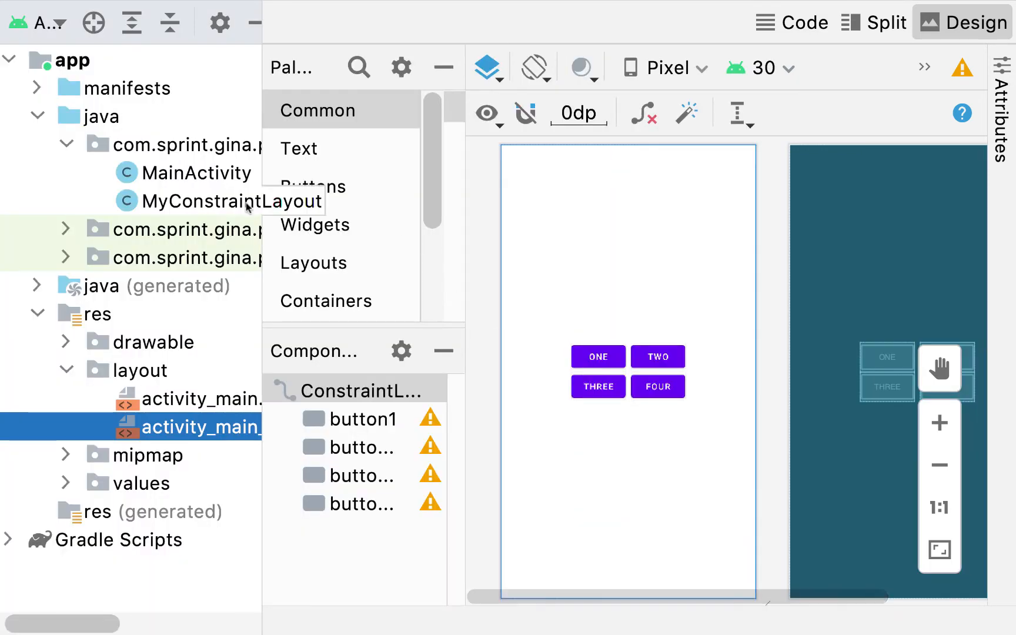
Open MyConstraintLayout from the java folder in the Project panel.
{"action": "left_click", "coordinate": [233, 201]}
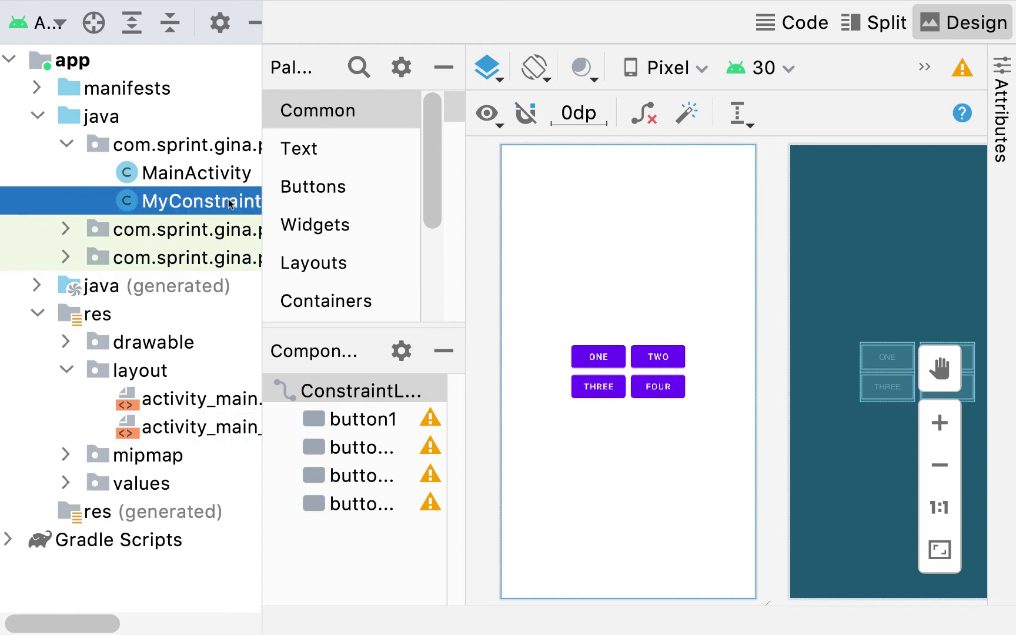
{"action": "left_click", "coordinate": [791, 21]}
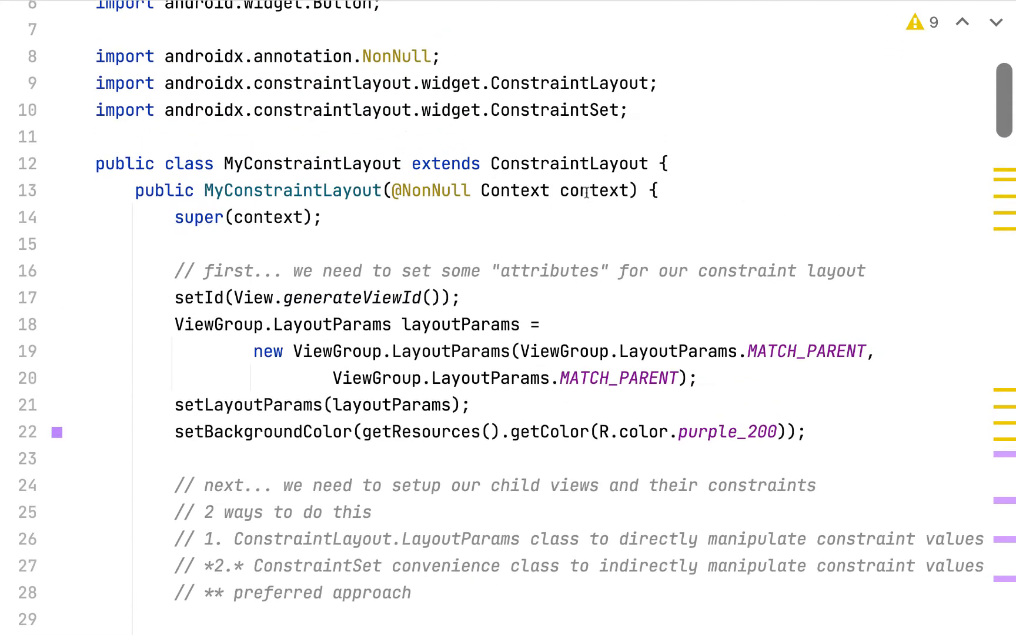
{"action": "double_click", "coordinate": [311, 164]}
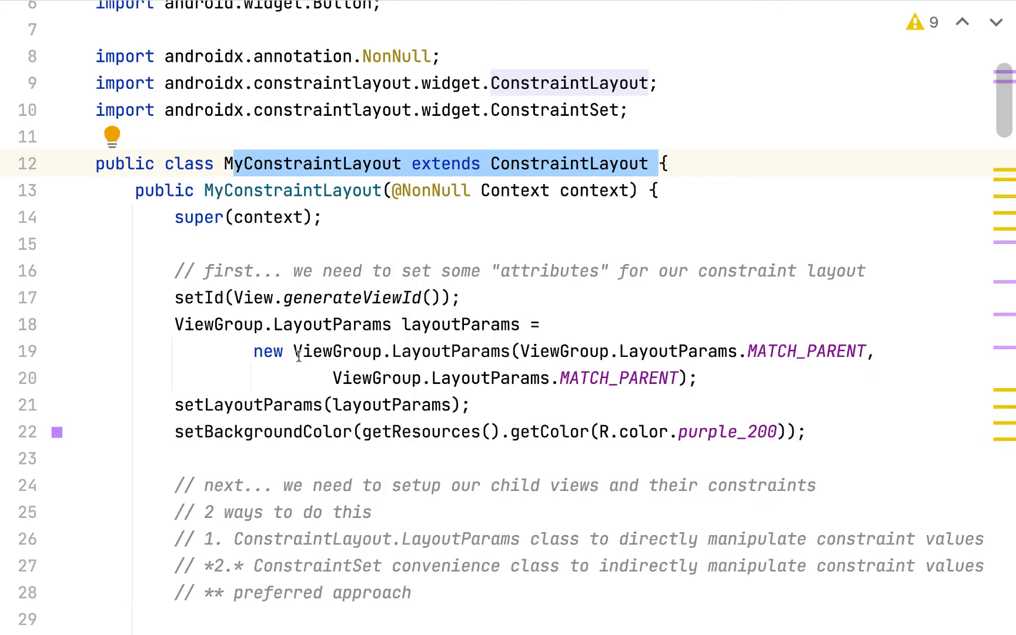
{"action": "scroll", "scroll_direction": "down", "scroll_amount": 3}
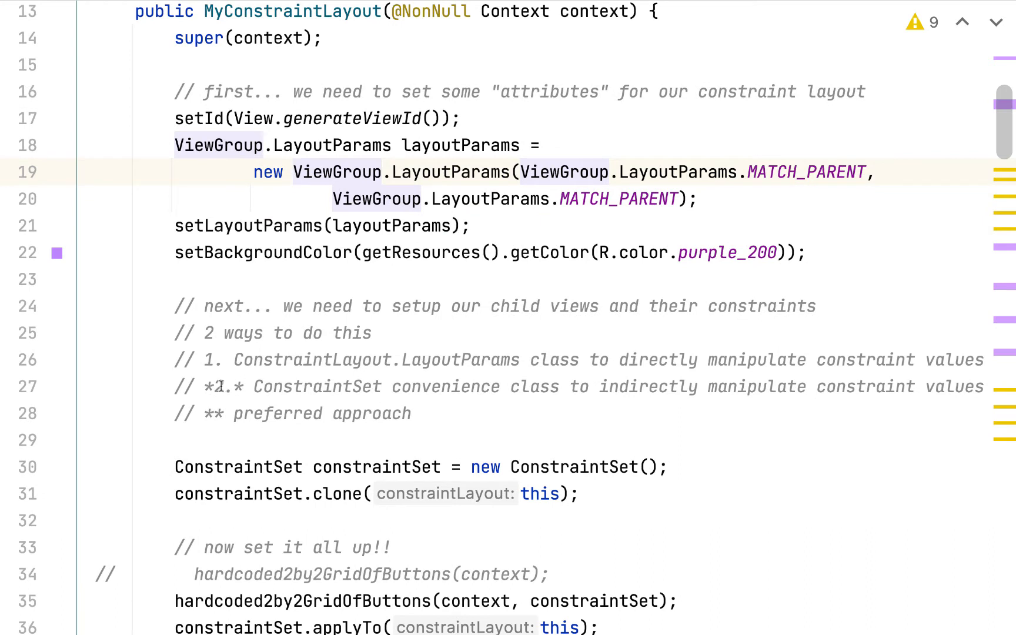
{"action": "mouse_move", "coordinate": [309, 386]}
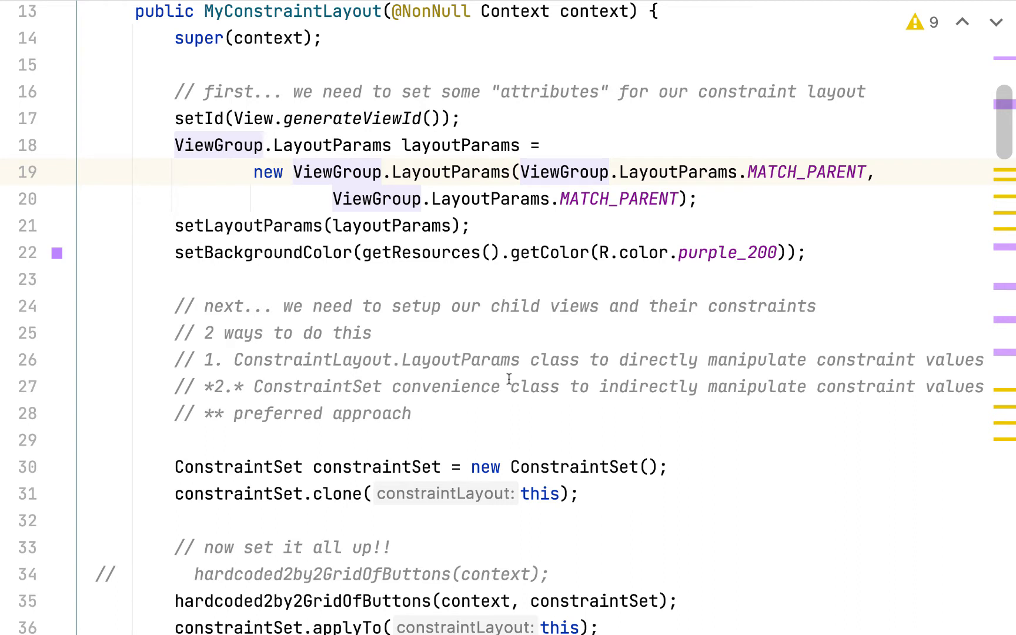
{"action": "mouse_move", "coordinate": [342, 468]}
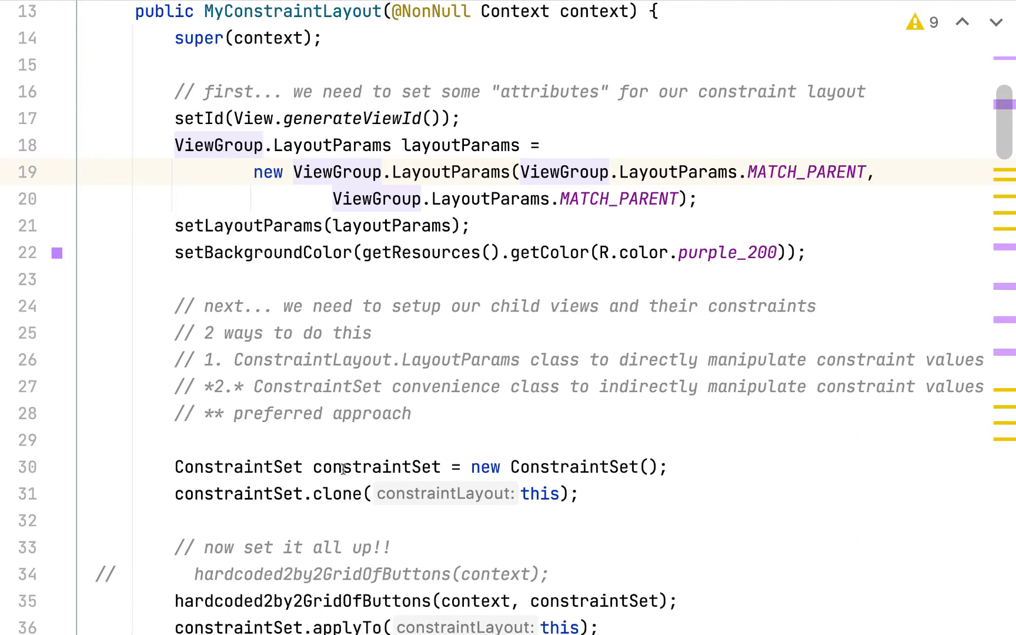
{"action": "mouse_move", "coordinate": [250, 387]}
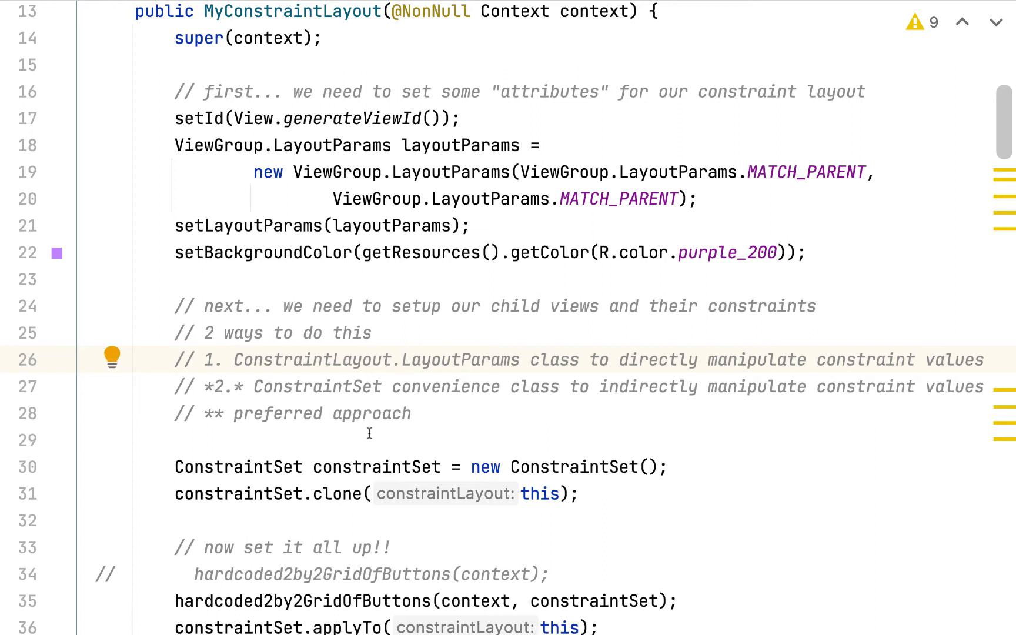
{"action": "mouse_move", "coordinate": [344, 427]}
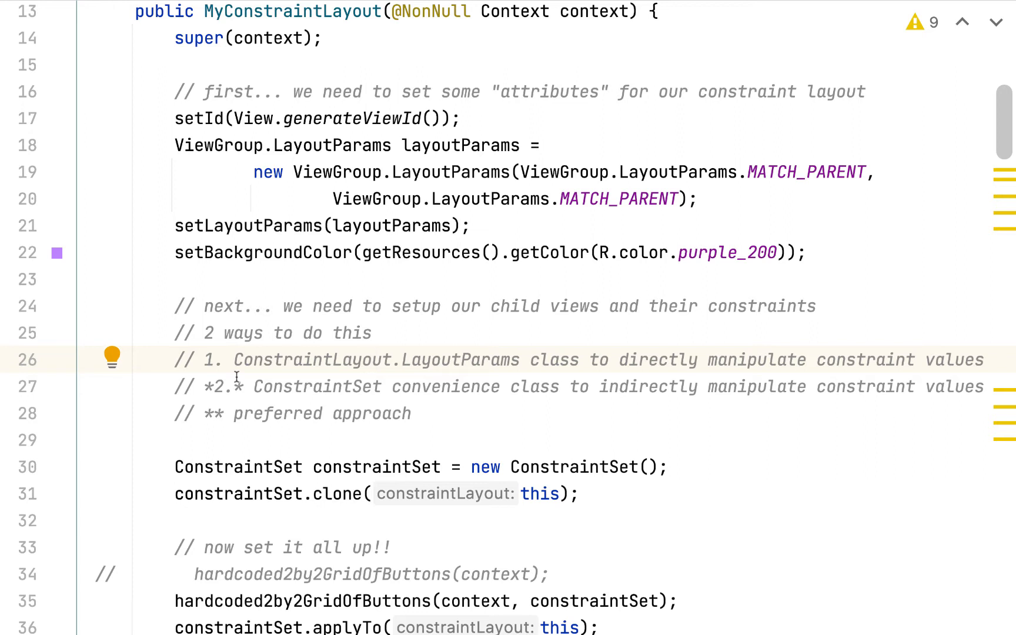
{"action": "left_click", "coordinate": [223, 386]}
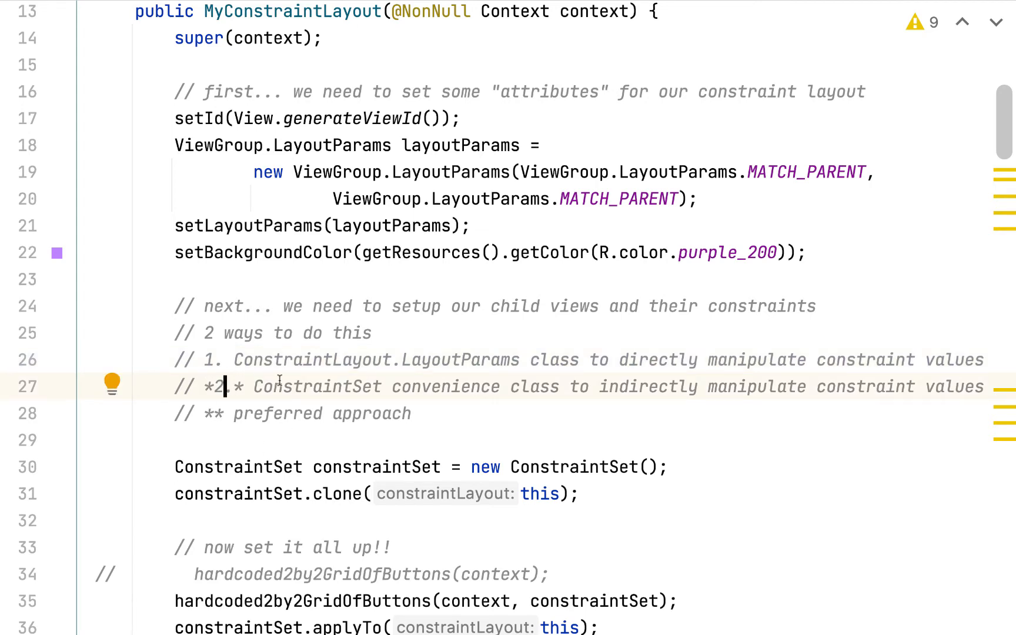
{"action": "scroll", "scroll_direction": "down", "scroll_amount": 3}
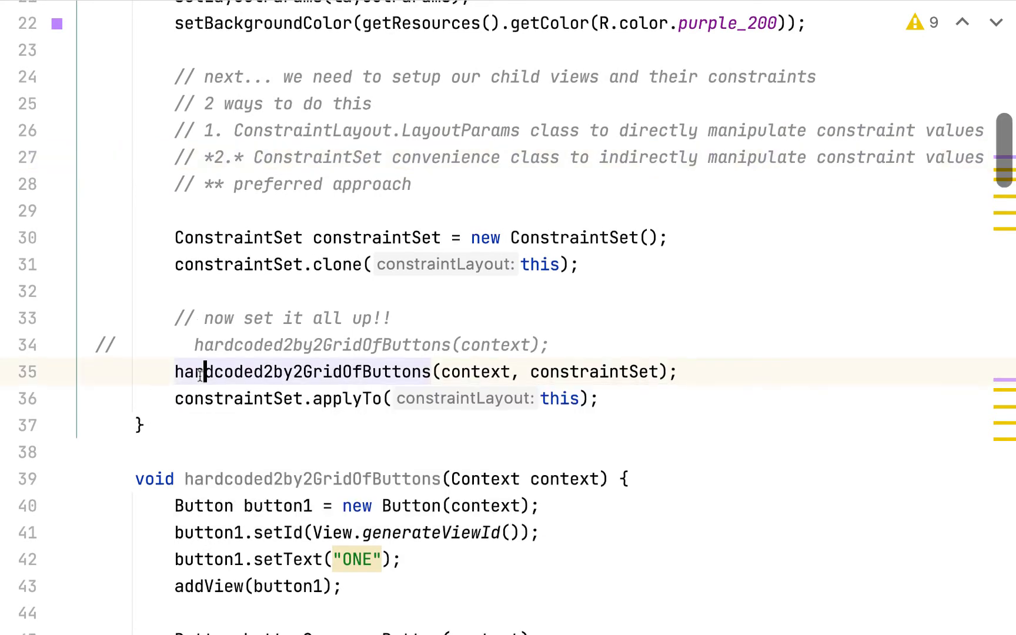
{"action": "scroll", "scroll_direction": "down", "scroll_amount": 3}
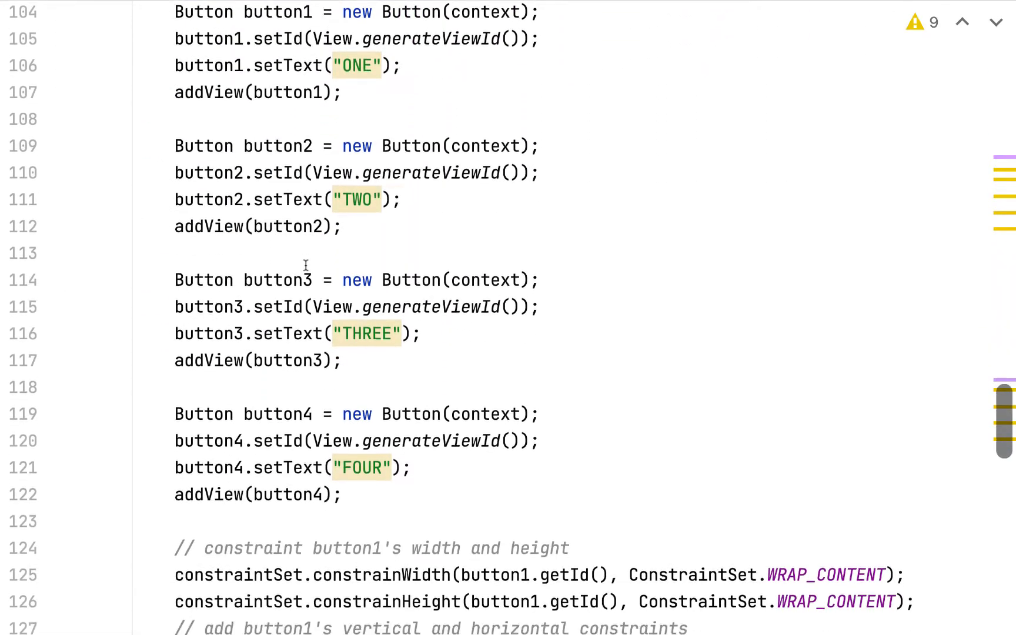
{"action": "scroll", "scroll_direction": "down", "scroll_amount": 3}
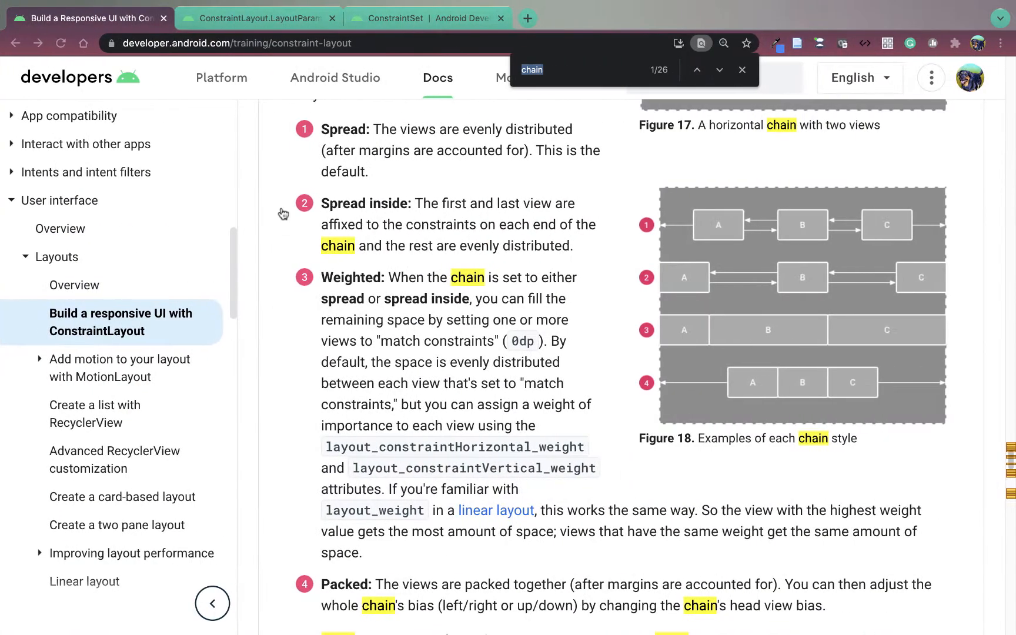
{"action": "left_click", "coordinate": [426, 18]}
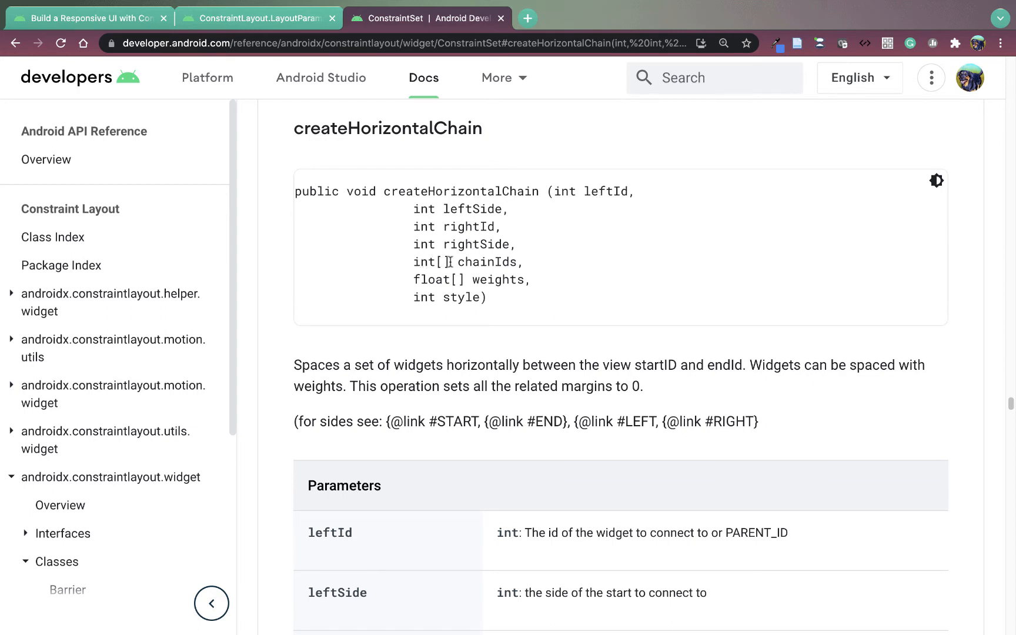
{"action": "mouse_move", "coordinate": [489, 262]}
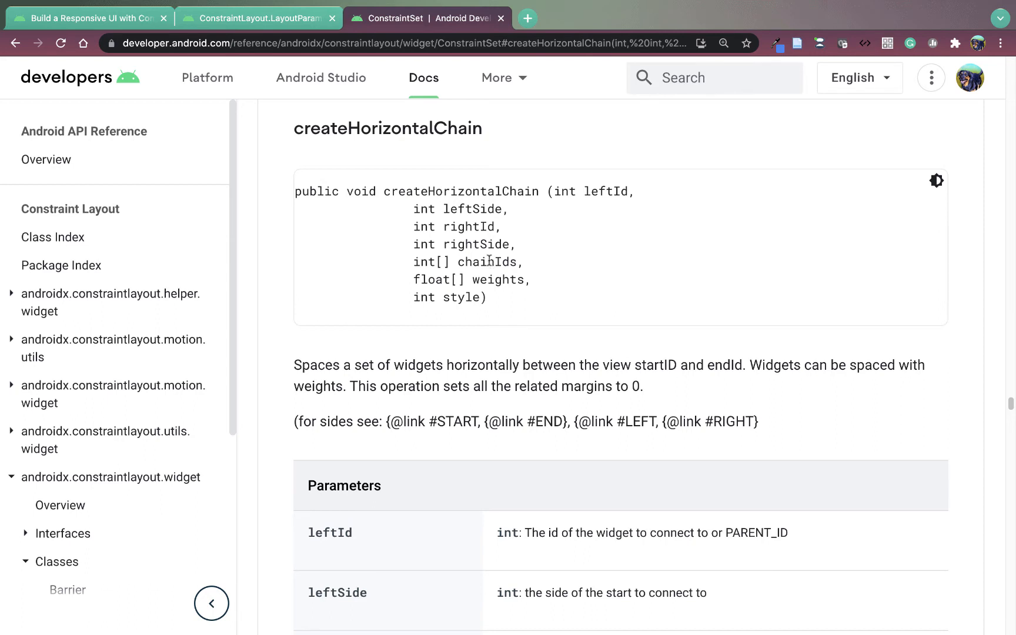
{"action": "mouse_move", "coordinate": [447, 282]}
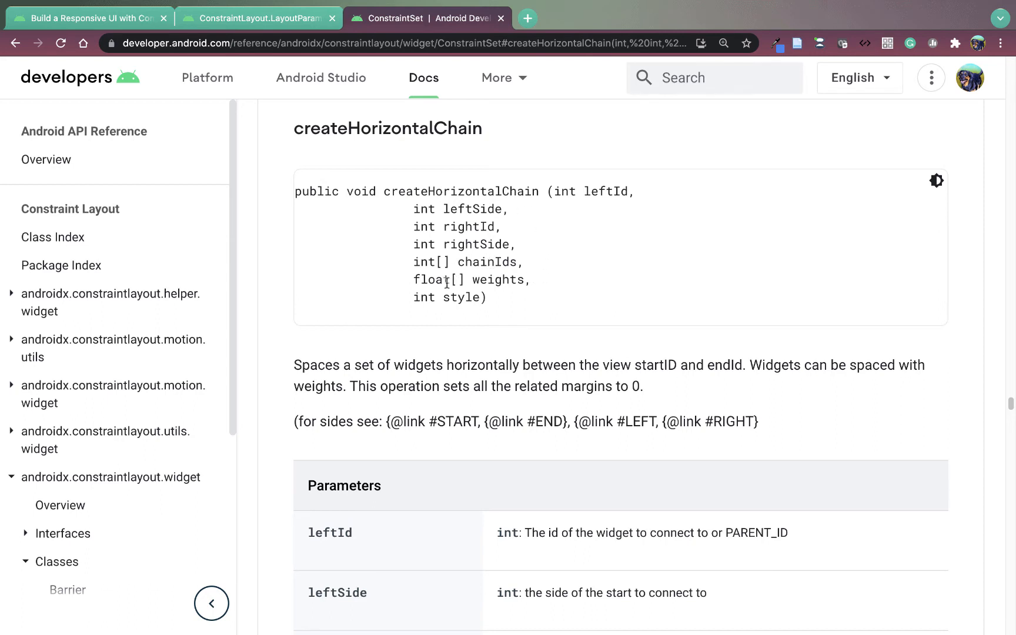
Highlight createHorizontalChain's style parameter and scroll down to its Parameters table.
{"action": "double_click", "coordinate": [433, 279]}
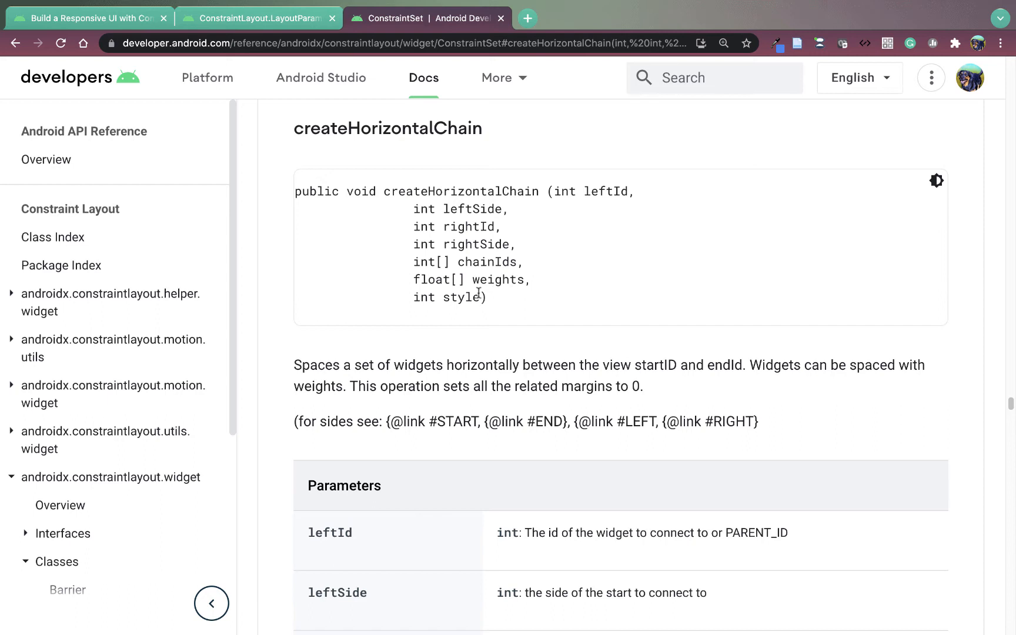
{"action": "double_click", "coordinate": [459, 297]}
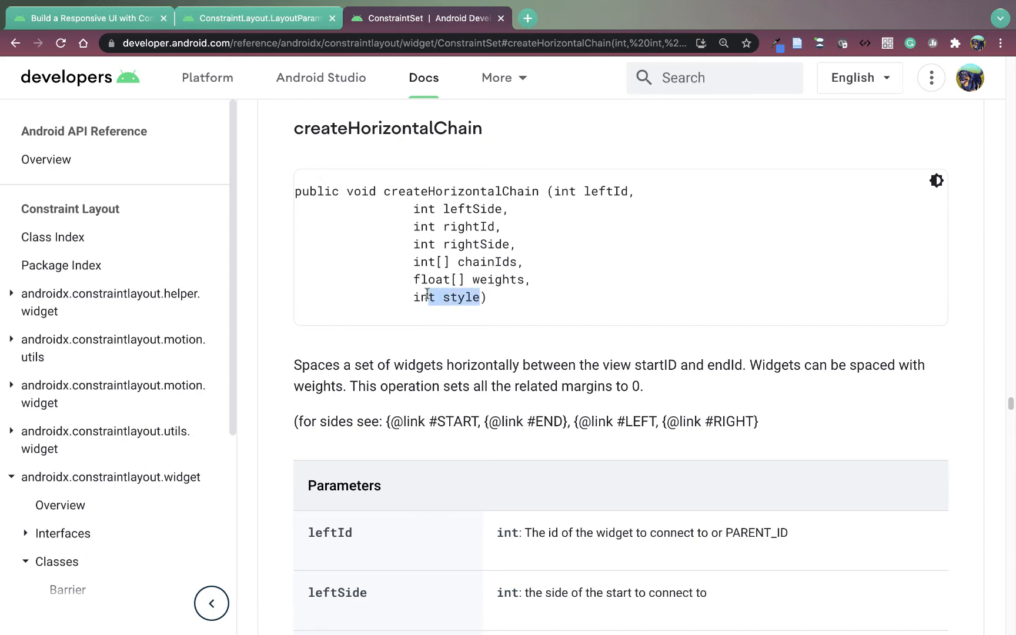
{"action": "mouse_move", "coordinate": [424, 331]}
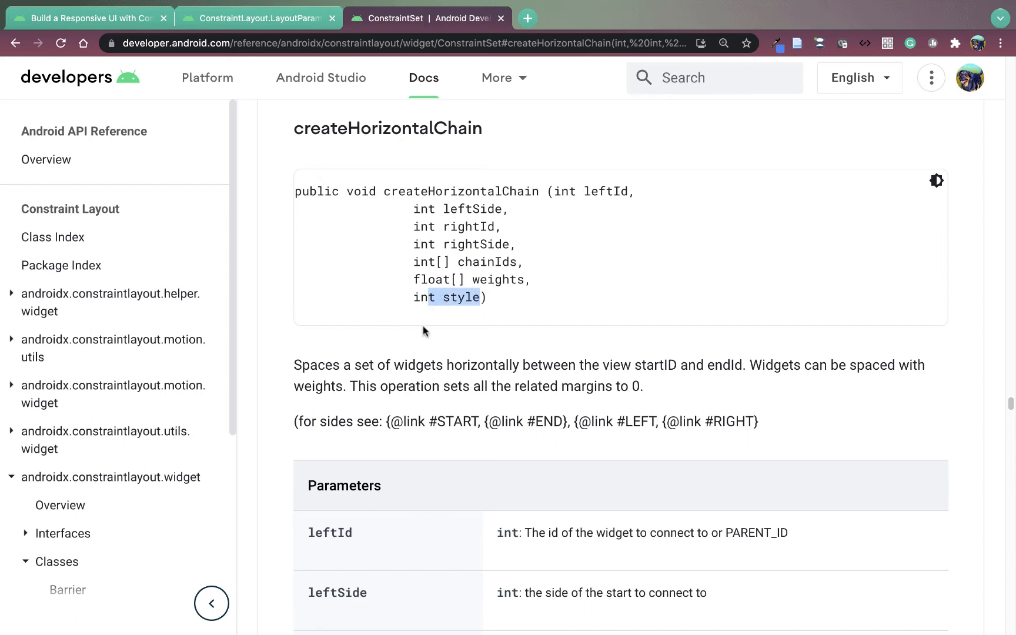
{"action": "scroll", "scroll_direction": "down", "scroll_amount": 3}
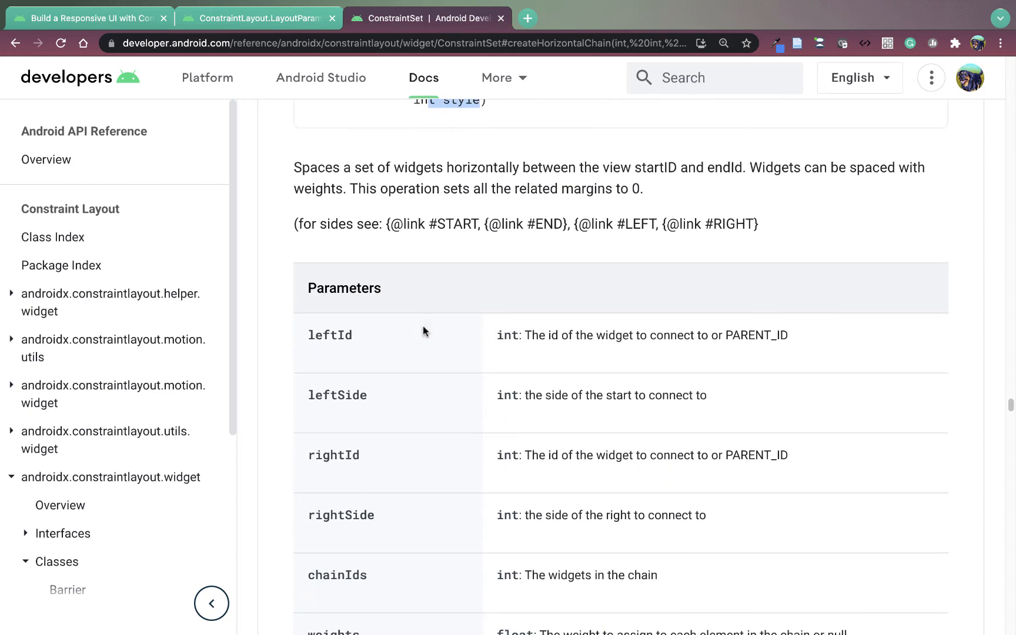
{"action": "scroll", "scroll_direction": "down", "scroll_amount": 3}
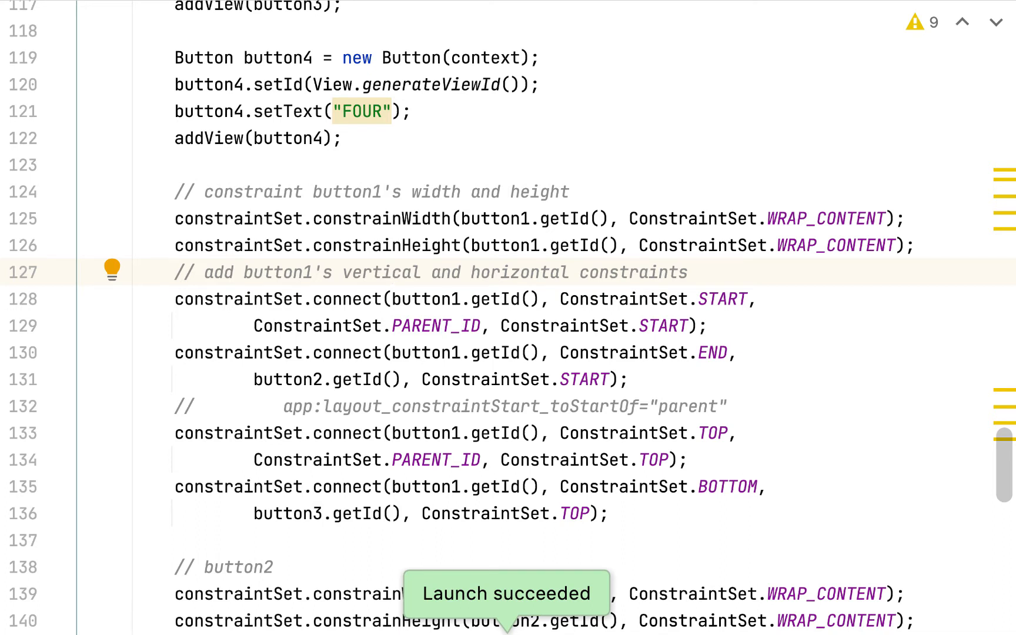
{"action": "mouse_move", "coordinate": [369, 180]}
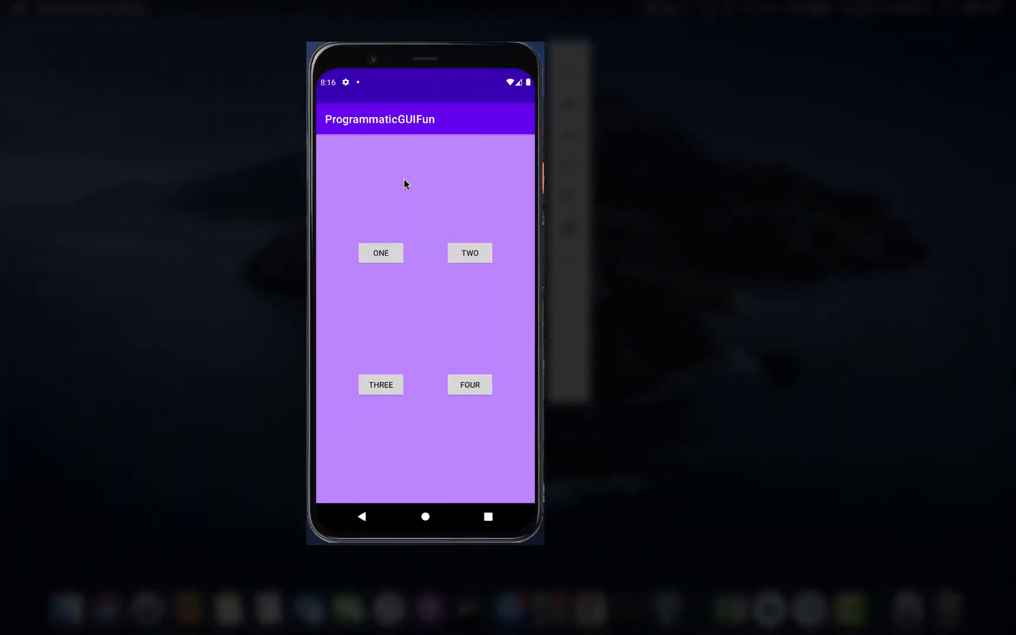
{"action": "mouse_move", "coordinate": [360, 407]}
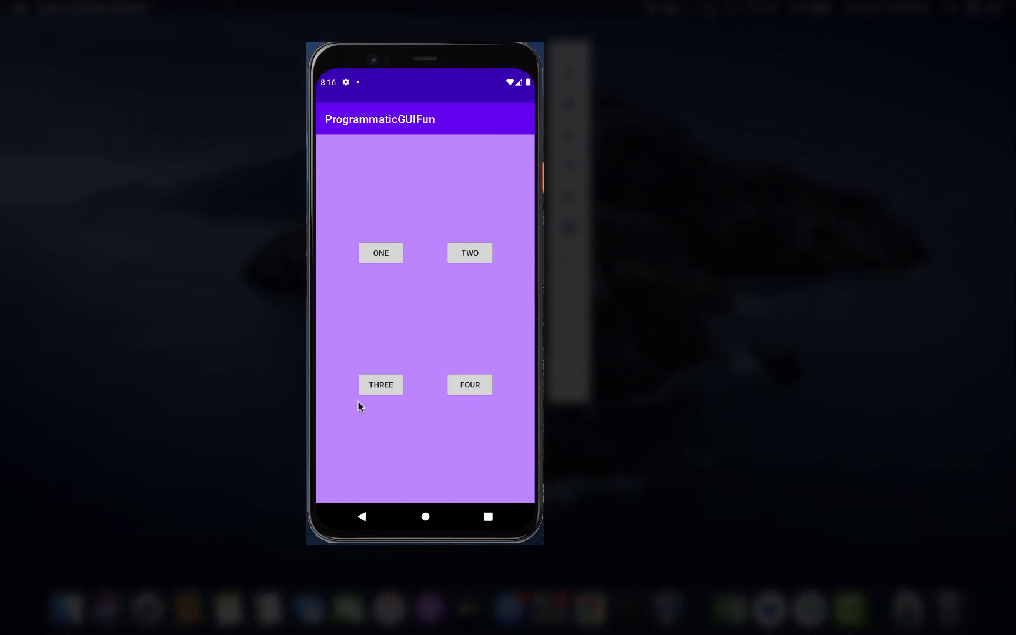
{"action": "mouse_move", "coordinate": [423, 236]}
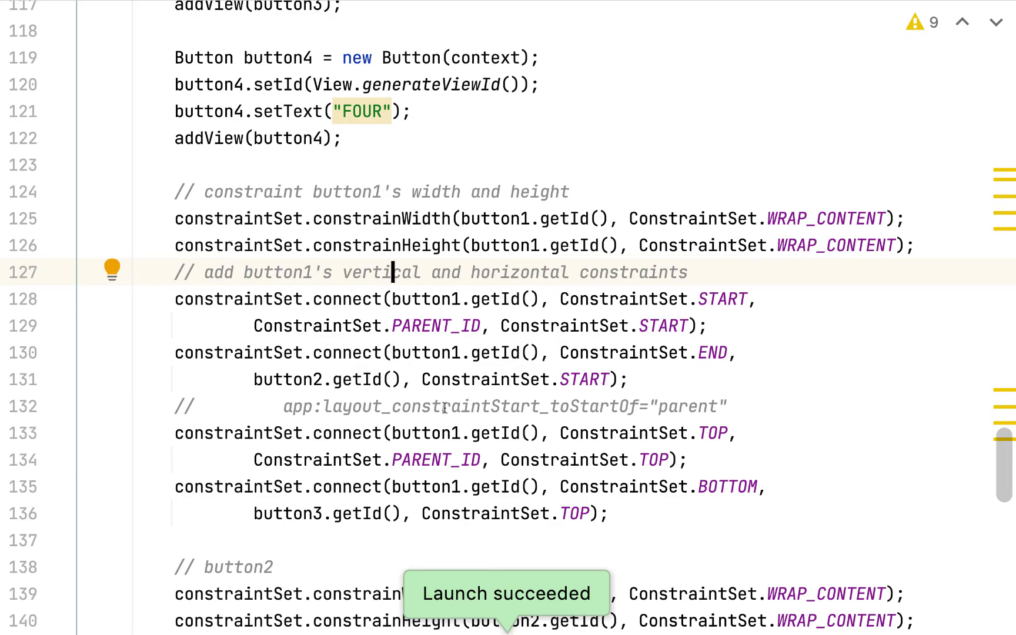
Scroll the editor to the end of the class, past button4's constraint calls.
{"action": "scroll", "scroll_direction": "down", "scroll_amount": 3}
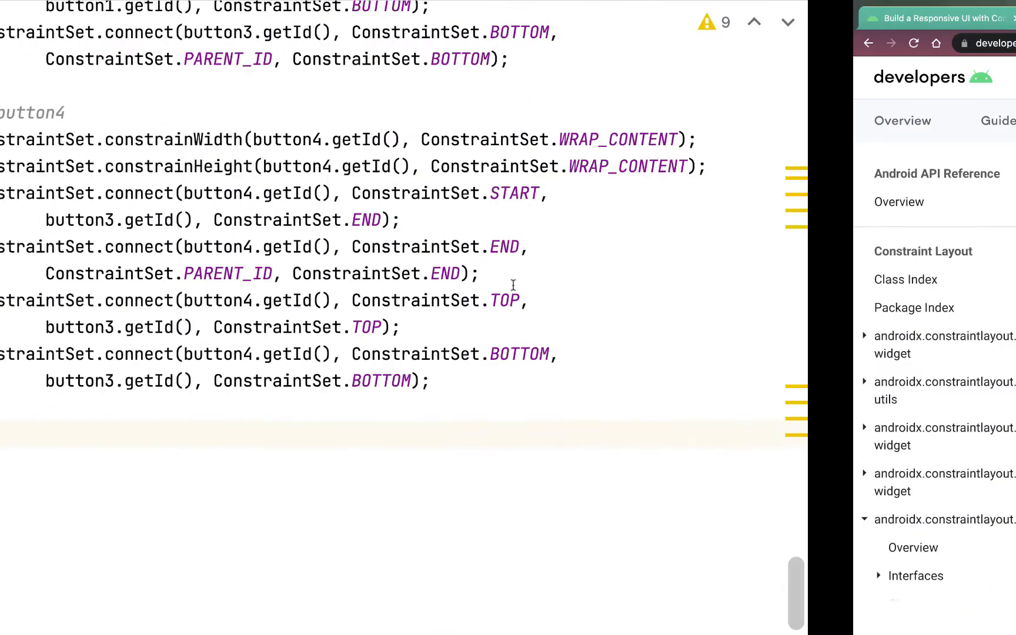
Declare int[] horizontalChainIDs1 holding the button1 and button2 IDs.
{"action": "type", "text": "int[]"}
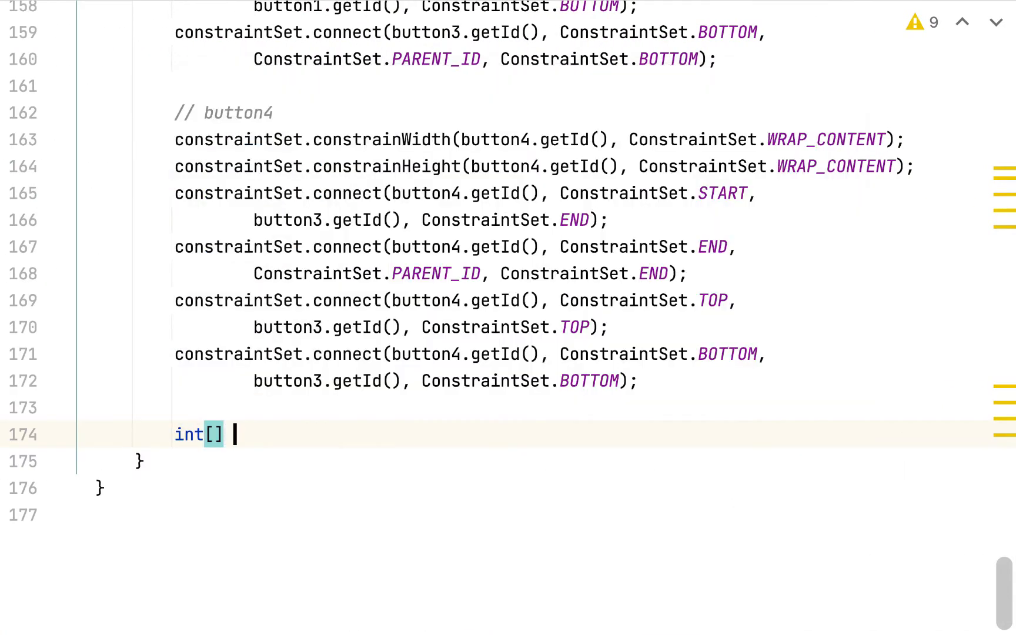
{"action": "type", "text": "horizo"}
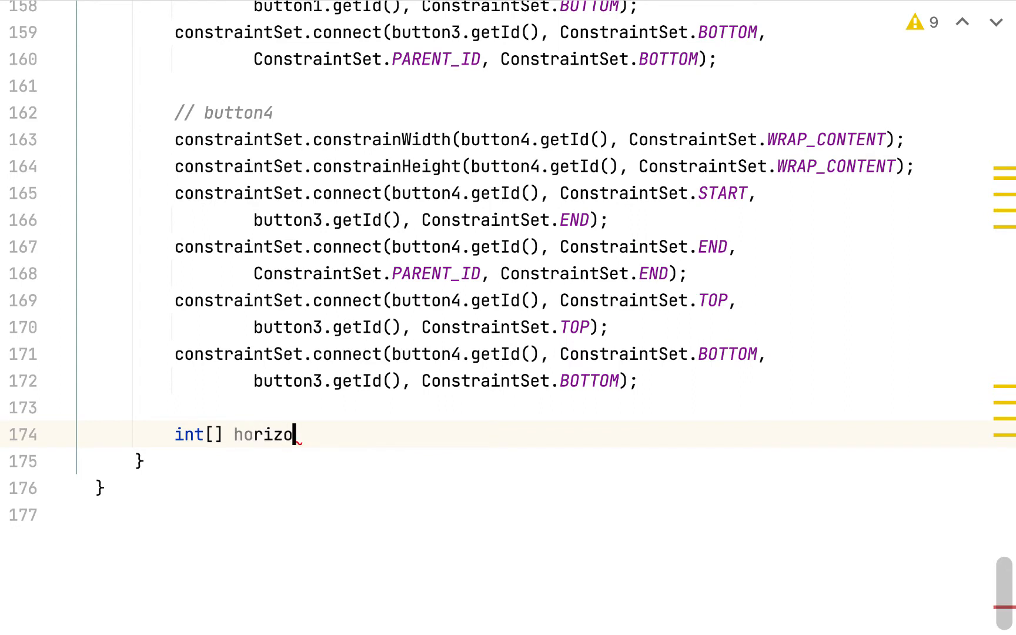
{"action": "type", "text": "ntalChainI"}
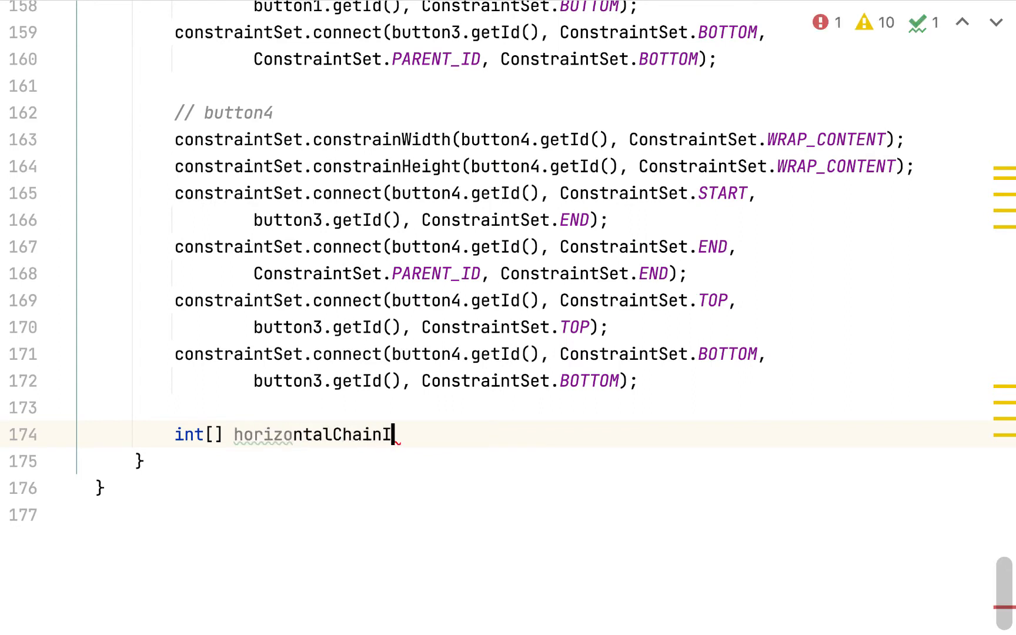
{"action": "type", "text": "Ds1"}
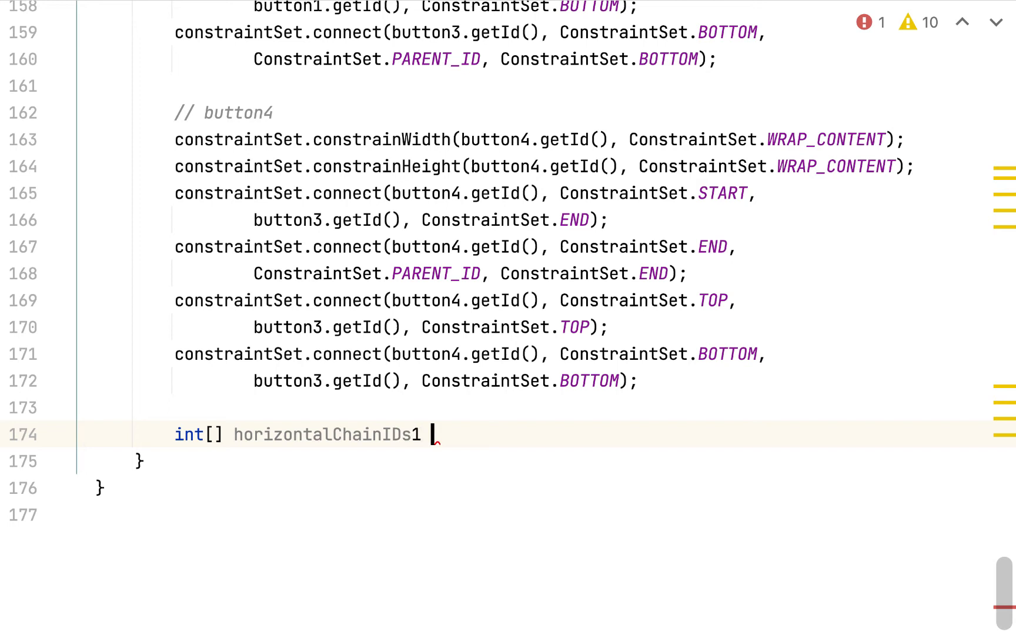
{"action": "type", "text": "= {};"}
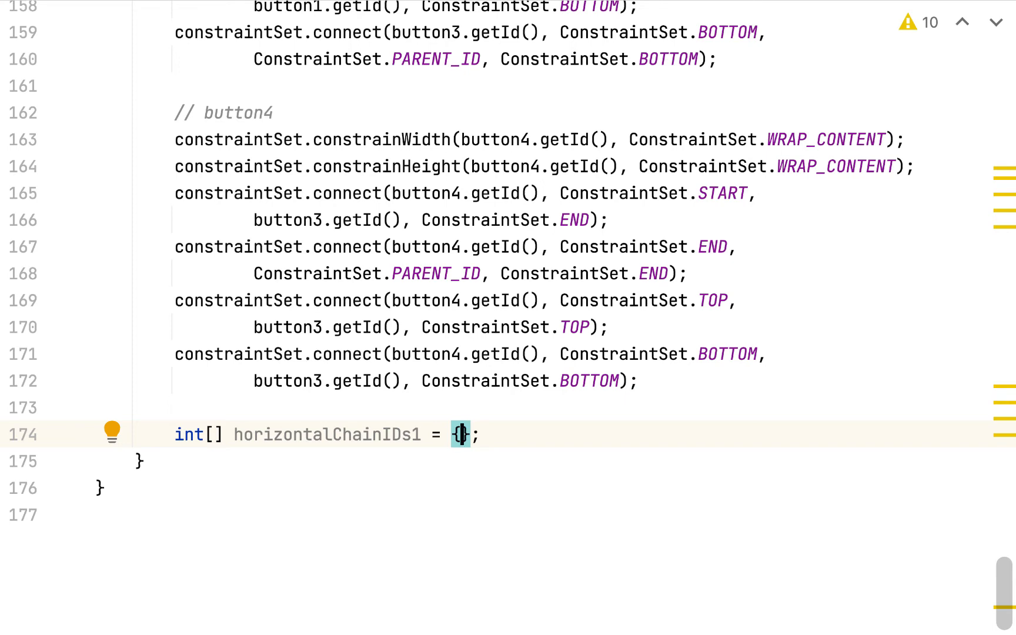
{"action": "type", "text": "button1.getId(), button2.getId("}
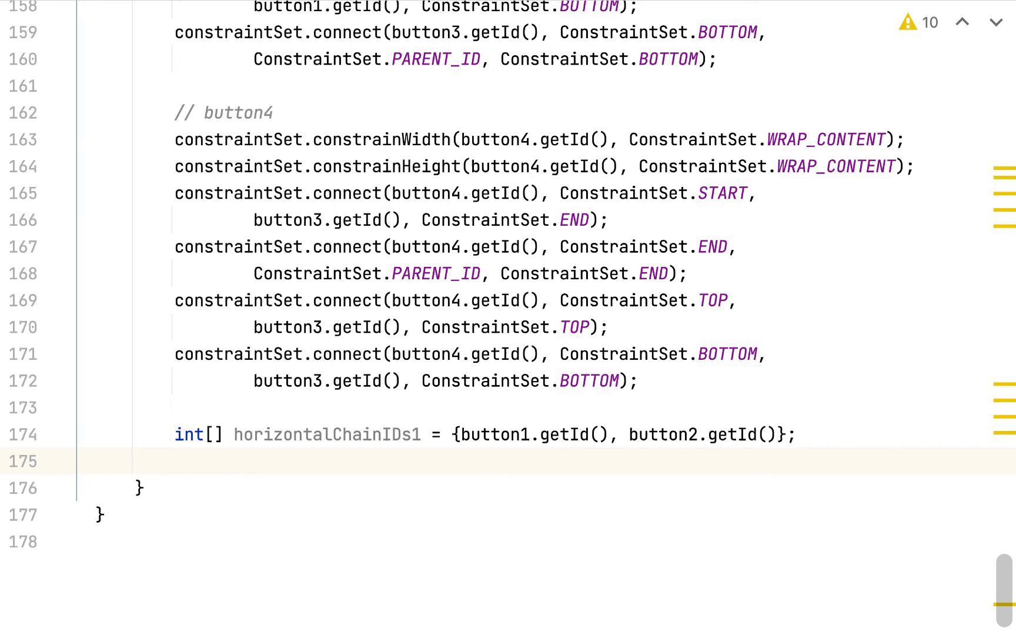
Call createHorizontalChain from parent LEFT to parent RIGHT with CHAIN_PACKED, then run.
{"action": "type", "text": "constraintSet."}
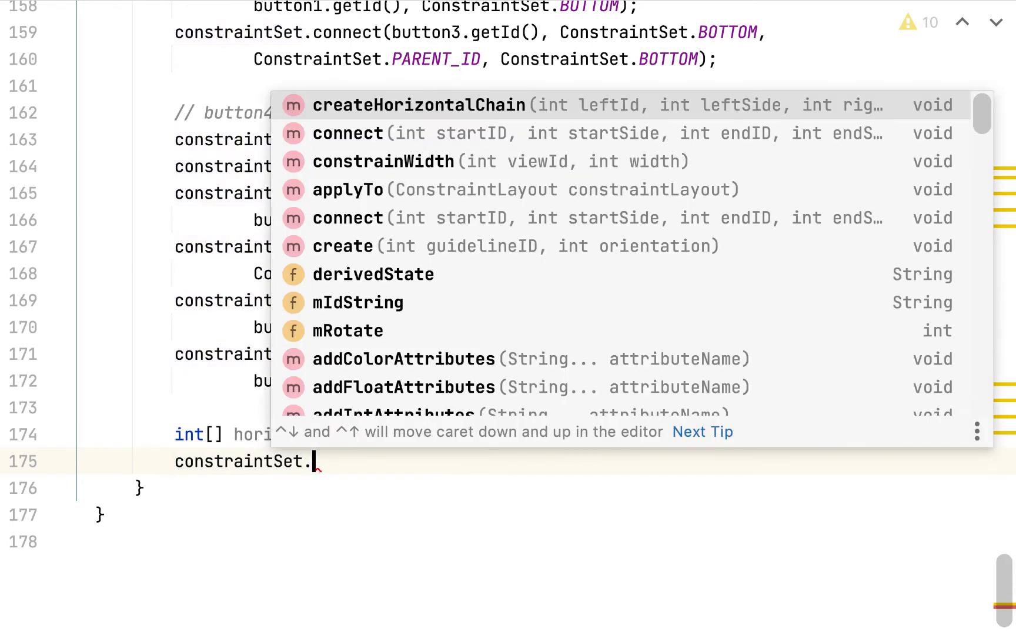
{"action": "type", "text": "createHorizontalChain("}
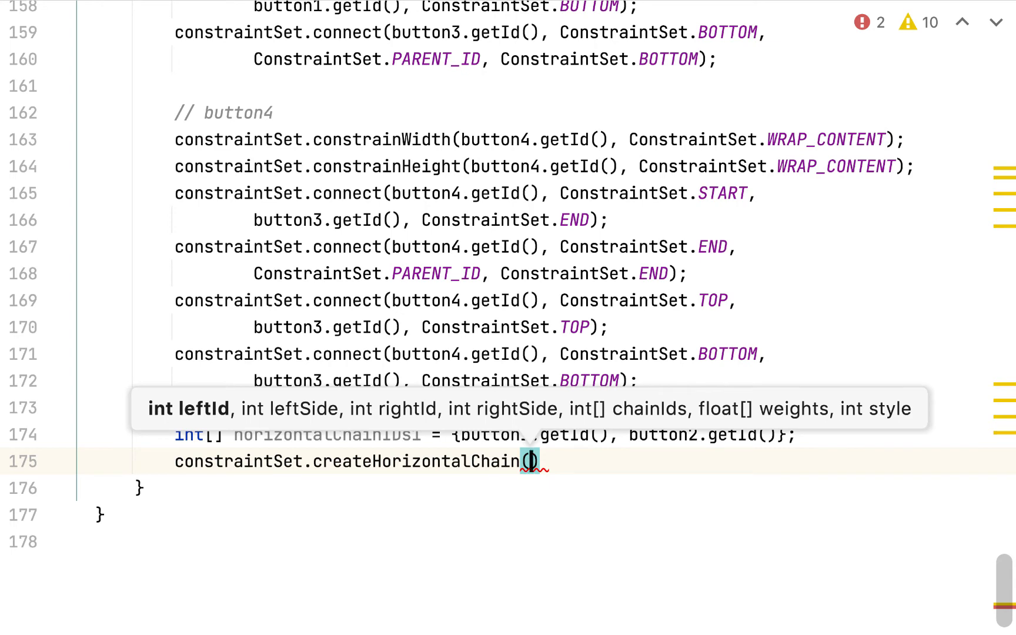
{"action": "type", "text": "PARENT_ID,"}
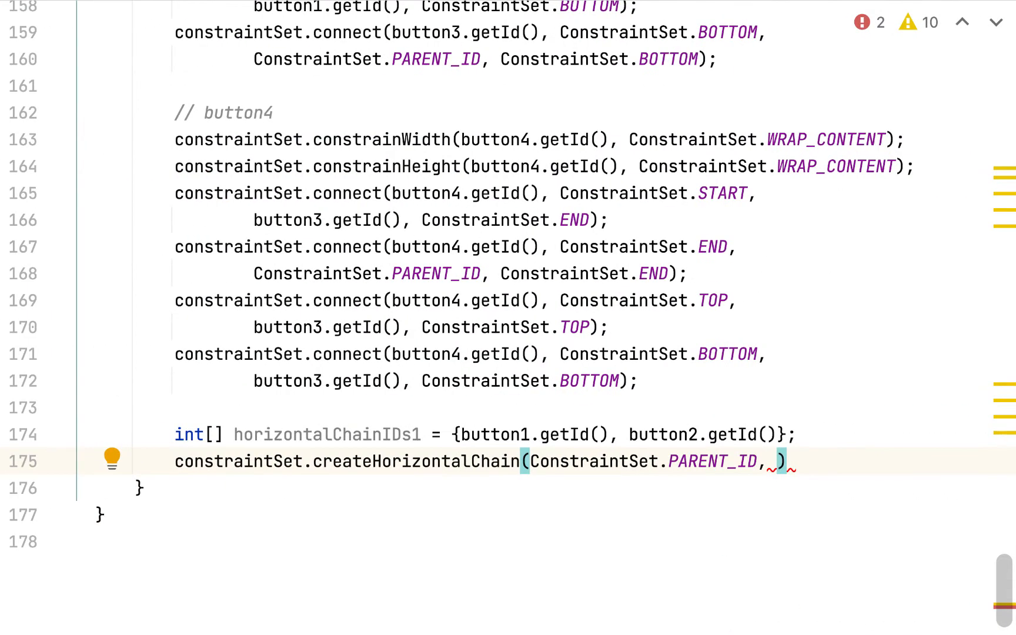
{"action": "type", "text": "LEF"}
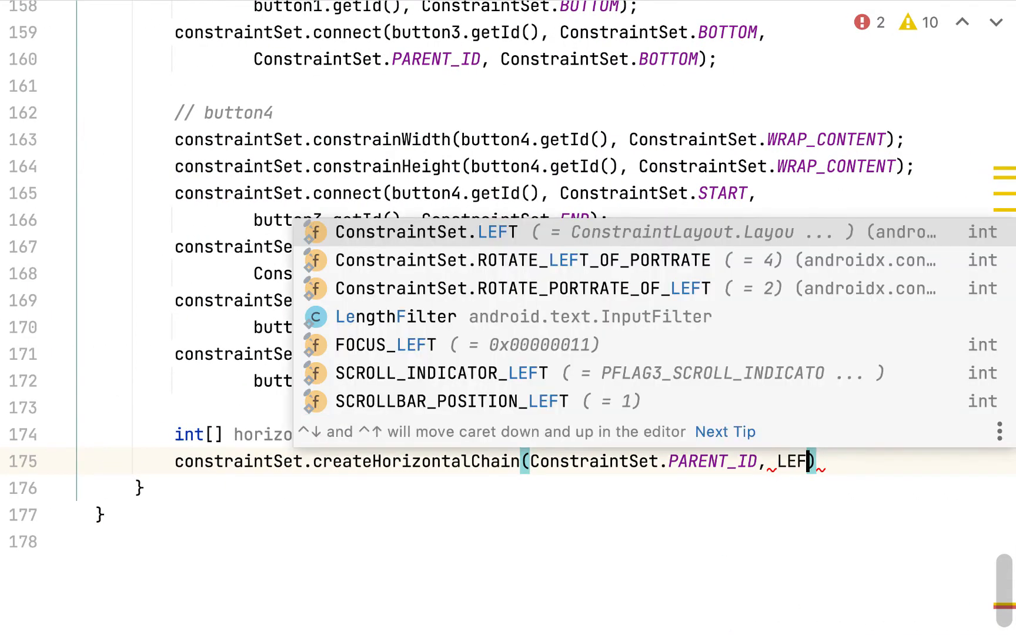
{"action": "left_click", "coordinate": [419, 232]}
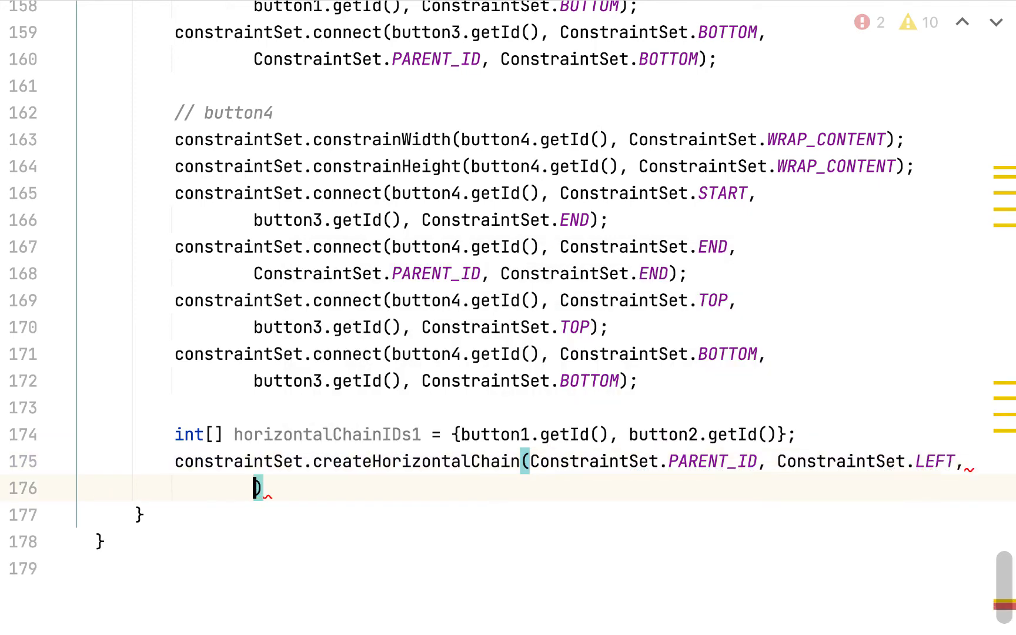
{"action": "type", "text": "PARENT_ID, ConstraintSet.RIGHT,"}
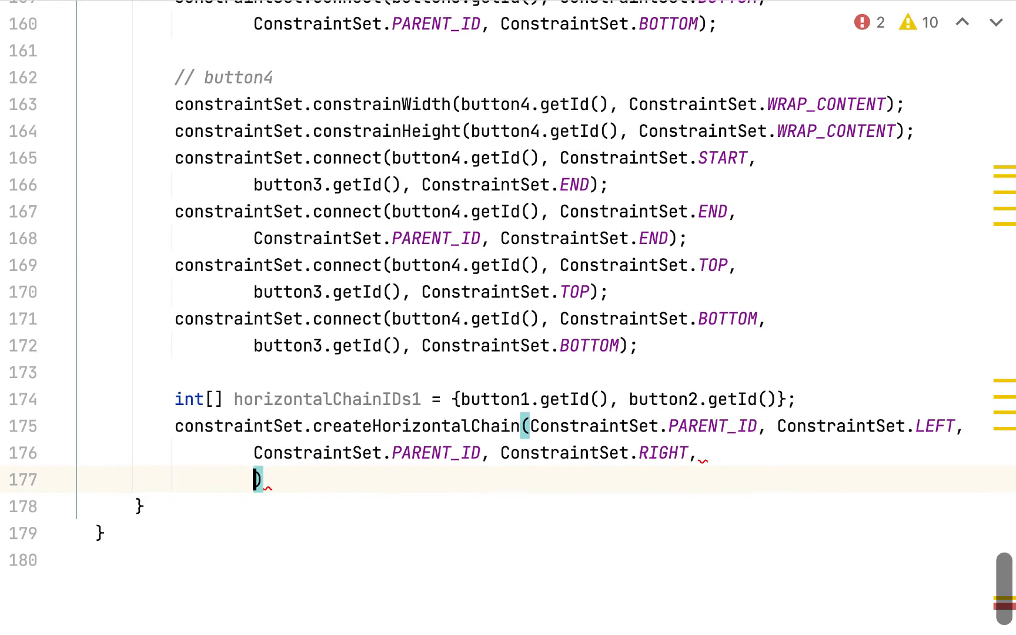
{"action": "left_click", "coordinate": [425, 18]}
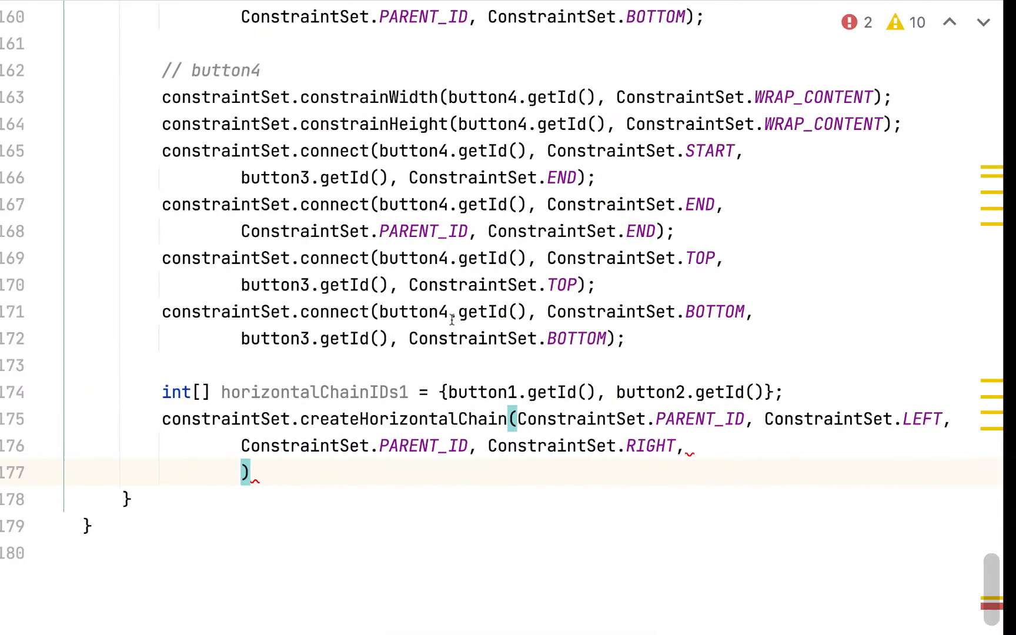
{"action": "type", "text": "horizontalChainIDs1, nul"}
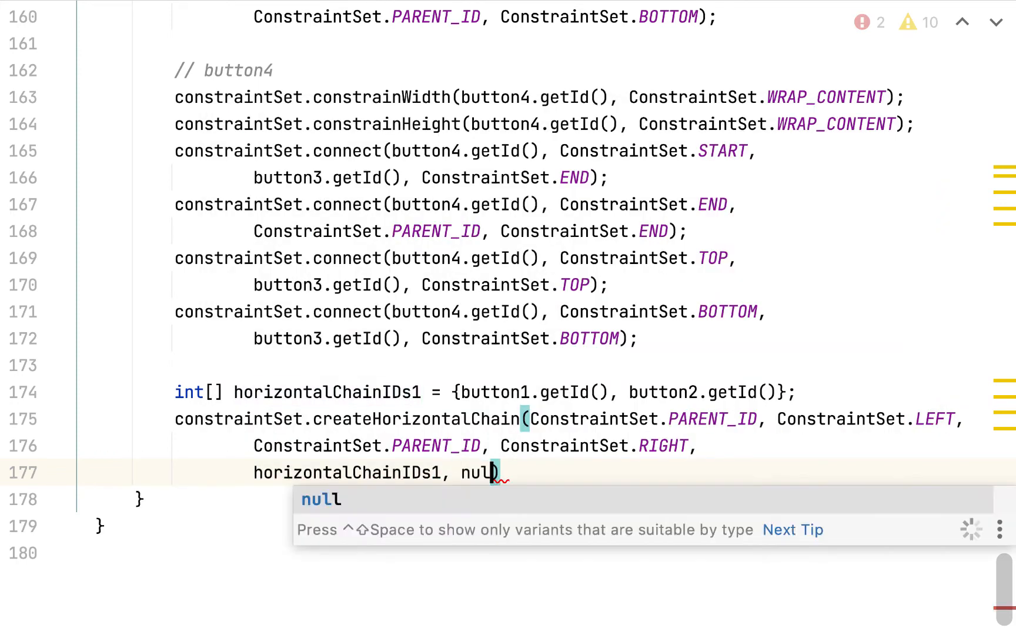
{"action": "type", "text": ", PACK"}
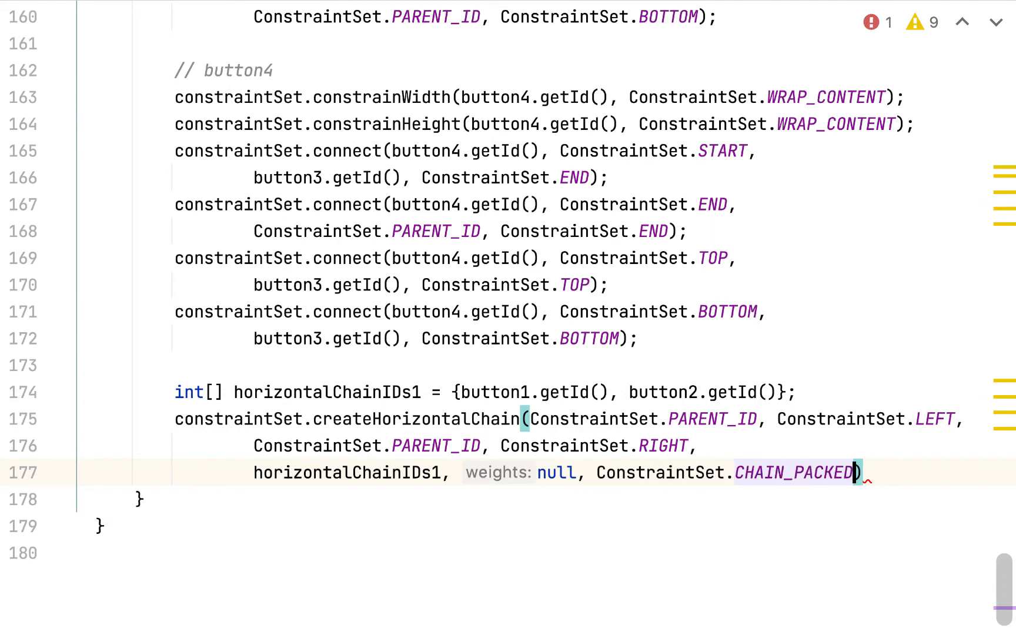
{"action": "type", "text": ";"}
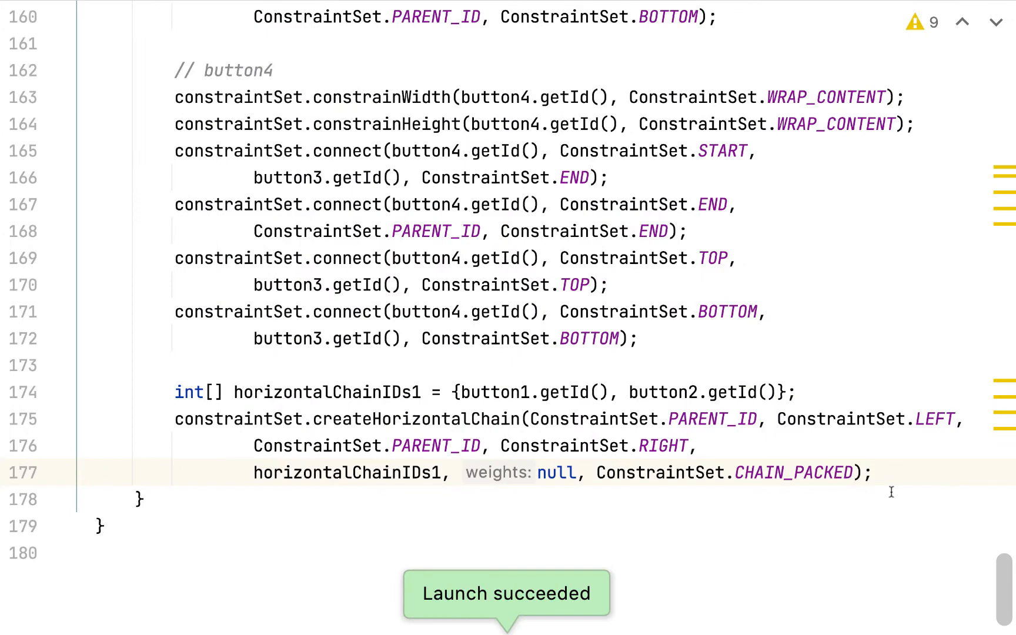
Check the emulator: both button pairs packed side by side, rows far apart.
{"action": "left_click_drag", "start_coordinate": [176, 392], "coordinate": [868, 472]}
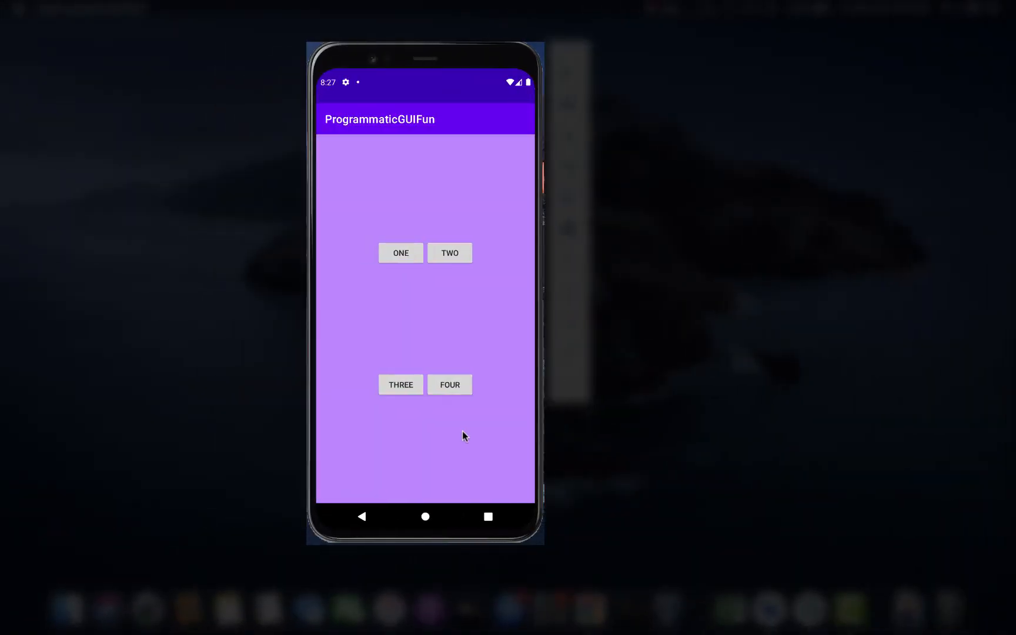
{"action": "mouse_move", "coordinate": [432, 400]}
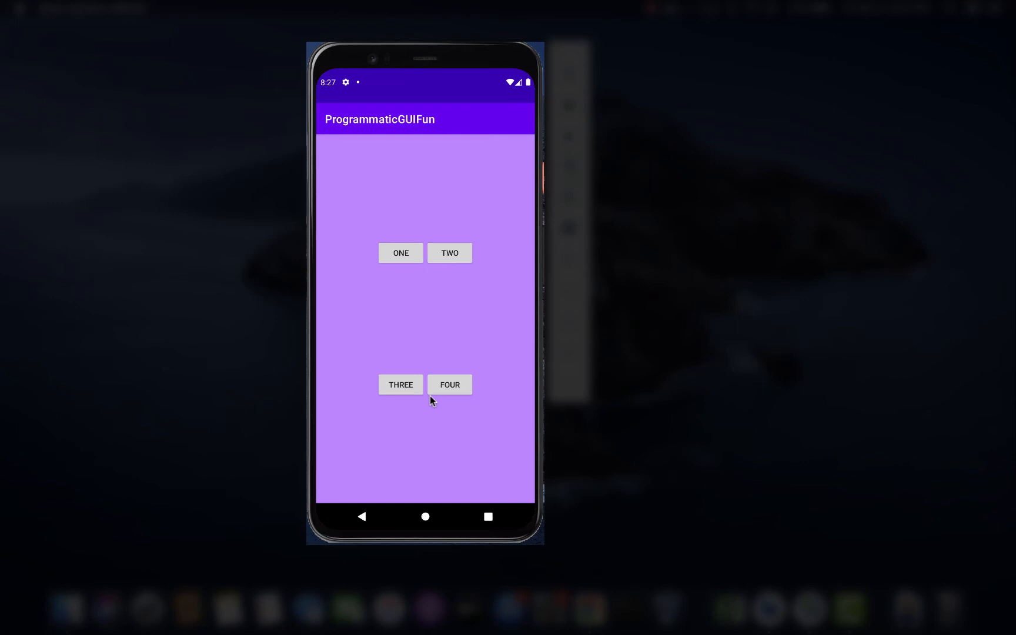
{"action": "mouse_move", "coordinate": [398, 310]}
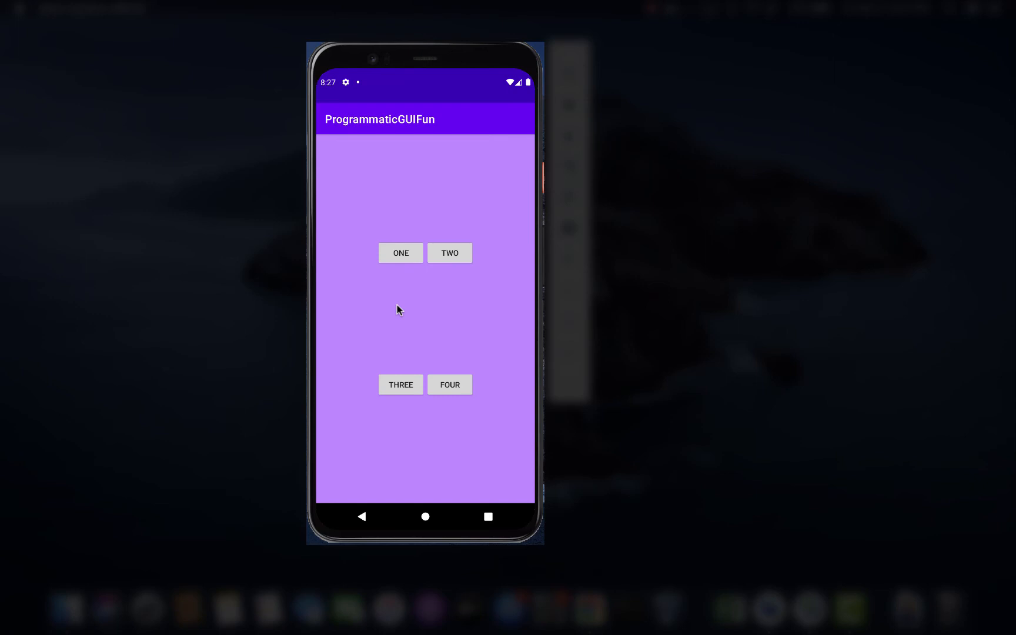
{"action": "mouse_move", "coordinate": [404, 341]}
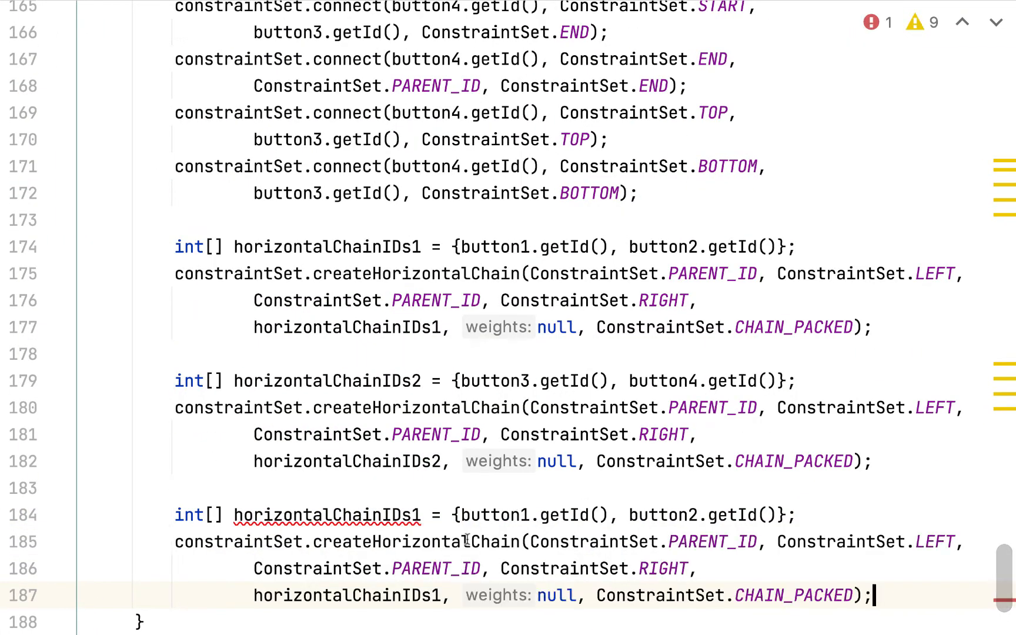
Rename the duplicated chain array to verticalChainIDs and change its sides to TOP and BOTTOM.
{"action": "double_click", "coordinate": [328, 514]}
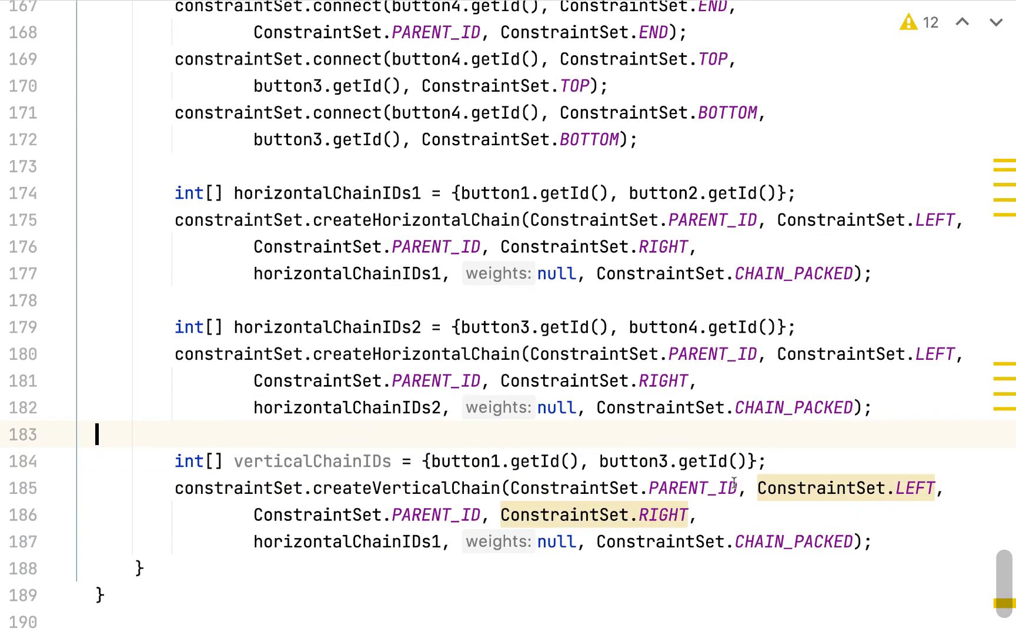
{"action": "type", "text": "T"}
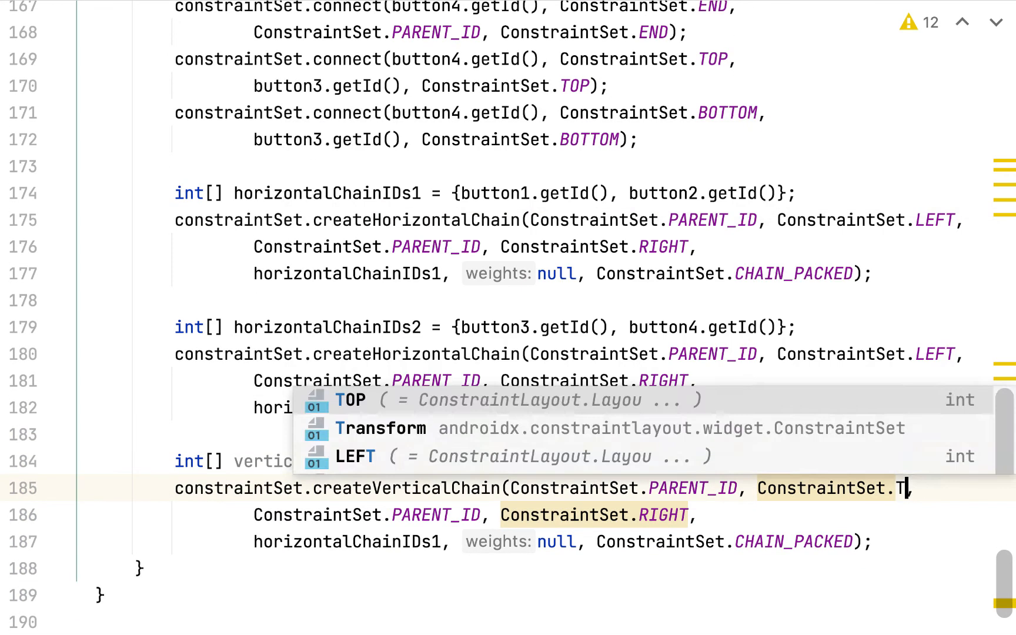
{"action": "left_click", "coordinate": [350, 400]}
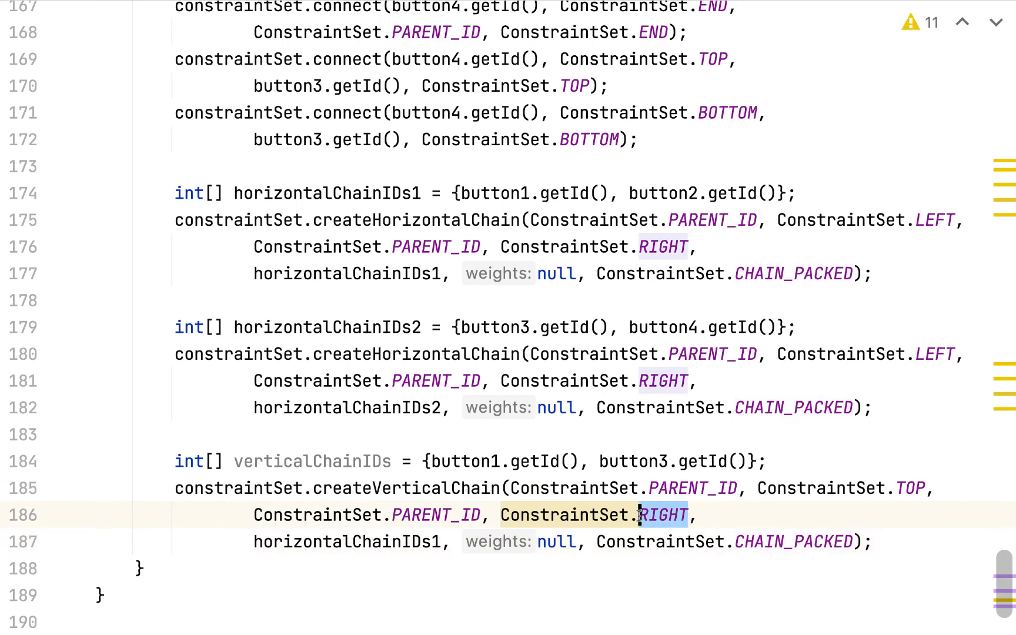
{"action": "type", "text": "BOTTOM"}
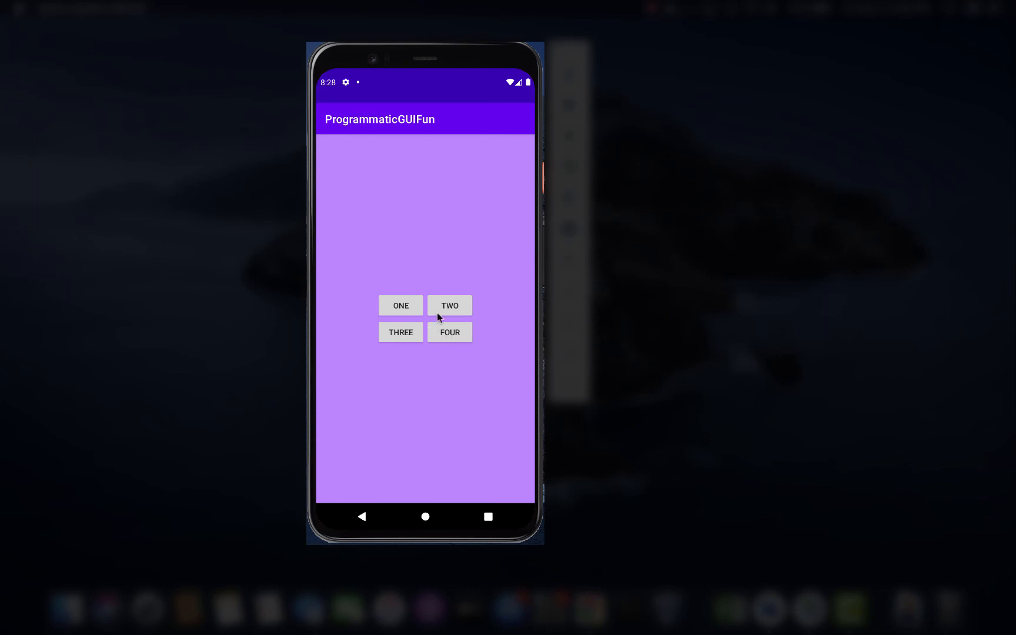
{"action": "mouse_move", "coordinate": [446, 321]}
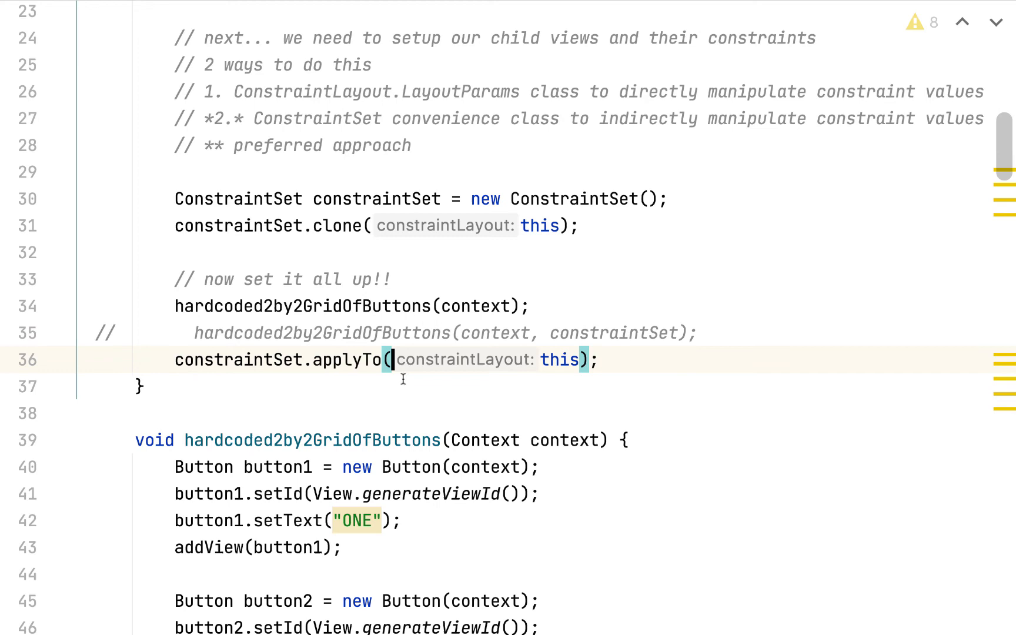
{"action": "scroll", "scroll_direction": "down", "scroll_amount": 3}
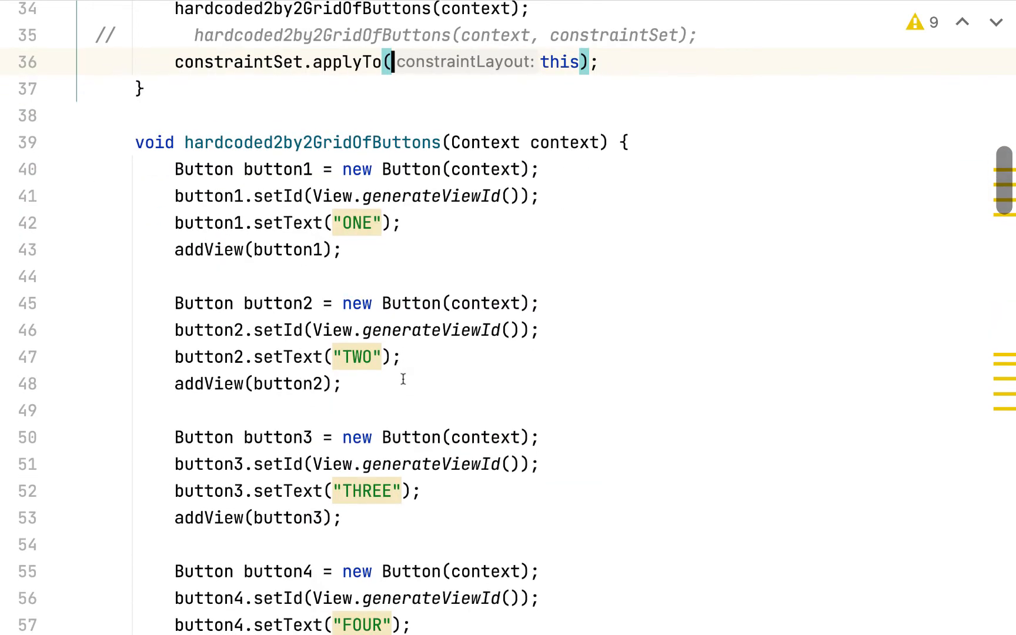
{"action": "scroll", "scroll_direction": "down", "scroll_amount": 3}
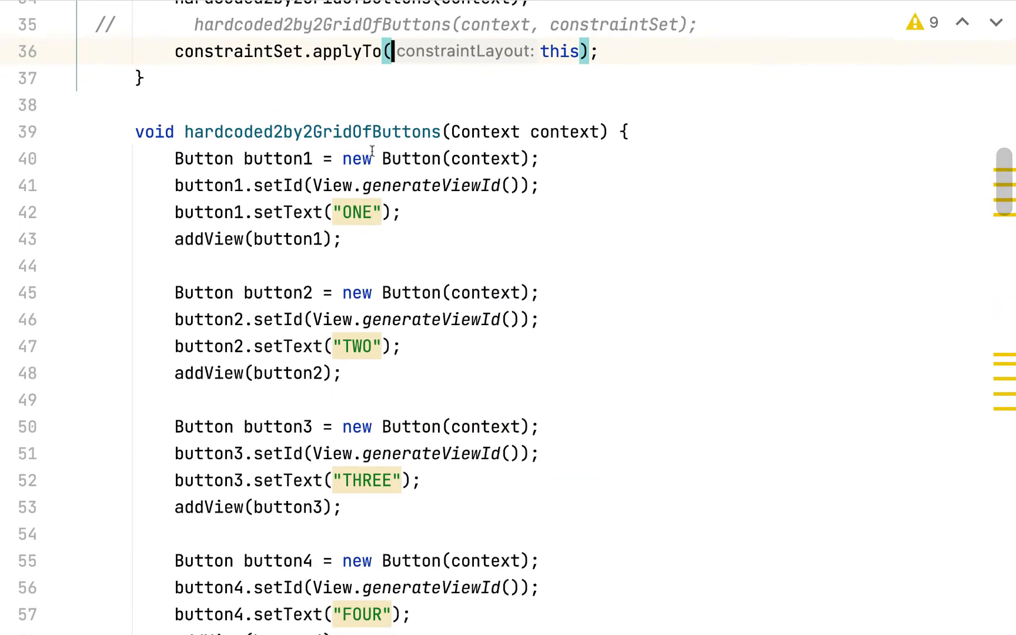
{"action": "scroll", "scroll_direction": "down", "scroll_amount": 3}
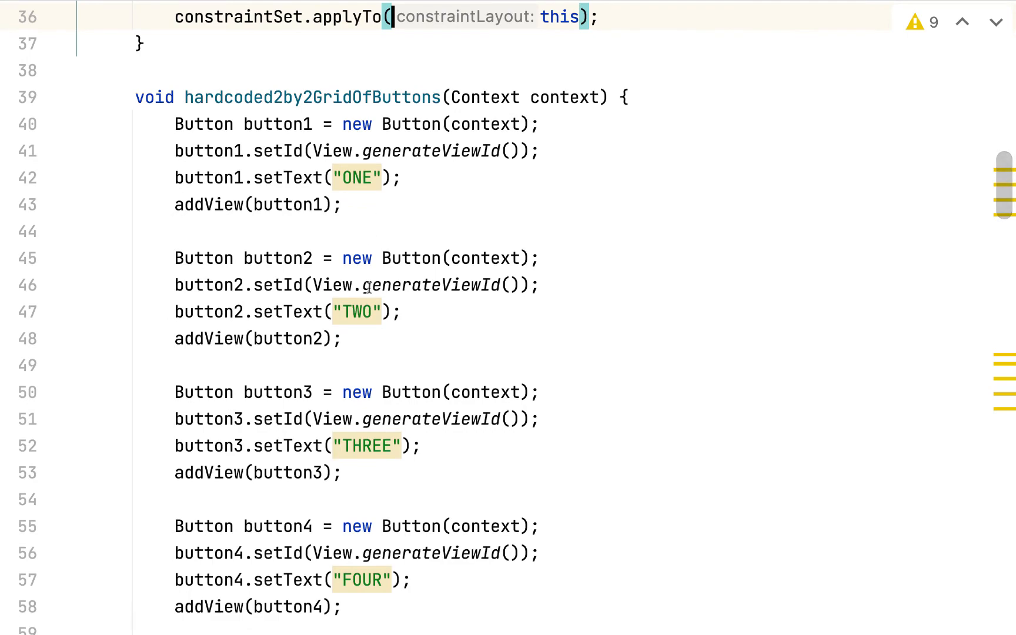
{"action": "left_click", "coordinate": [369, 285]}
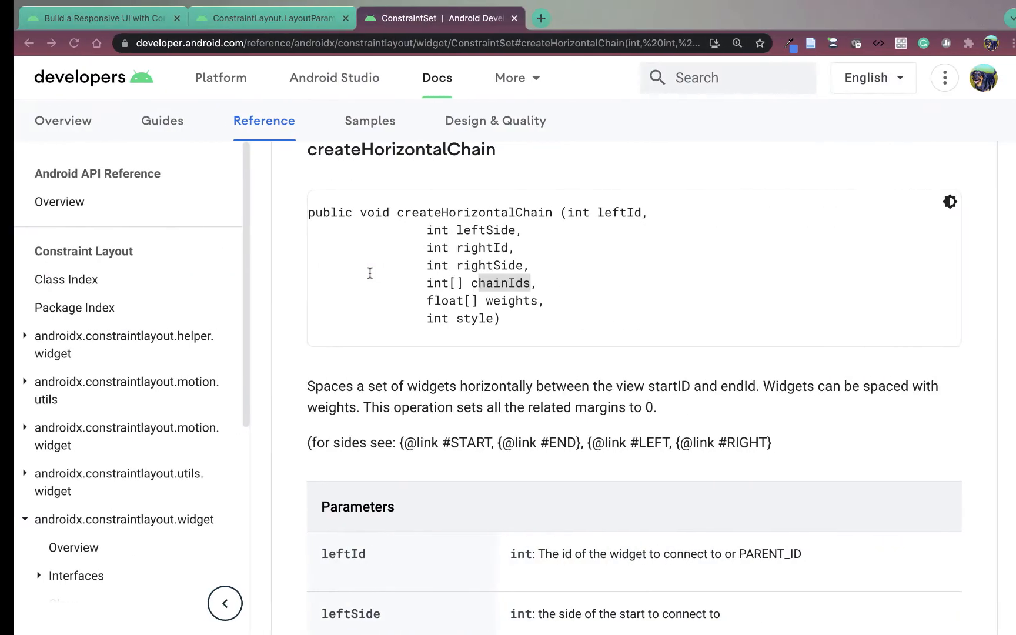
Show the ConstraintLayout.LayoutParams reference describing horizontalChainStyle and CHAIN_PACKED.
{"action": "left_click", "coordinate": [260, 18]}
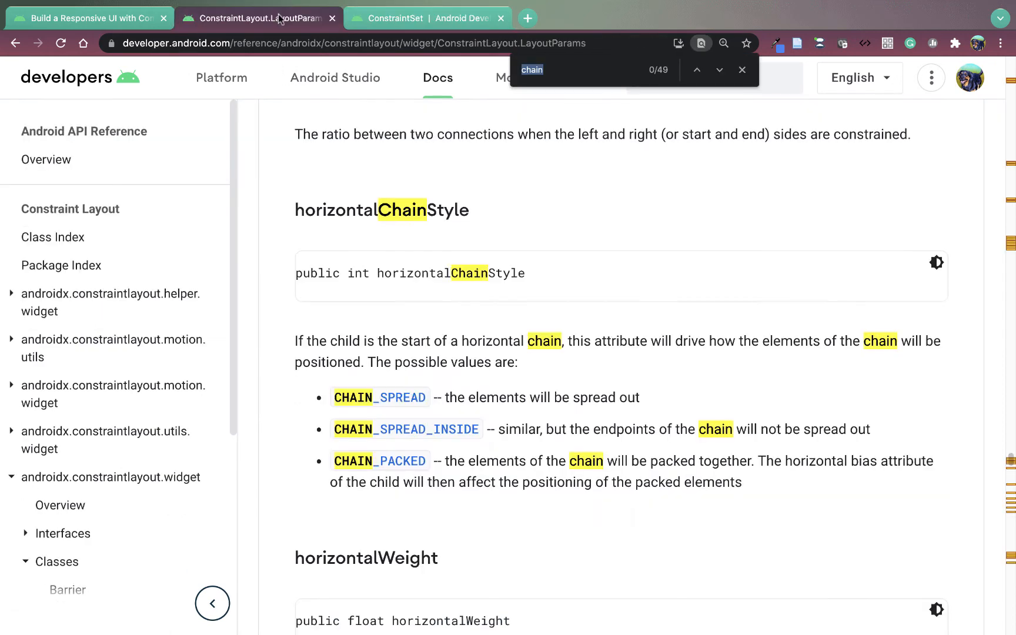
{"action": "mouse_move", "coordinate": [377, 232]}
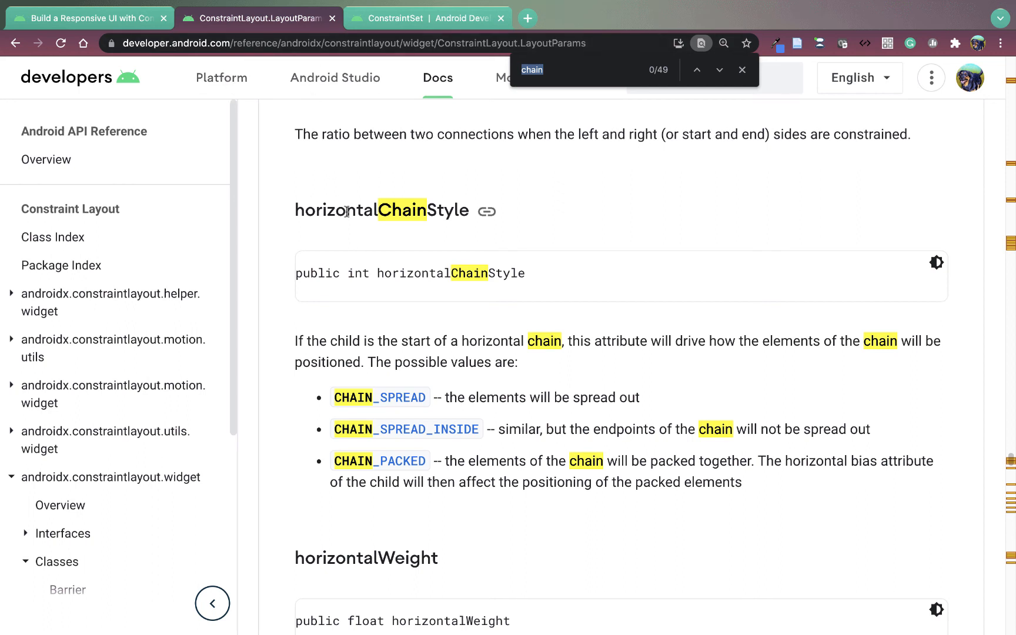
{"action": "mouse_move", "coordinate": [395, 211]}
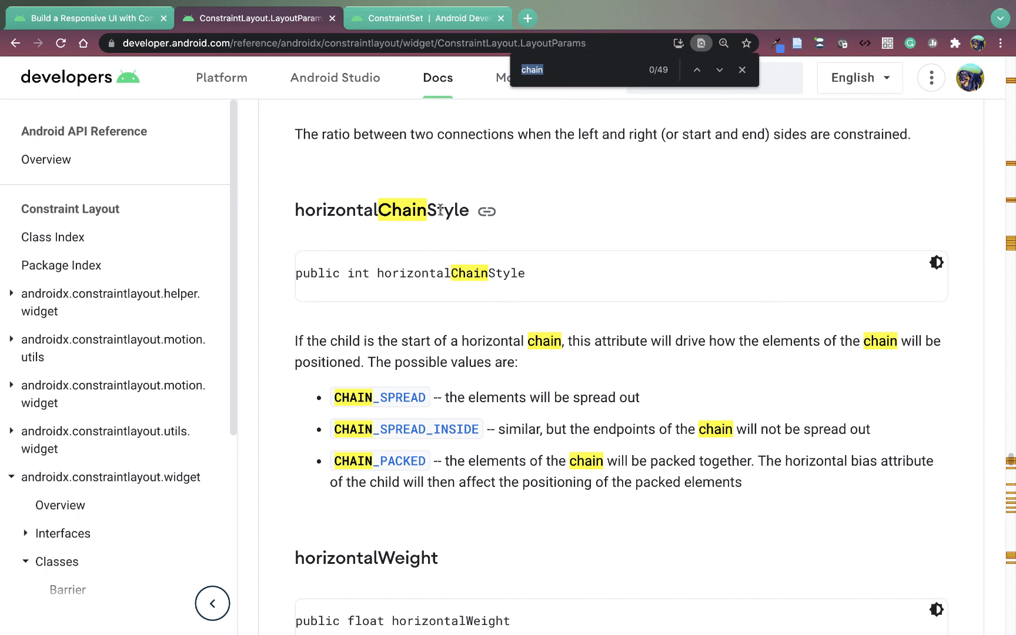
{"action": "mouse_move", "coordinate": [374, 421]}
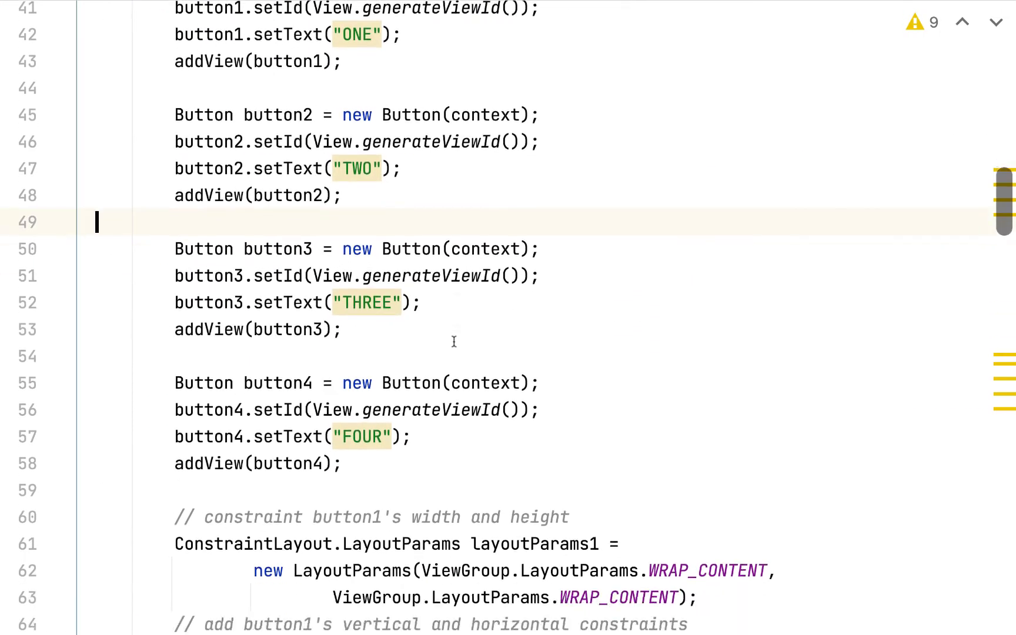
Add layoutParams1.horizontalChainStyle = LayoutParams.CHAIN_PACKED; after button1's constraints.
{"action": "scroll", "scroll_direction": "down", "scroll_amount": 3}
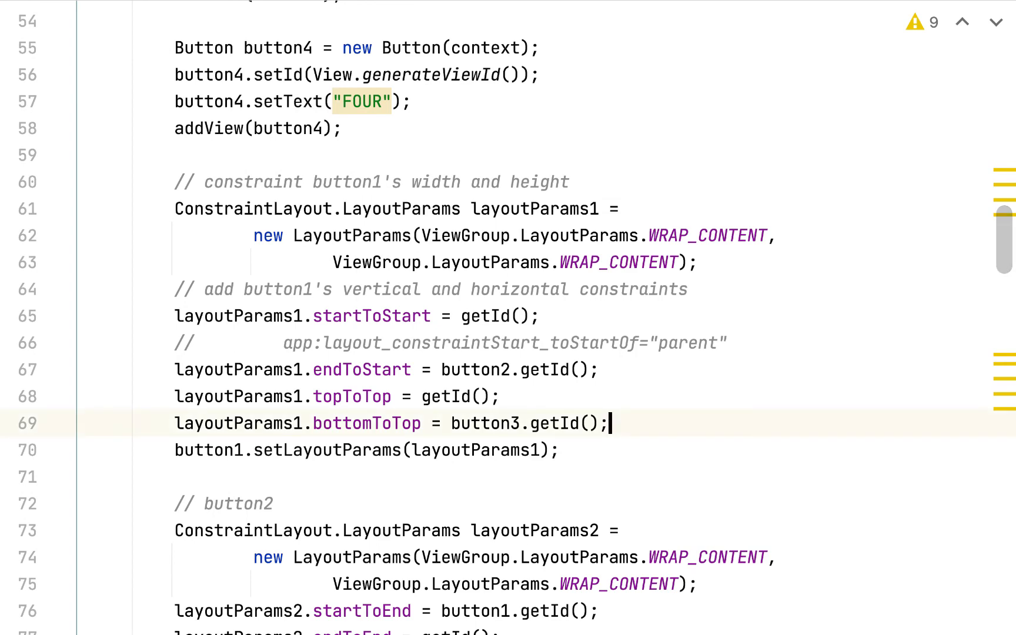
{"action": "key", "text": "Enter"}
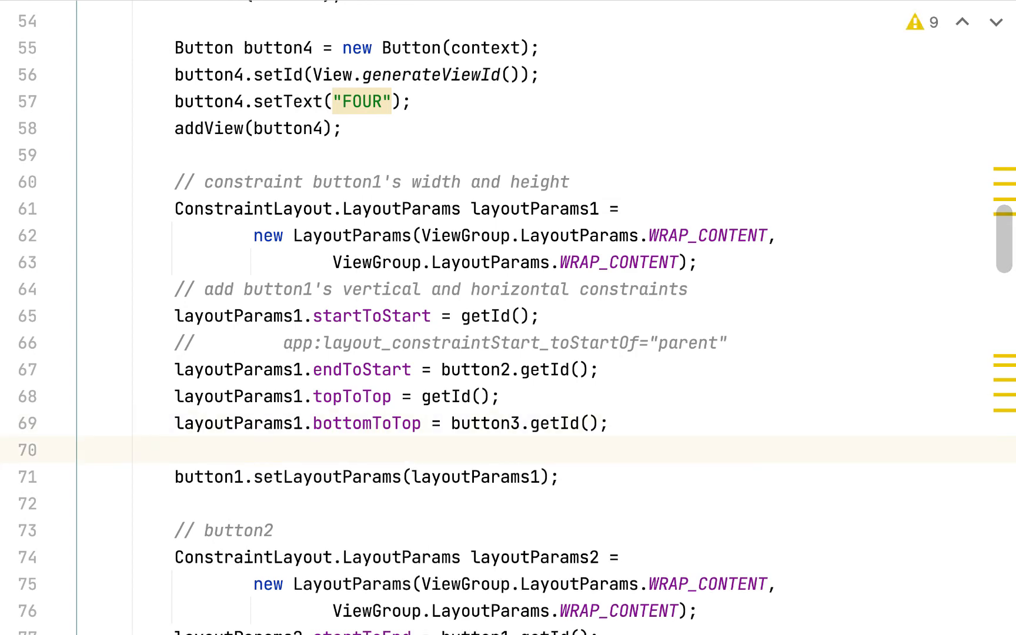
{"action": "type", "text": "layoutParams1.horizontalChainStyle ="}
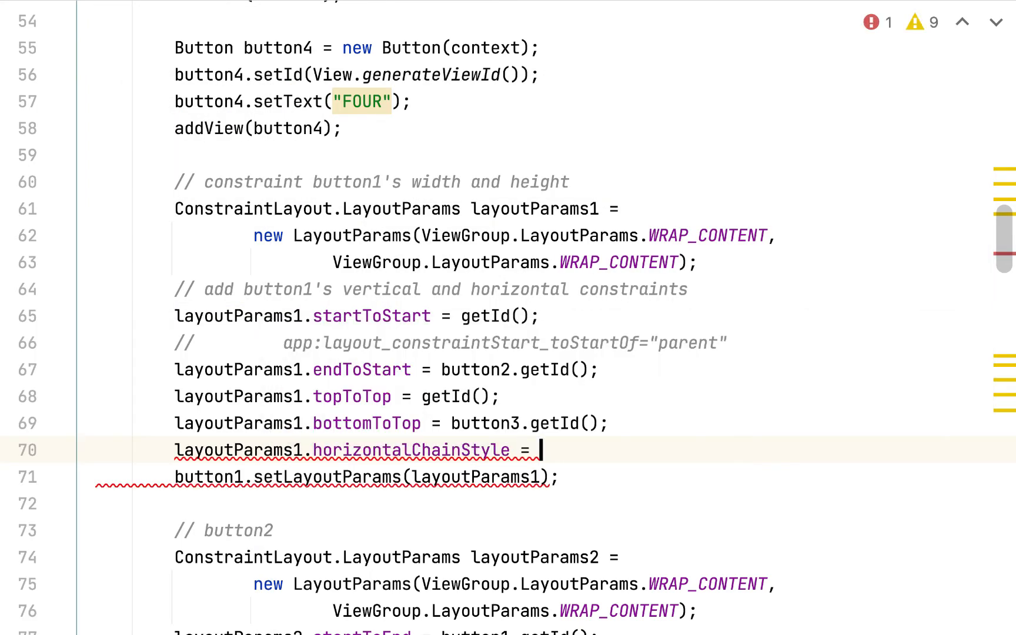
{"action": "type", "text": "ConstraintLayout.l"}
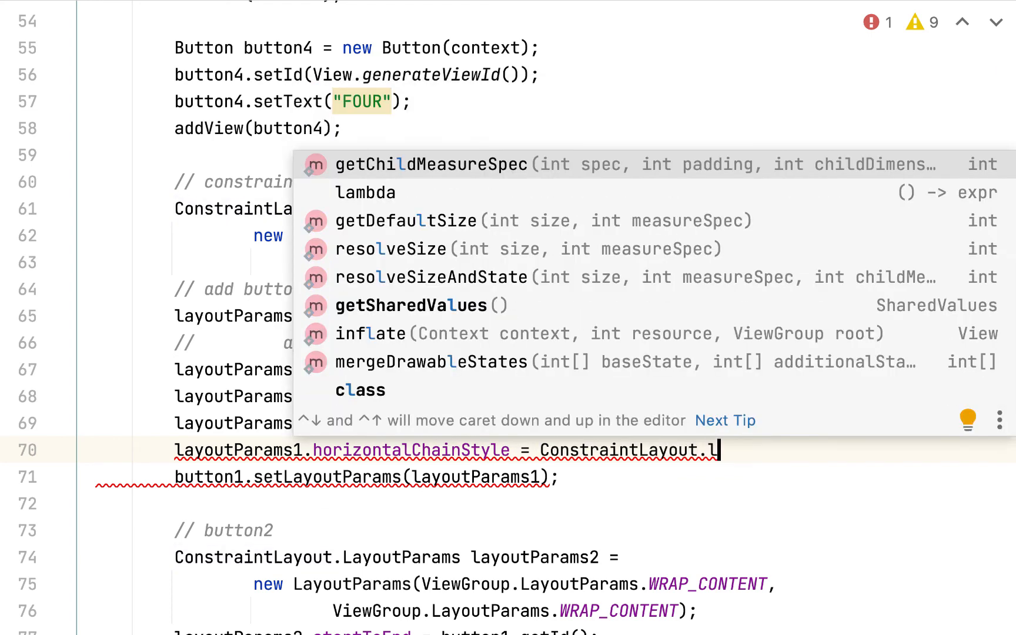
{"action": "type", "text": "Layout"}
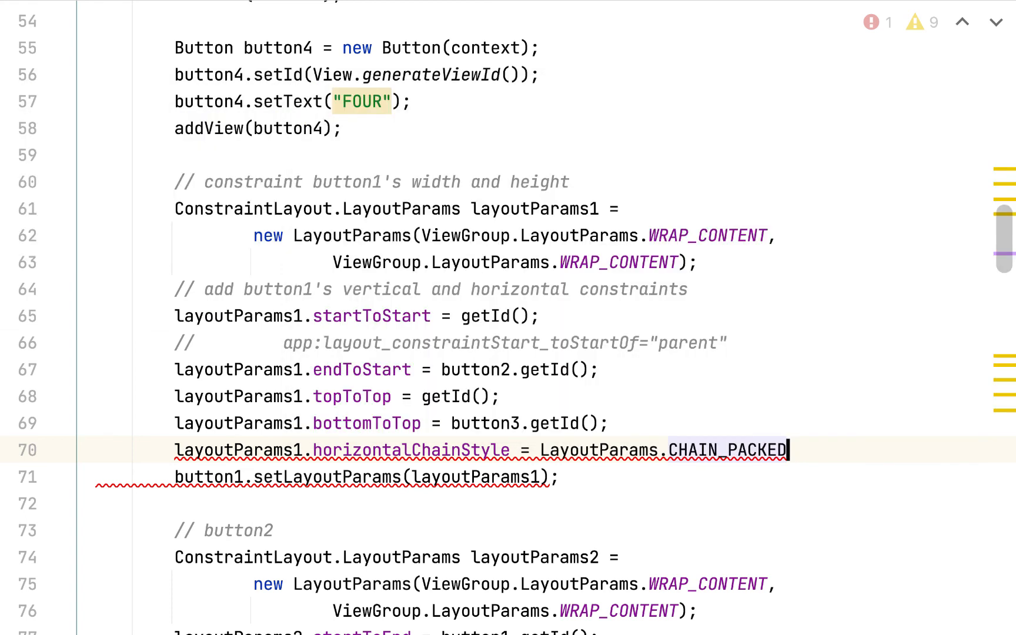
{"action": "type", "text": ";"}
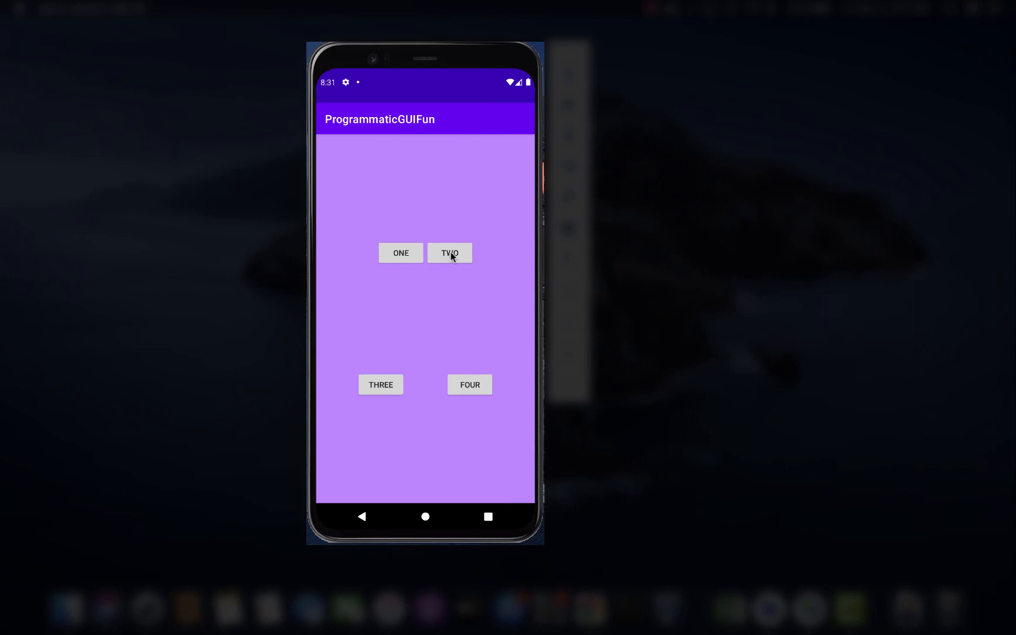
{"action": "mouse_move", "coordinate": [427, 256]}
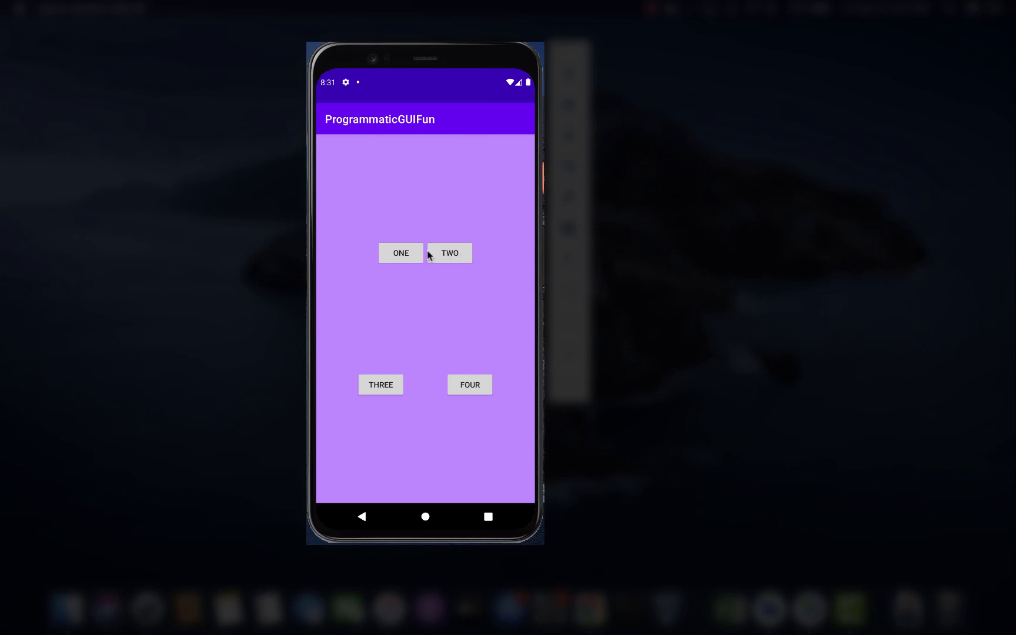
{"action": "mouse_move", "coordinate": [384, 344]}
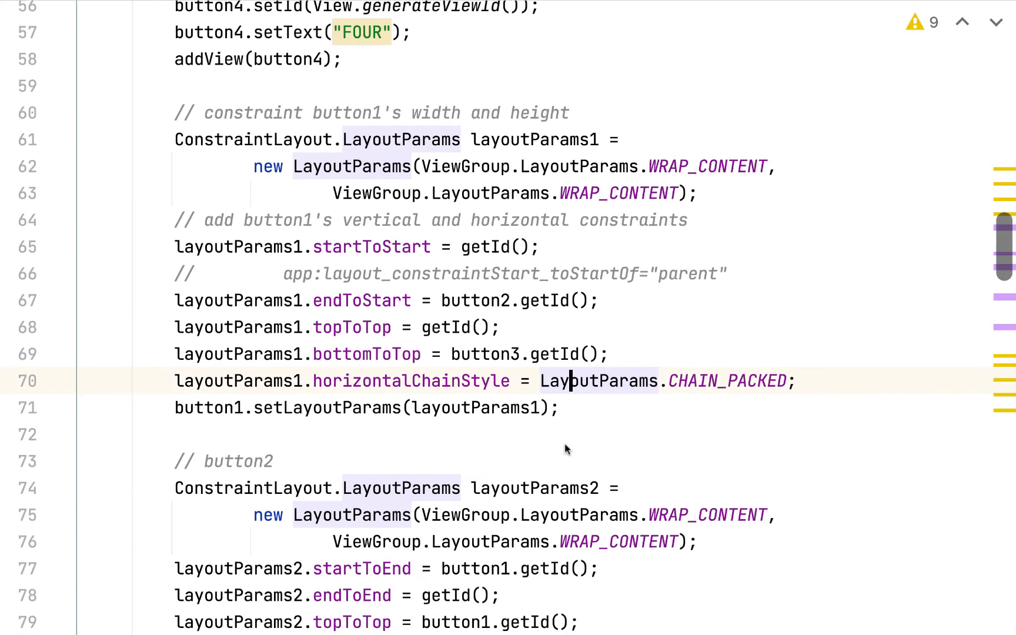
Add horizontalChainStyle = LayoutParams.CHAIN_PACKED after button3's constraints, then reopen the chain style reference.
{"action": "scroll", "scroll_direction": "down", "scroll_amount": 3}
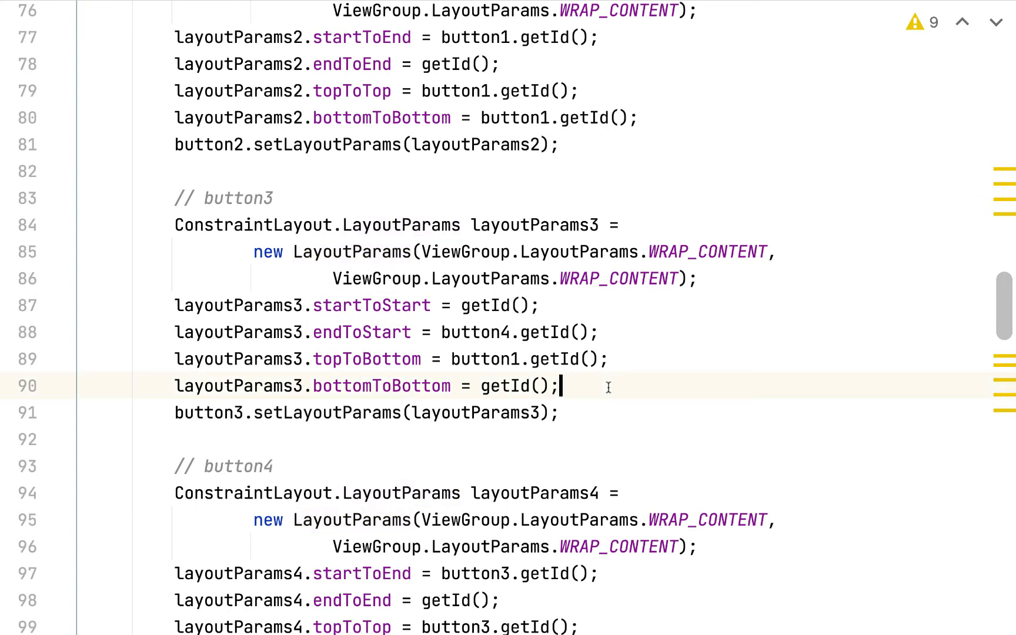
{"action": "key", "text": "enter"}
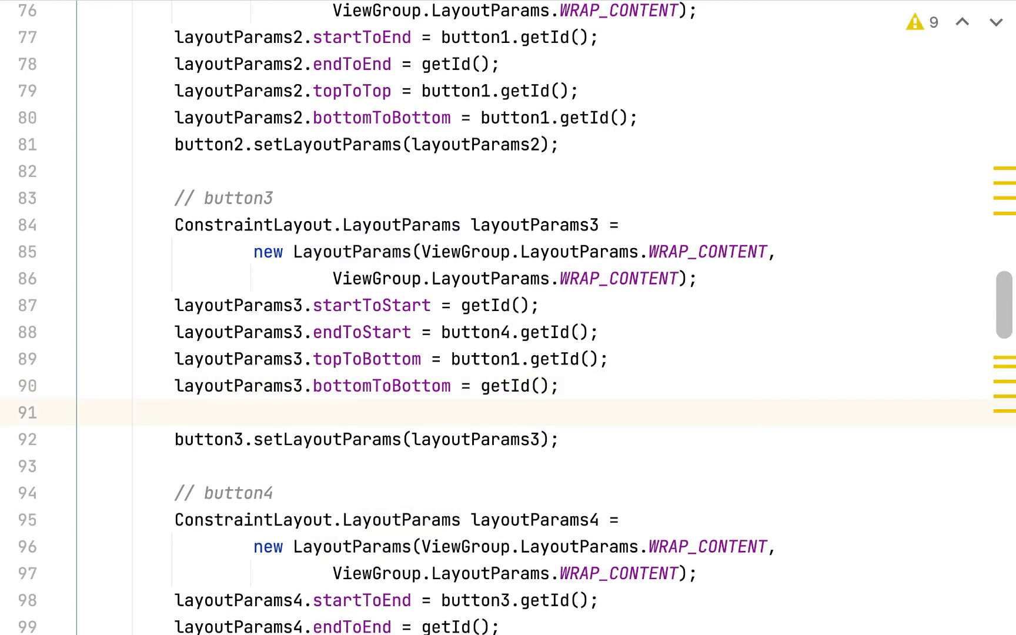
{"action": "type", "text": "layoutParams1.horizontalChainStyle = LayoutParams.CHAIN_PACKED;"}
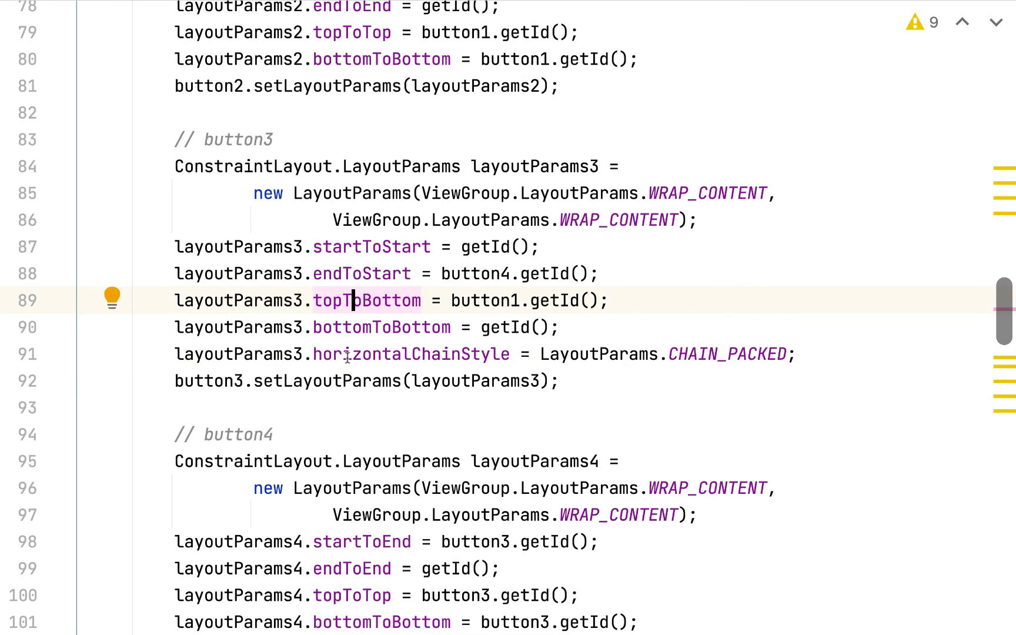
{"action": "scroll", "scroll_direction": "up", "scroll_amount": 3}
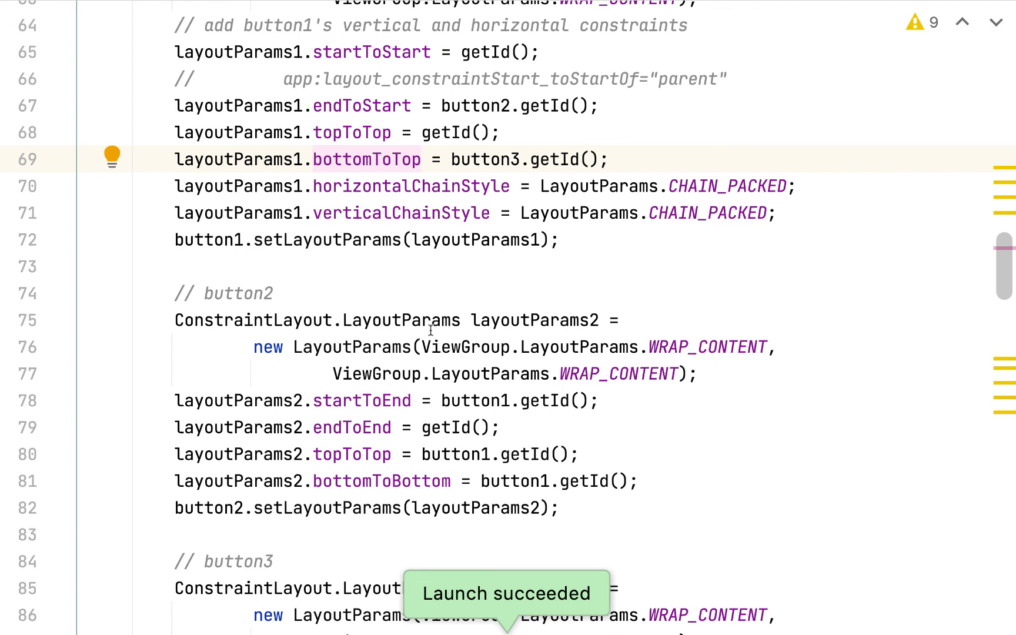
{"action": "left_click", "coordinate": [287, 17]}
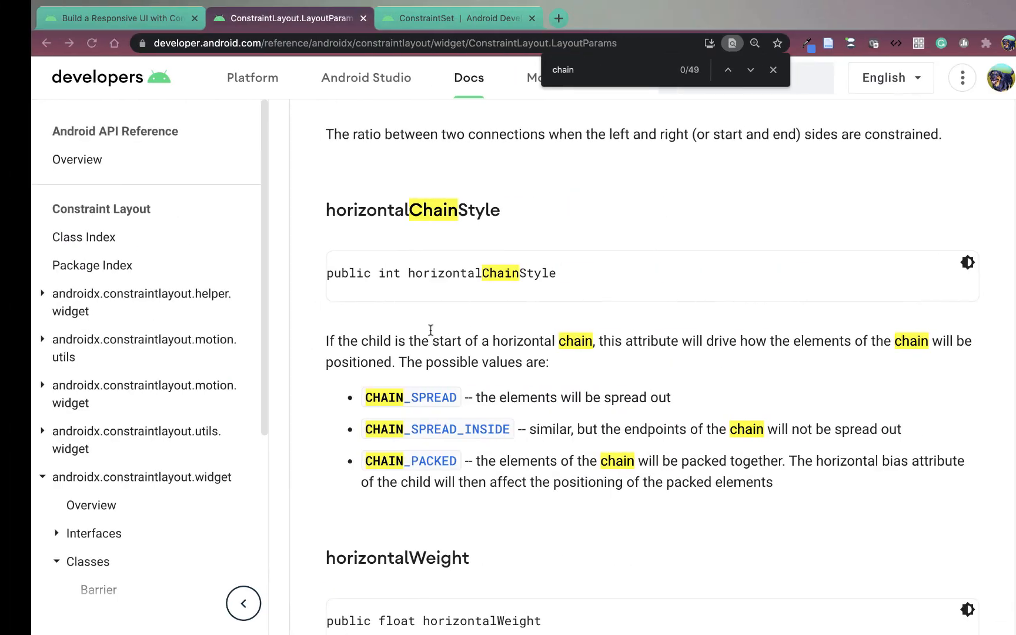